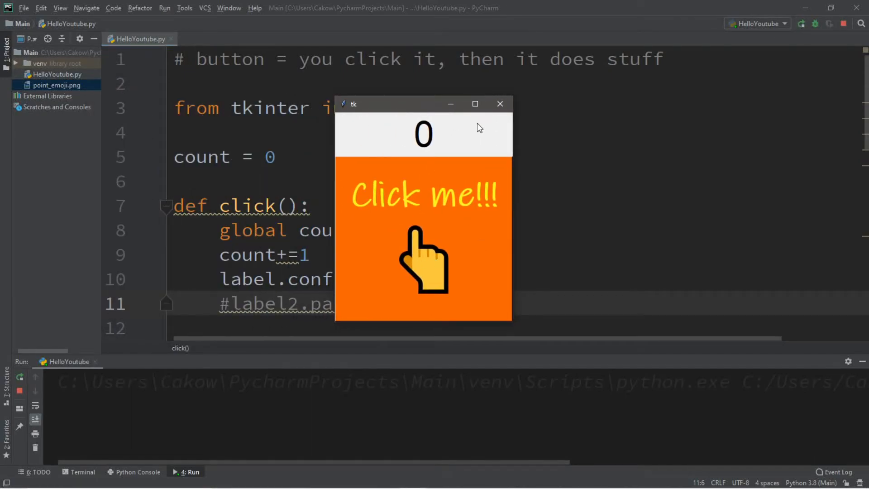
mouse_move(424, 253)
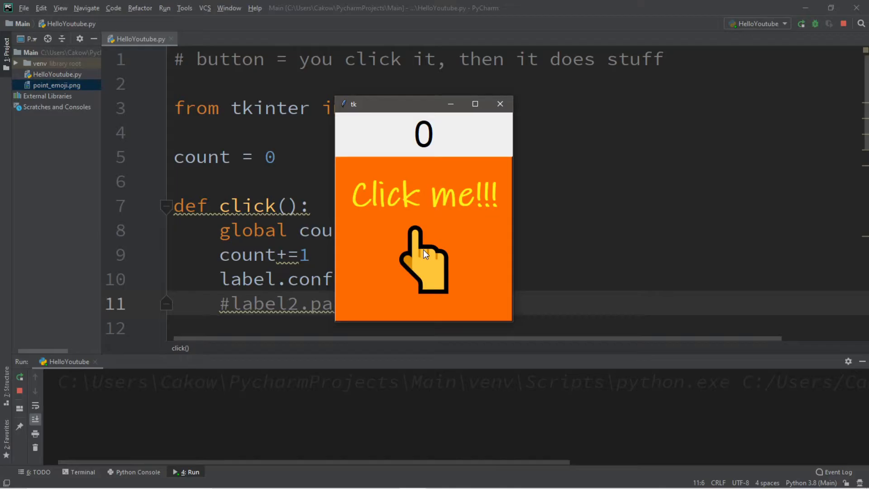
Close the running tk demo window before clearing the script down to the import.
click(424, 261)
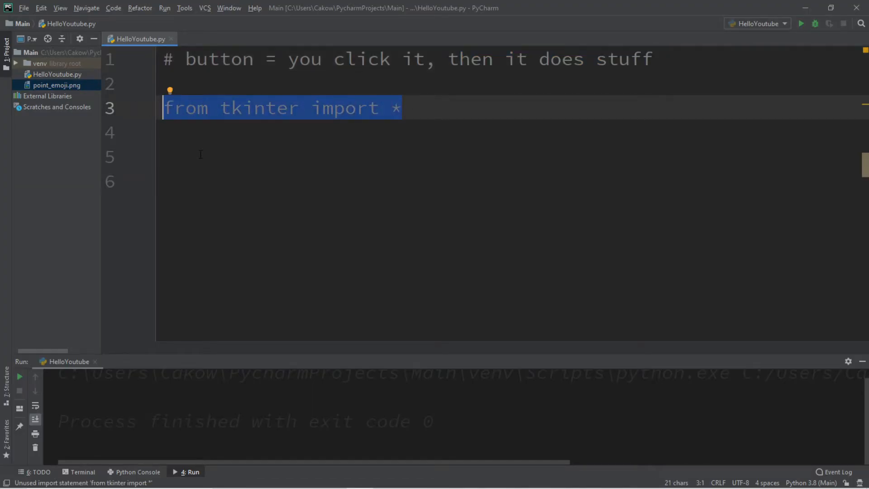
Write window = Tk() and window.mainloop(), then run to confirm the empty window appears.
click(201, 156)
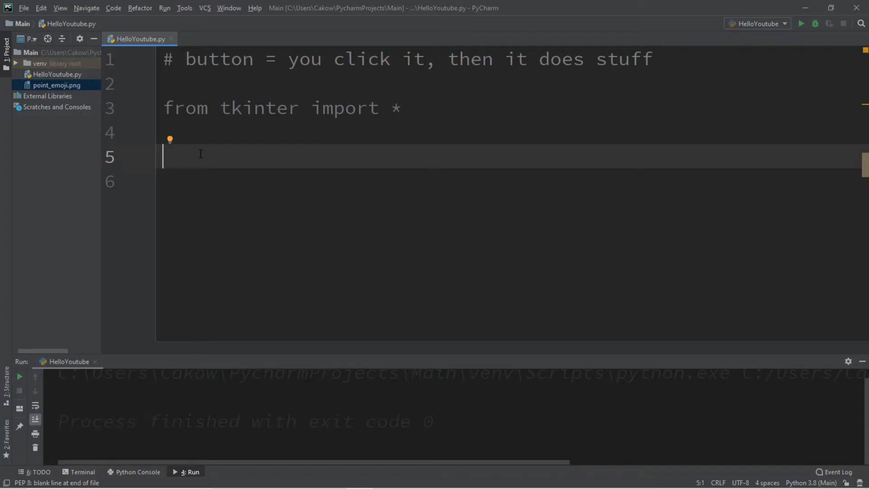
text(window)
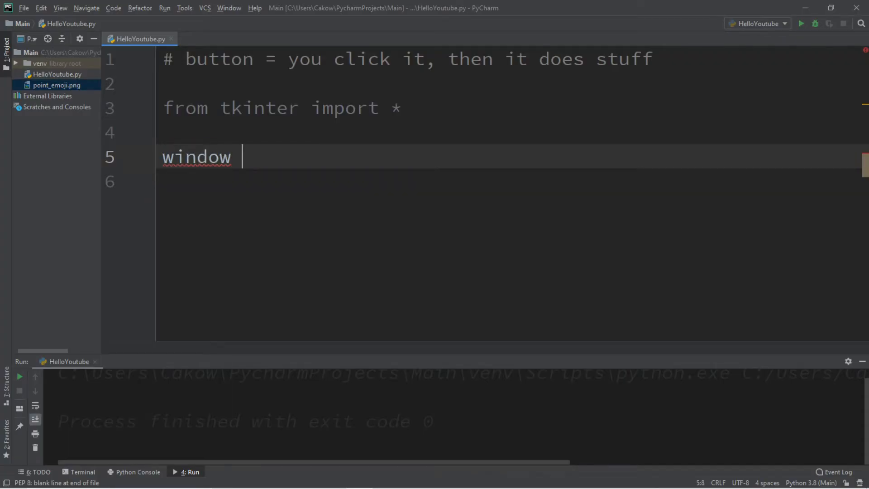
text(= Tk()
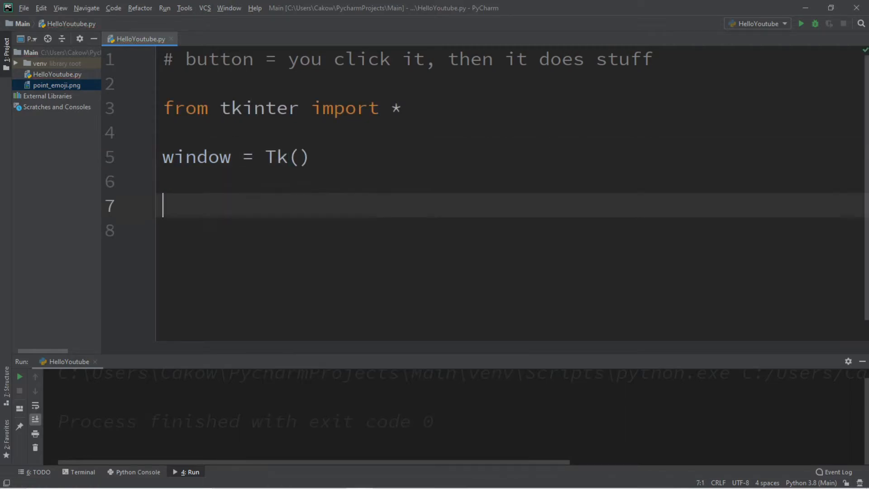
text(window)
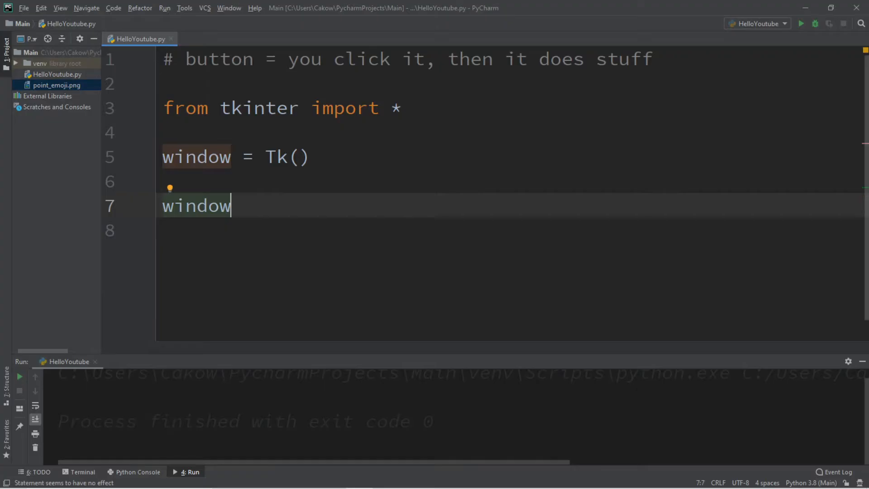
text(.)
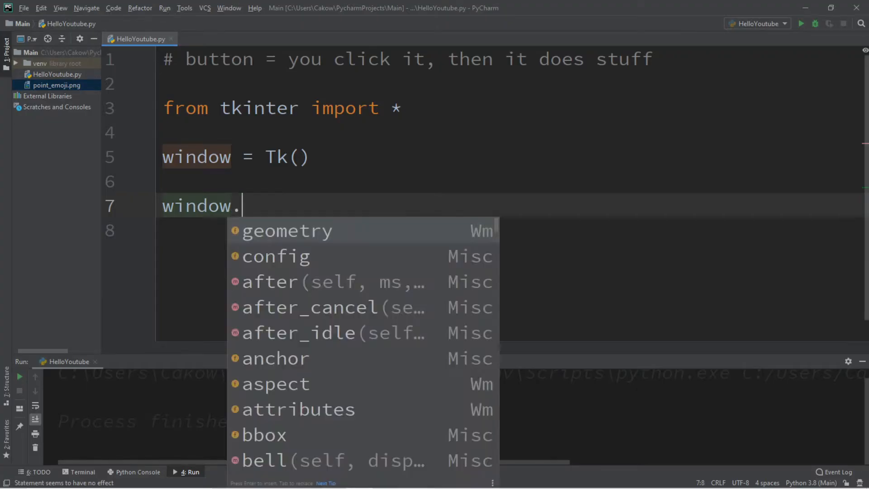
text(mainloop()
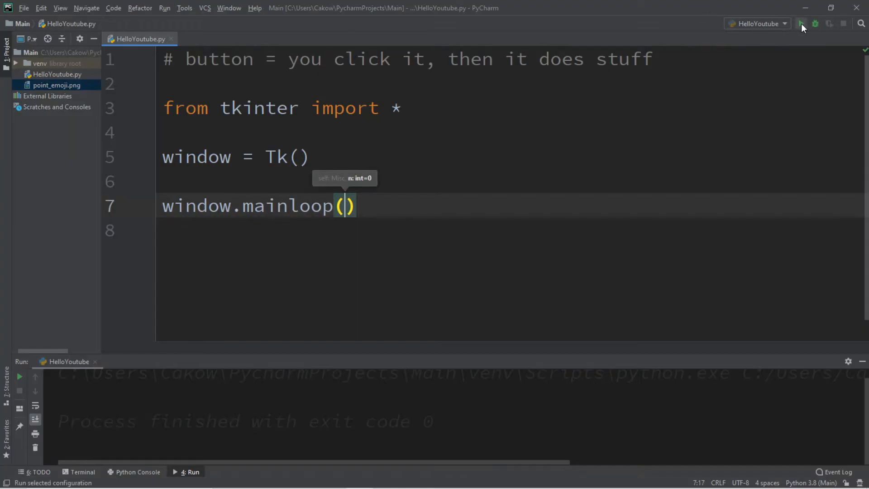
click(802, 24)
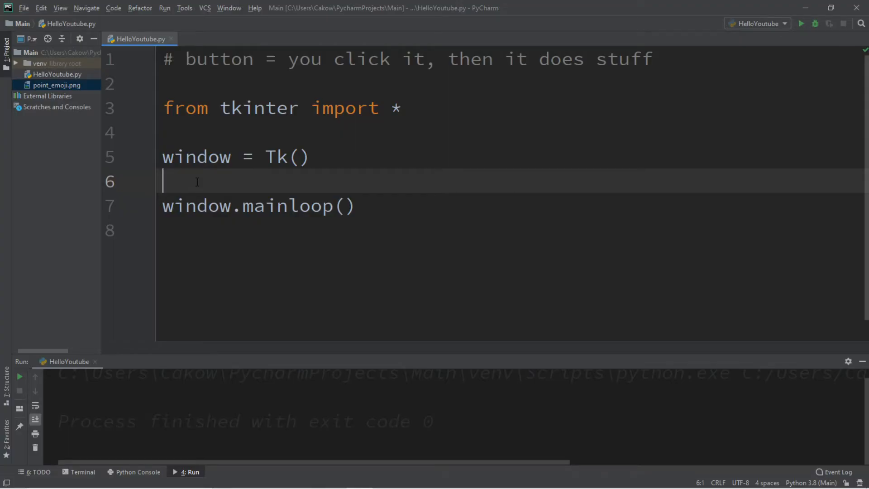
Write button = Button(window,text='Click me!!!') and button.pack() above the main loop.
text(button = Button()
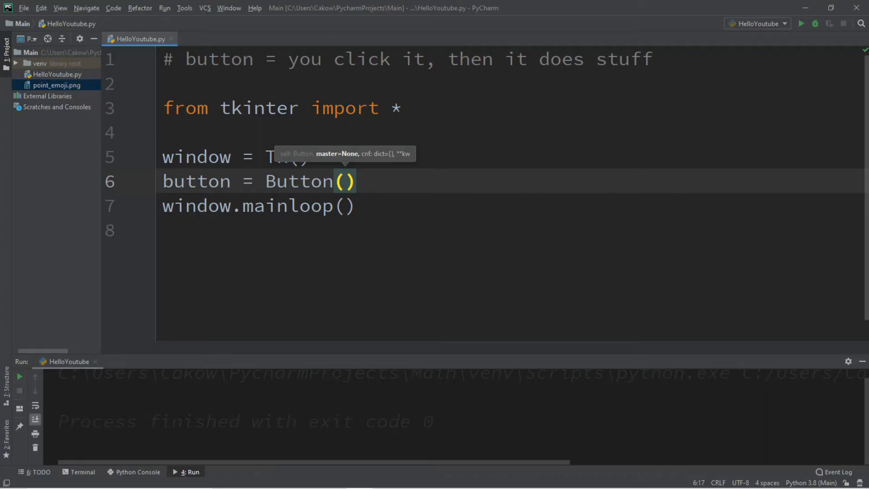
text(window)
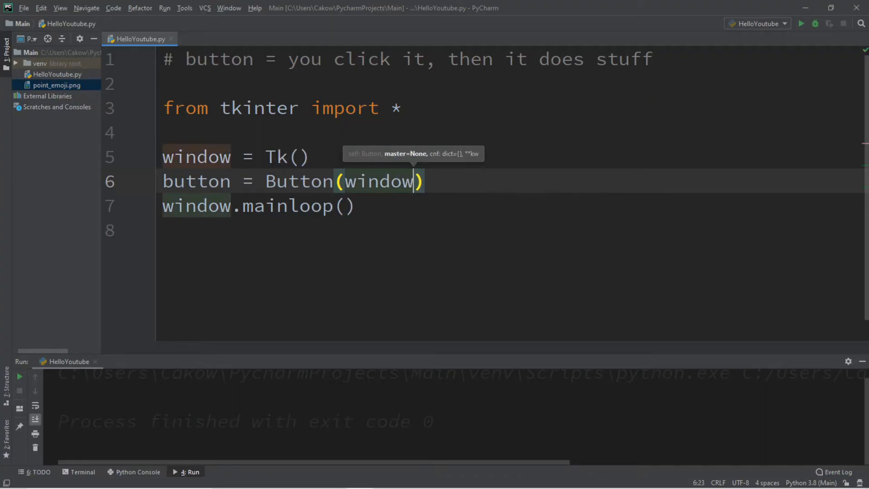
text(,text=')
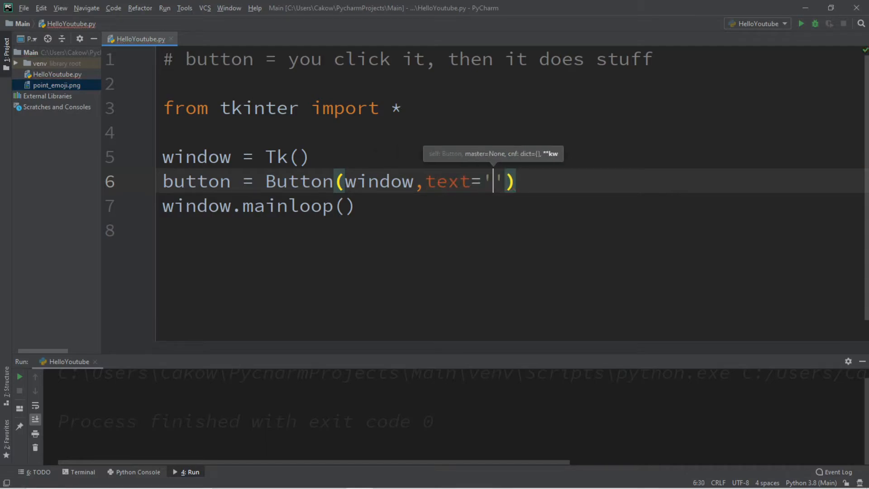
text(Click)
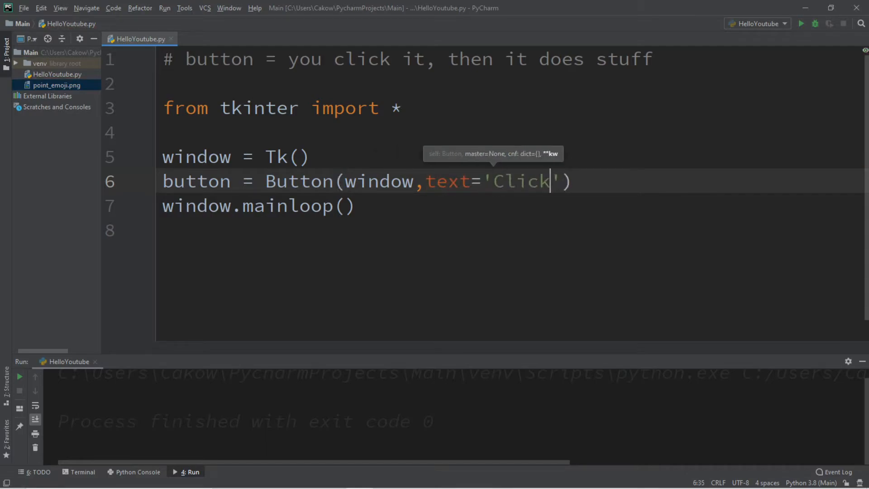
text(me)
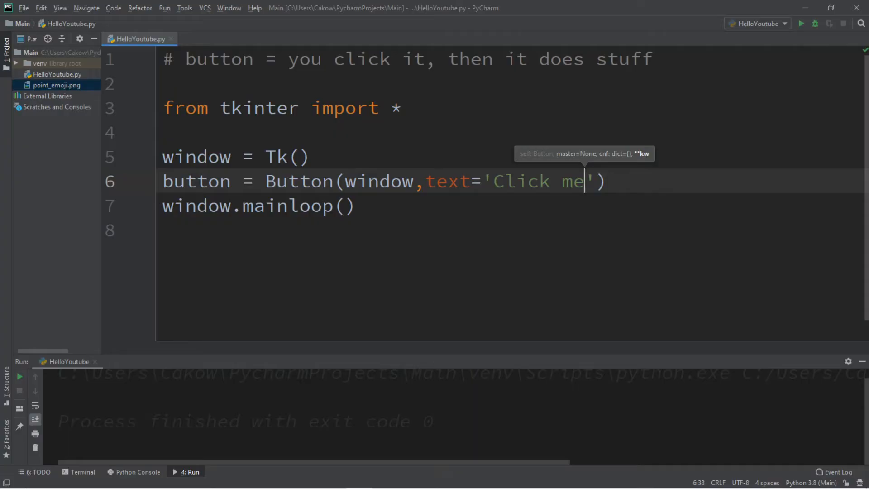
text(!!!)
text(button)
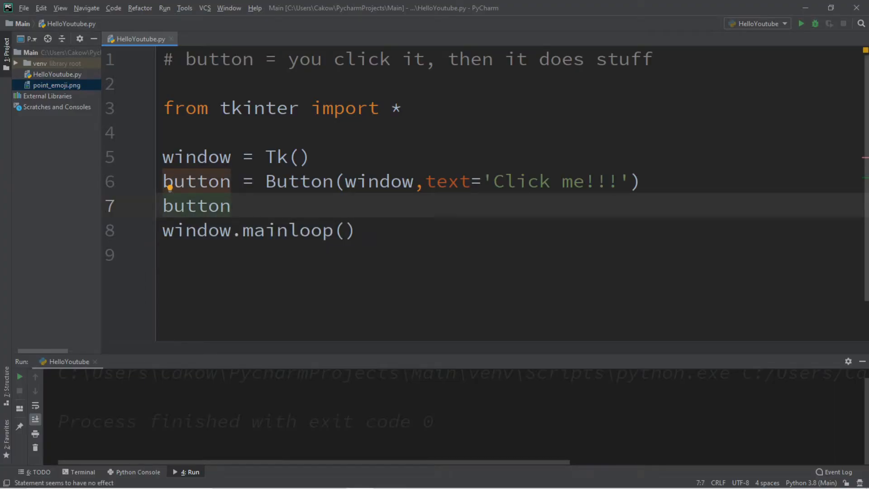
text(.pacl)
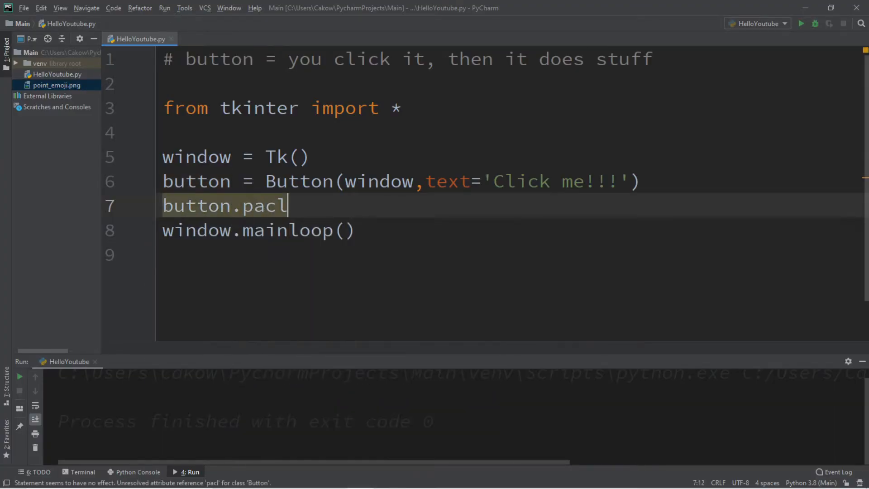
text(k())
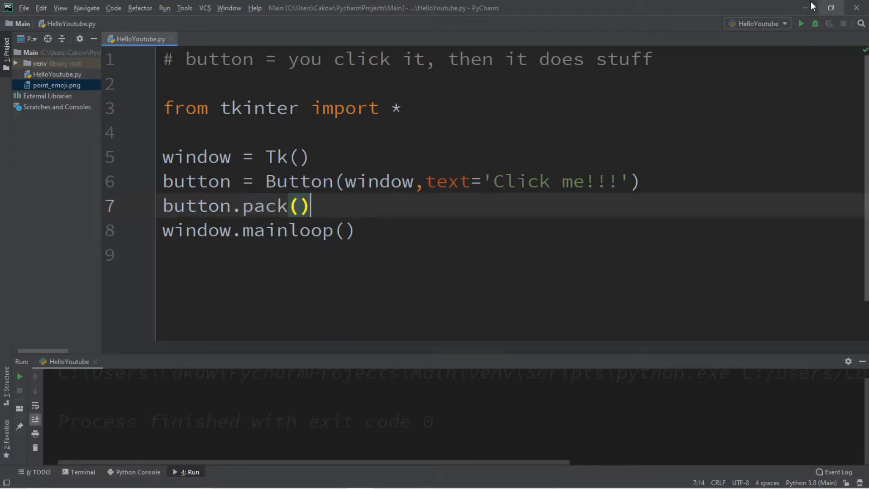
click(801, 24)
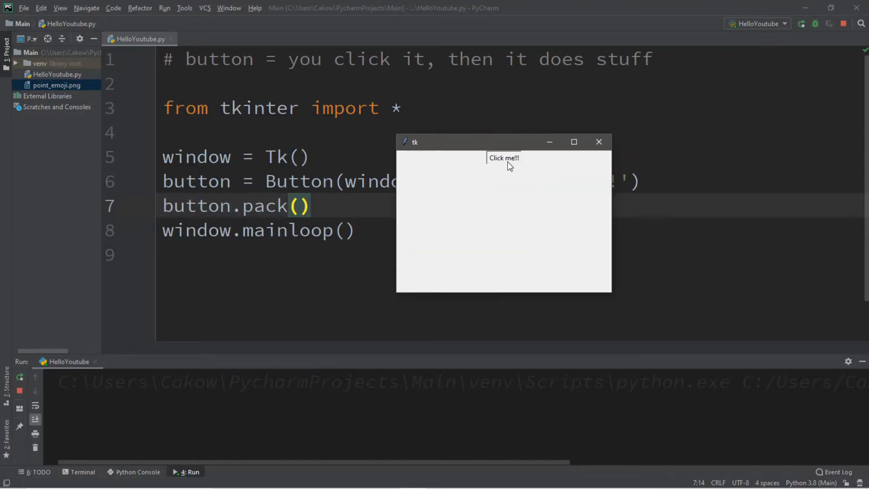
click(599, 142)
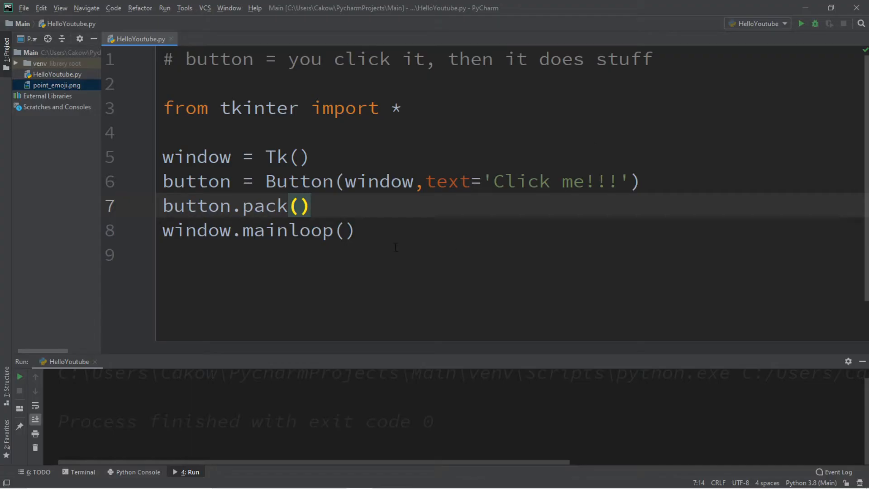
click(654, 181)
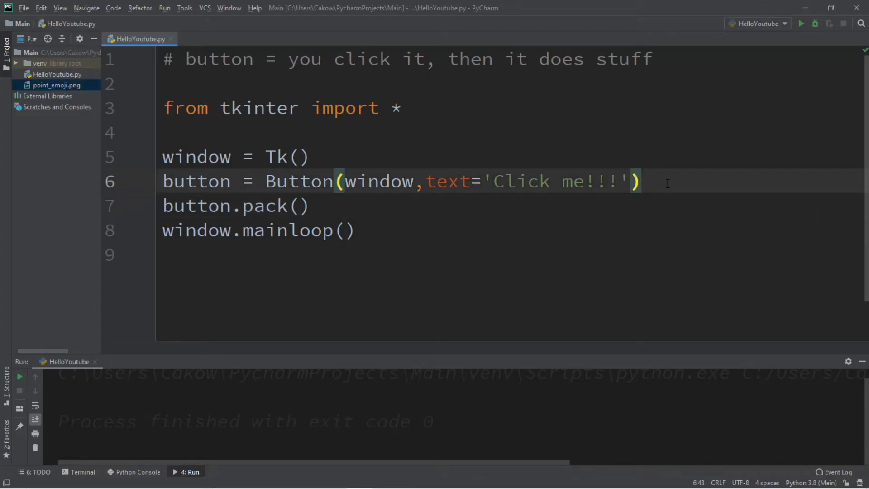
Write button.config(command=) above button.pack(), leaving the command value empty.
text(but)
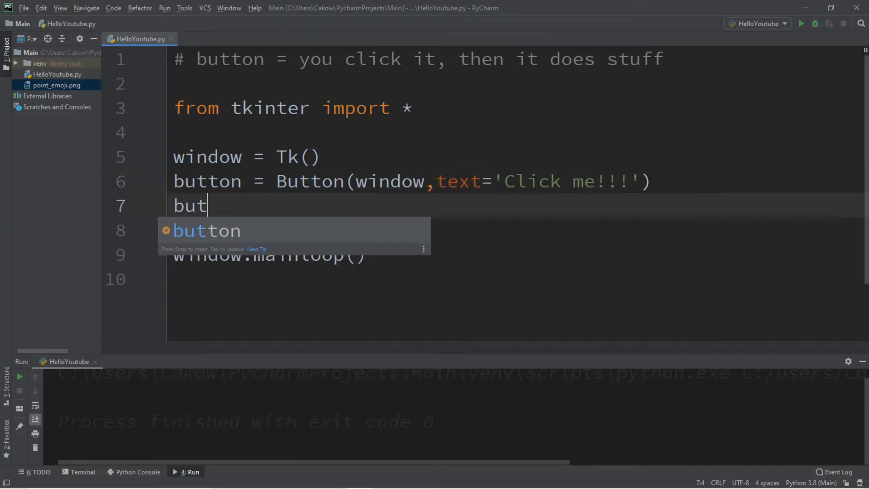
text(ton.config(com)
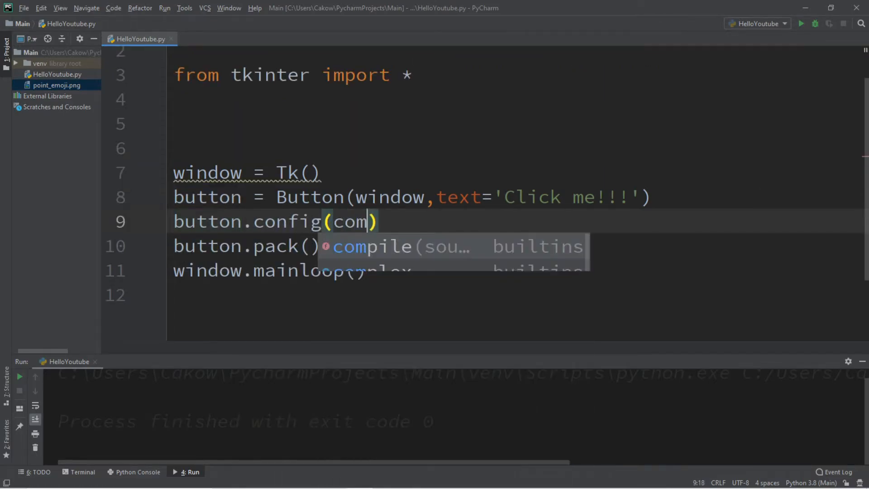
text(mand=)
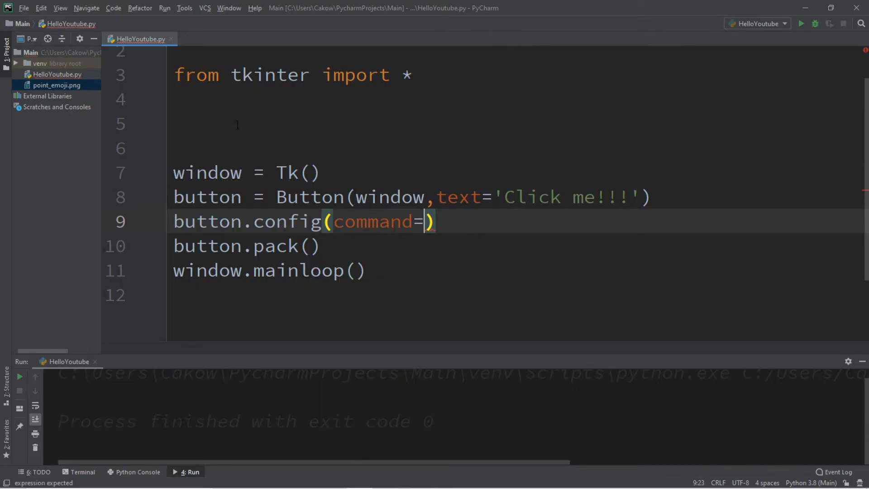
Define def click(): with print("Hello!") below the import.
text(d)
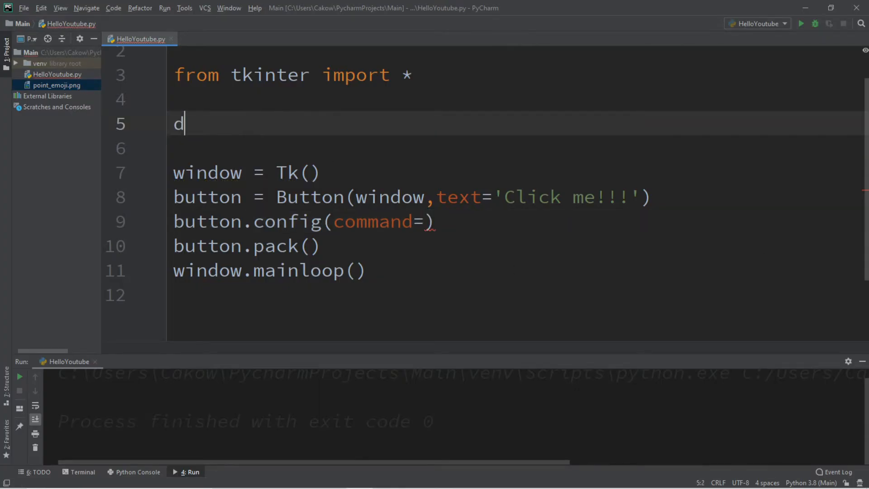
text(ef cli)
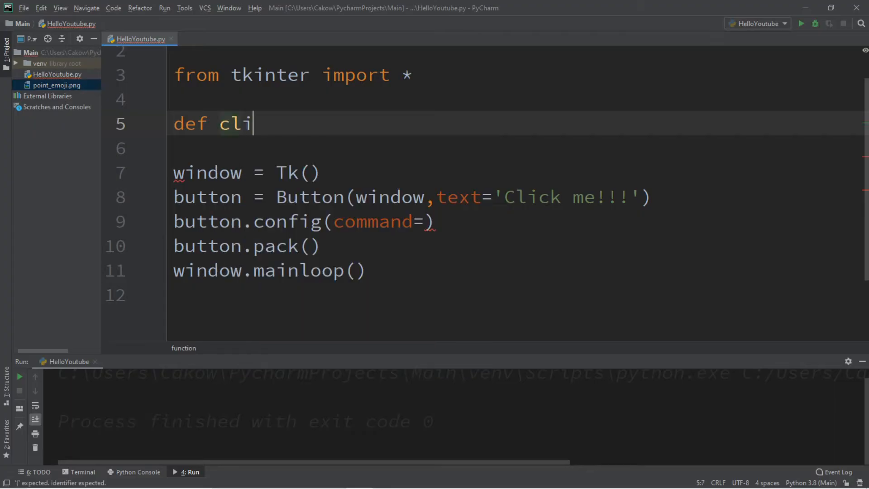
text(ck():)
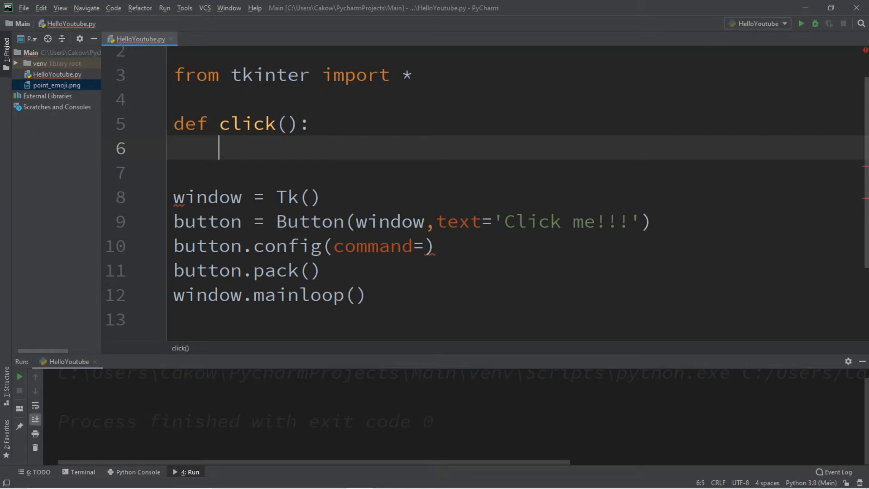
text(print())
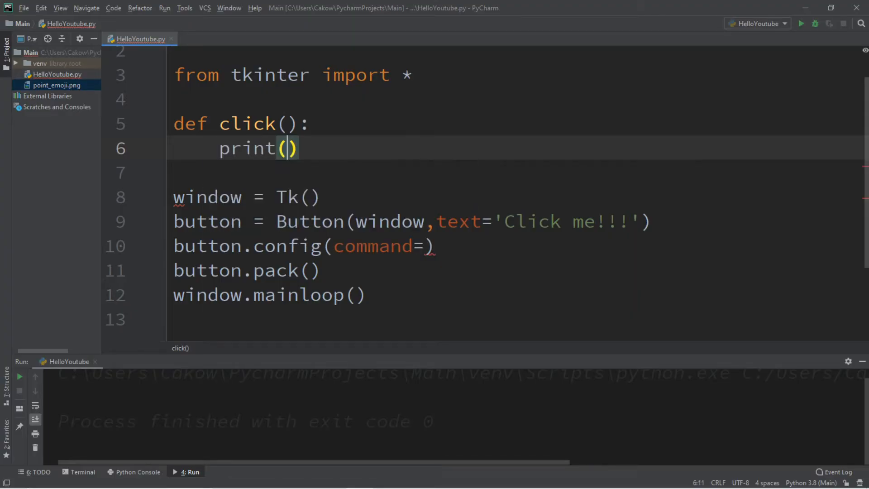
text("Hello!)
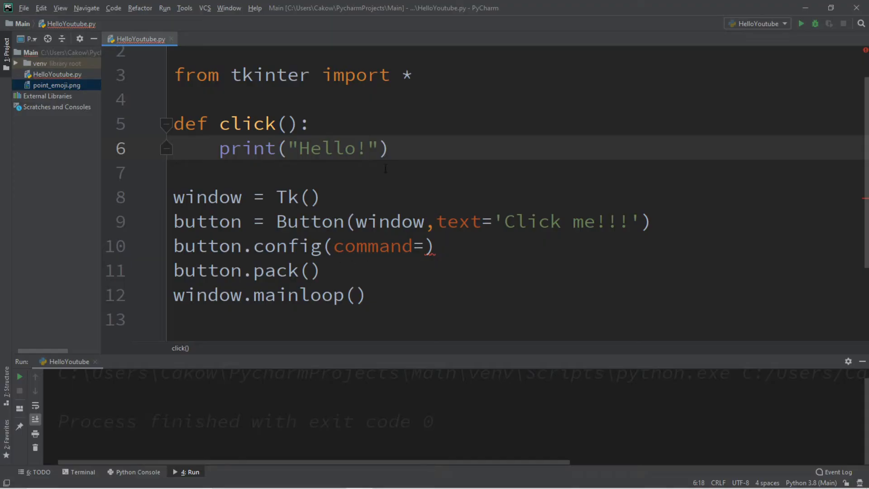
Set command=click without parentheses and comment '#performs call back of function'.
double_click(372, 246)
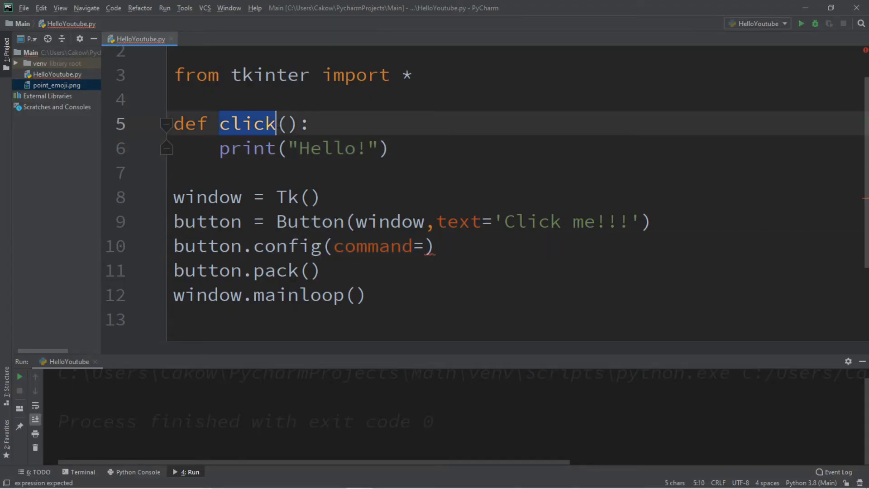
text(click)
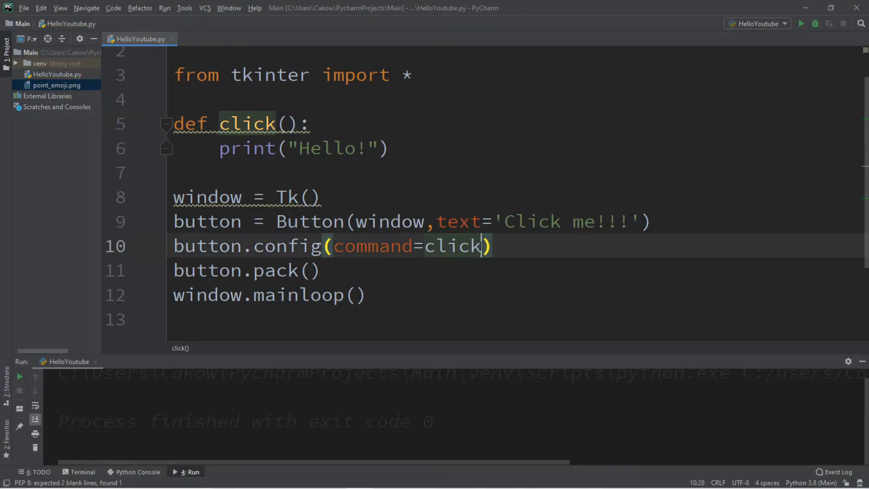
text(())
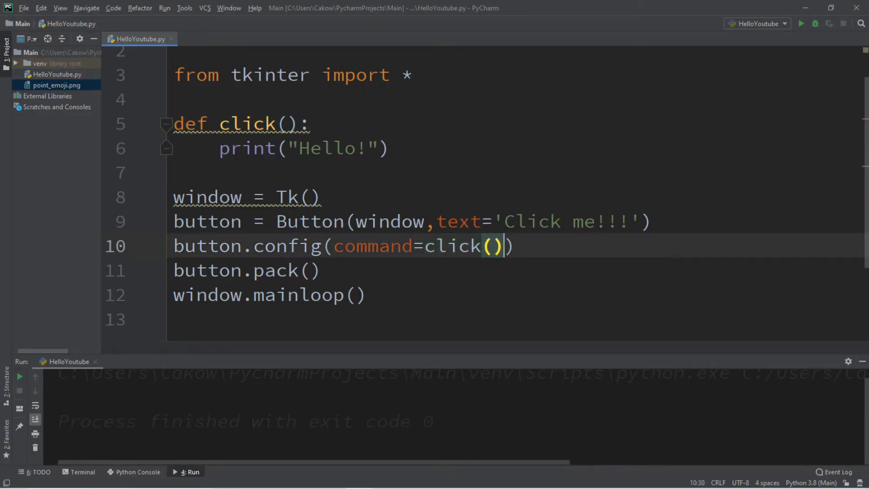
key(Backspace)
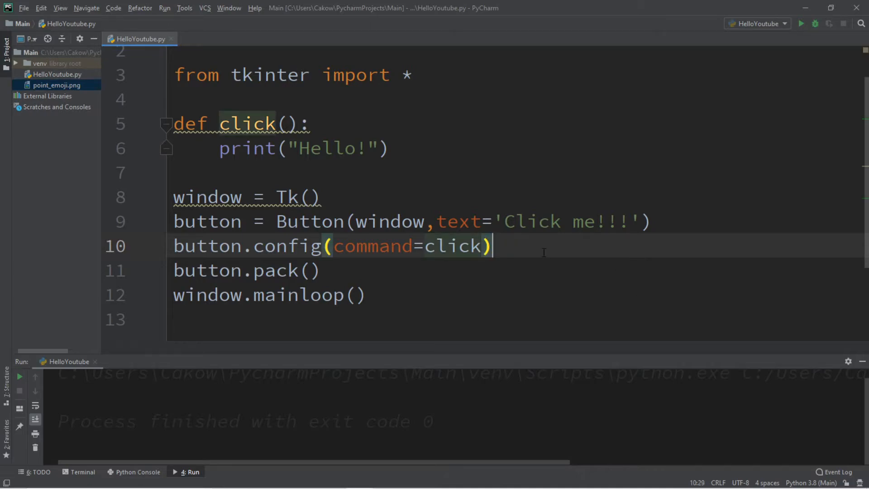
text(#)
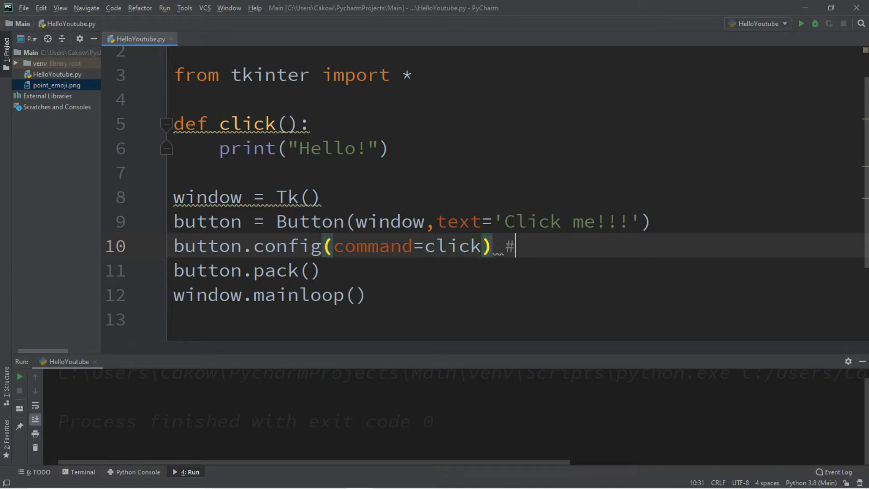
text(perfor)
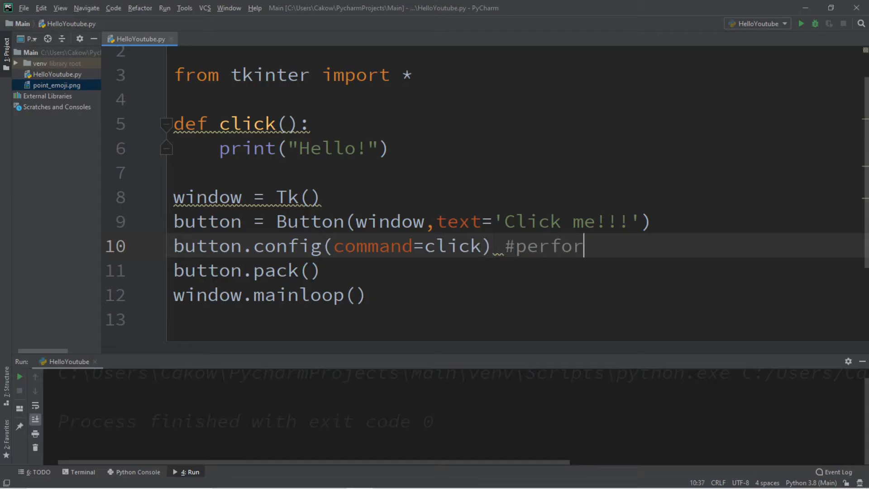
text(ms call b)
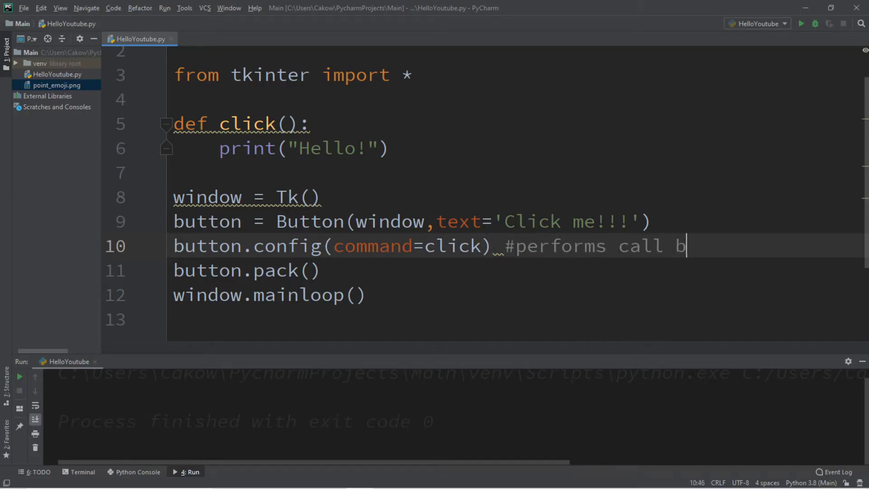
text(ack of)
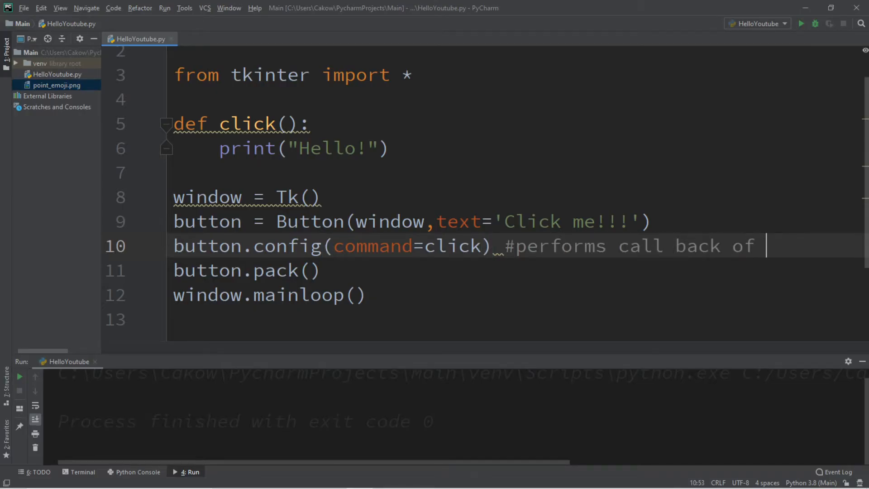
text(function)
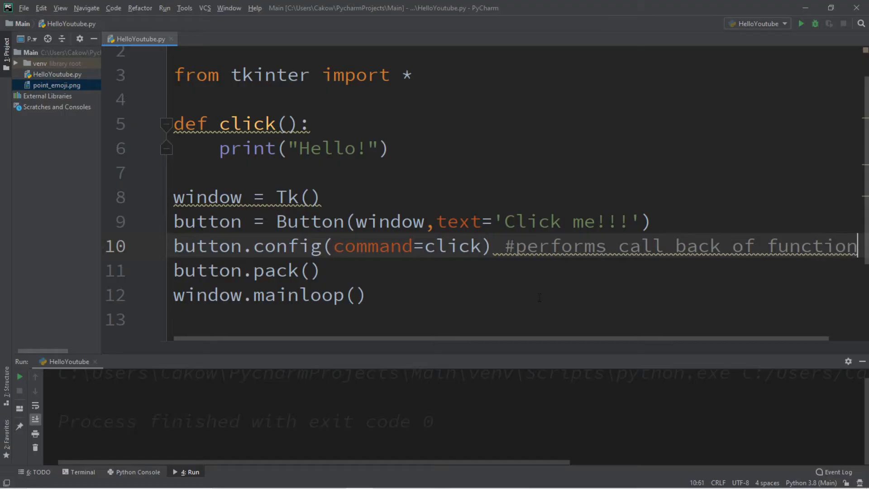
Run the app, press the button twice to see Hello! printed, then close the window.
click(801, 24)
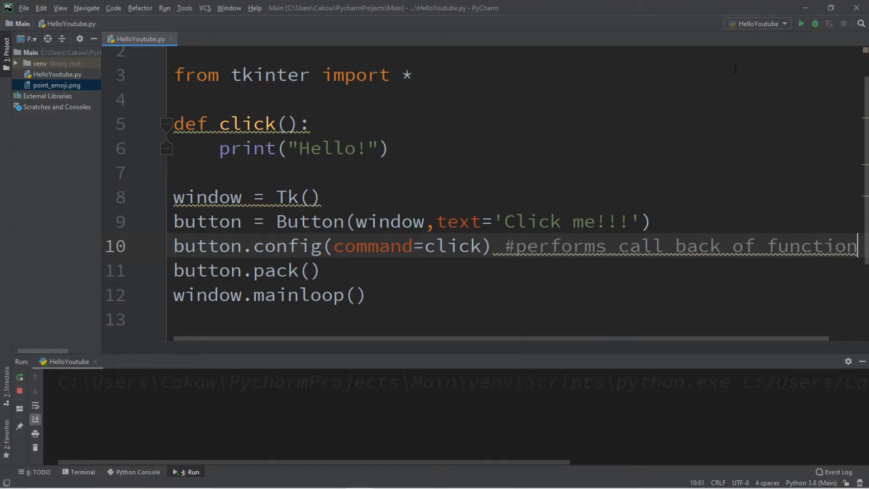
click(802, 23)
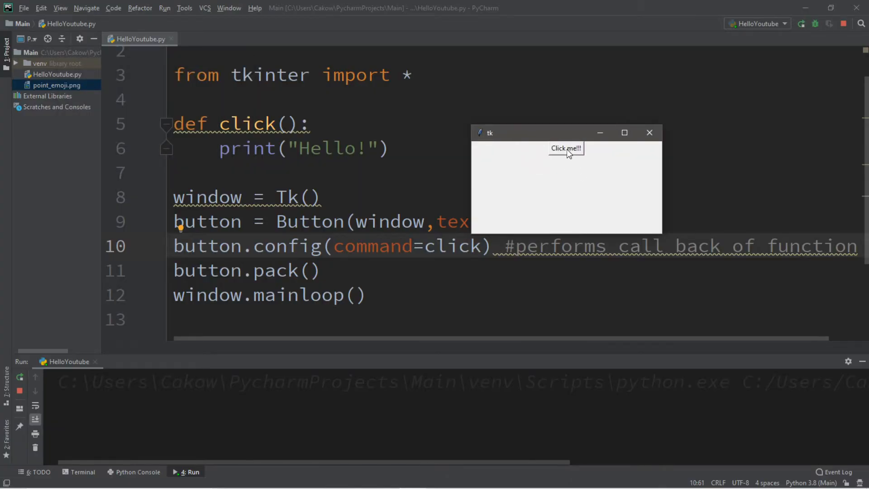
click(565, 147)
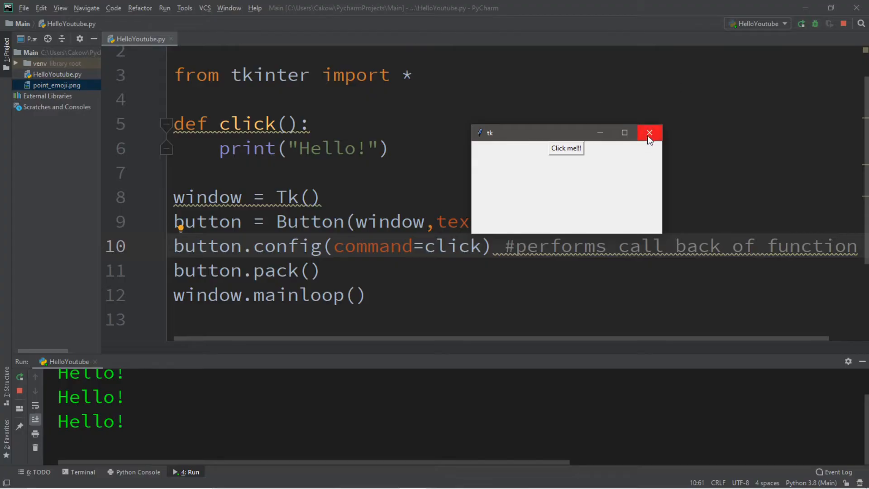
click(650, 133)
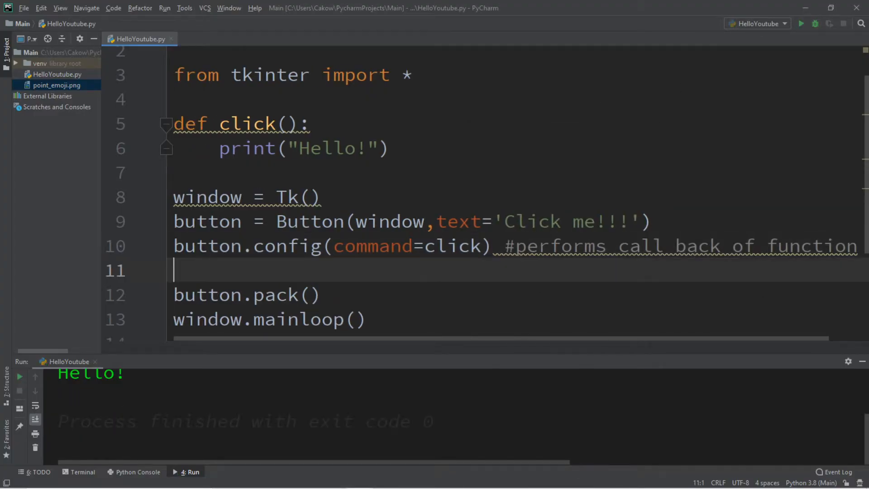
Add button.config(font=('Ink Free',50,'bold')) below the command line.
text(v)
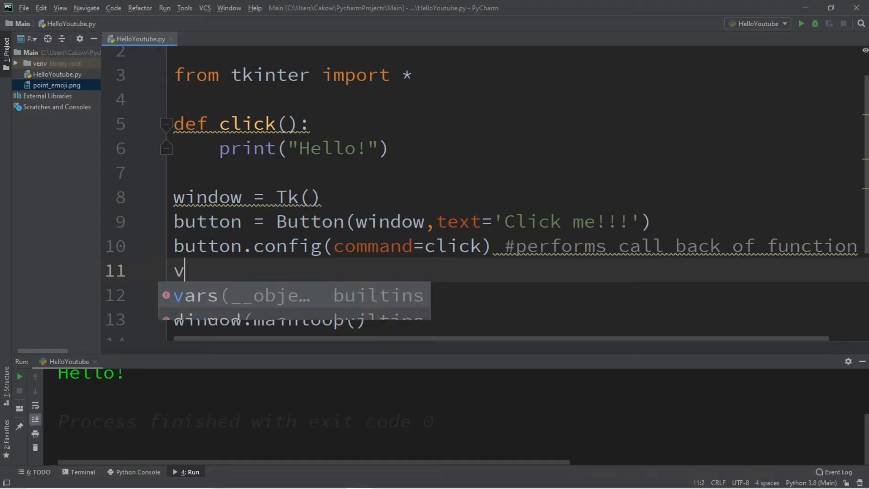
text(utto)
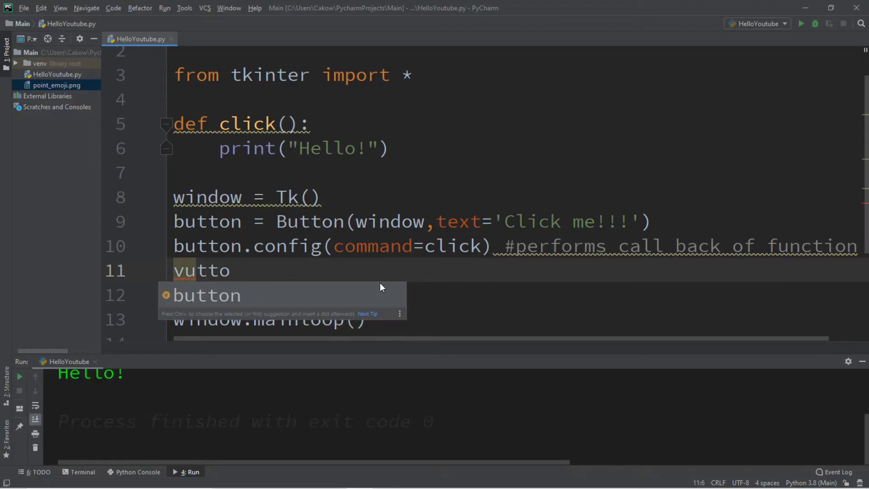
text(button.config()
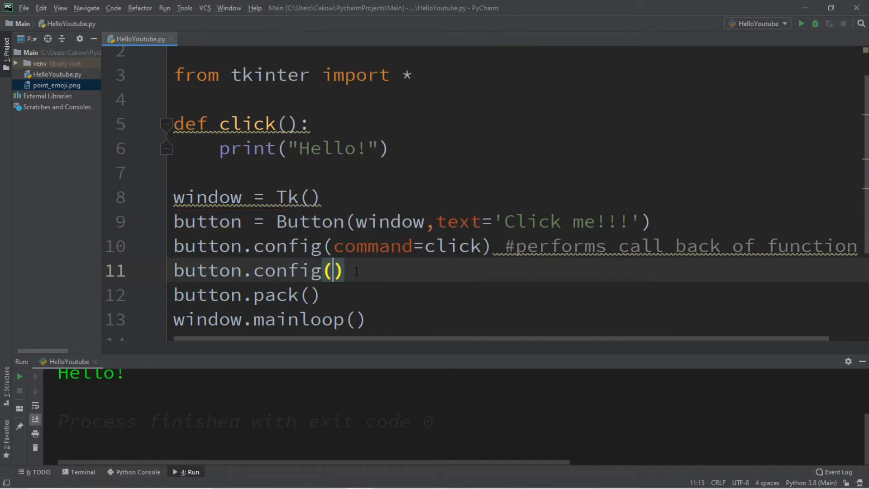
triple_click(250, 271)
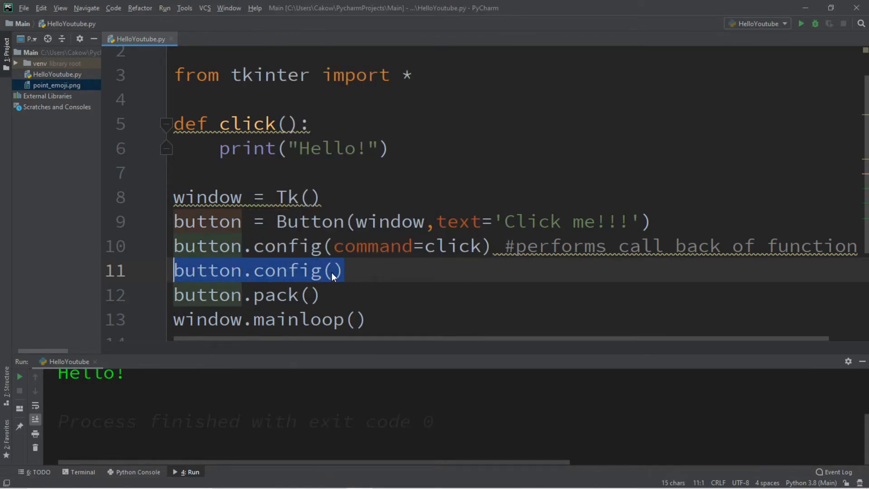
click(332, 271)
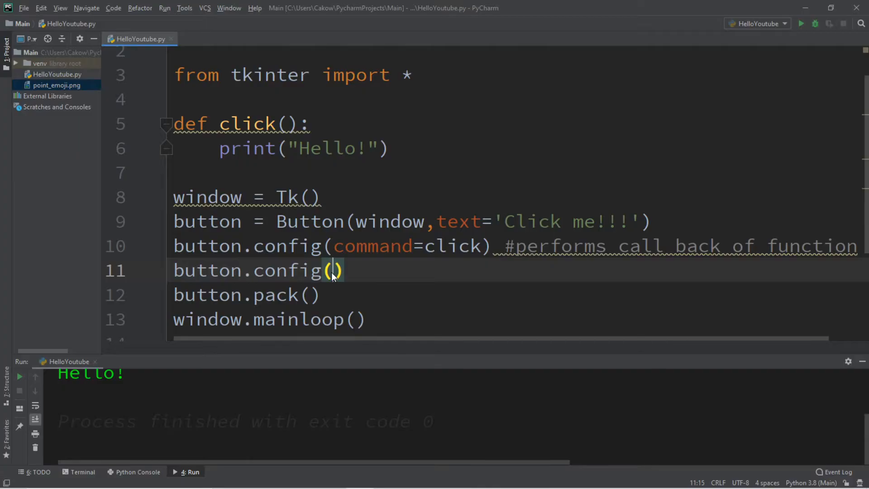
text(font=)
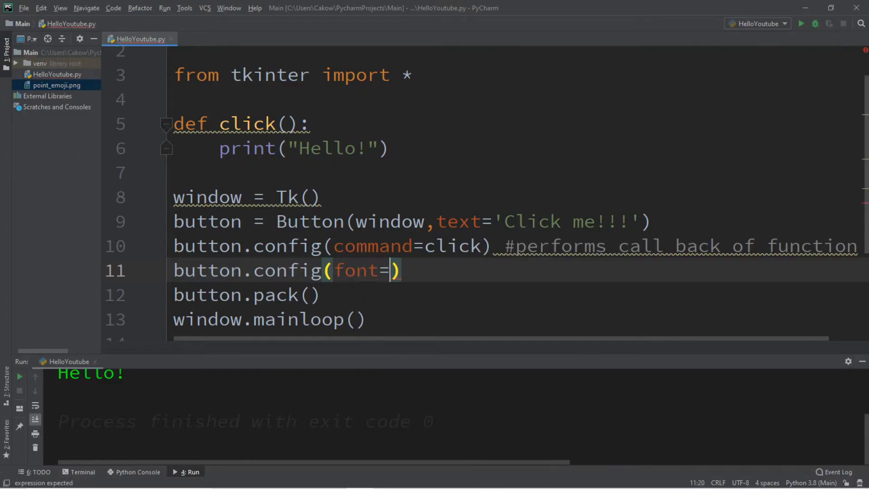
text((''))
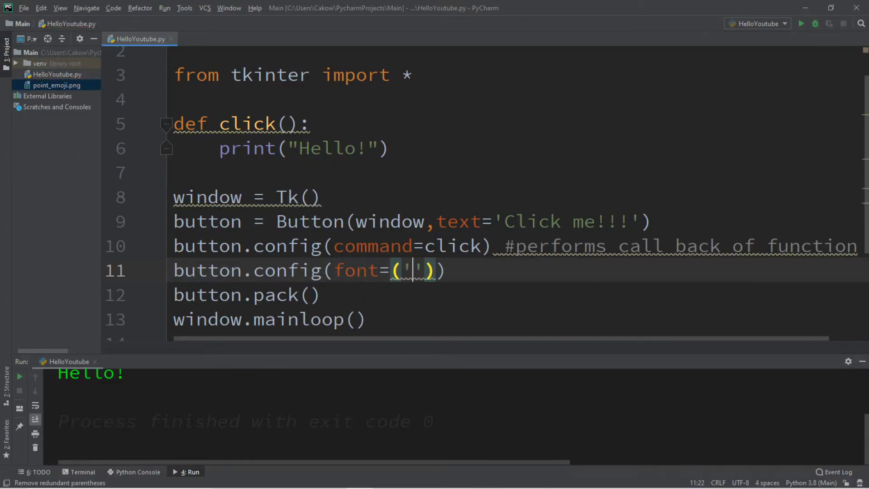
text(Ink Fre)
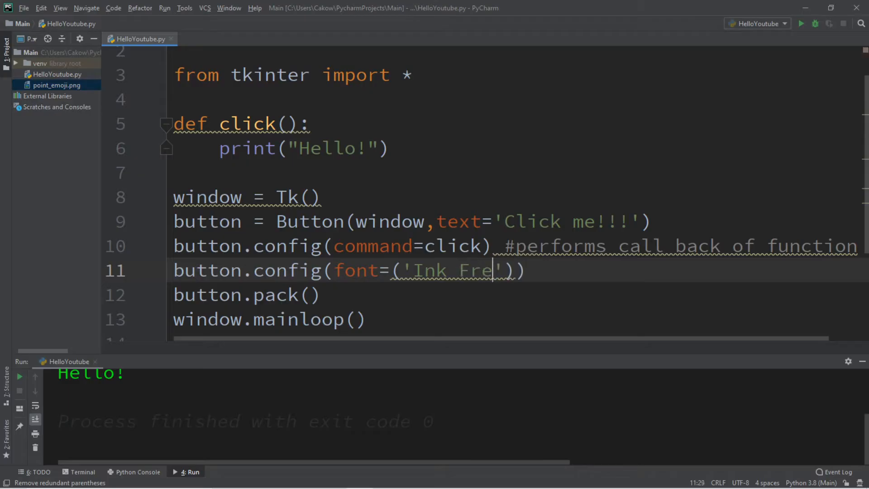
text(e)
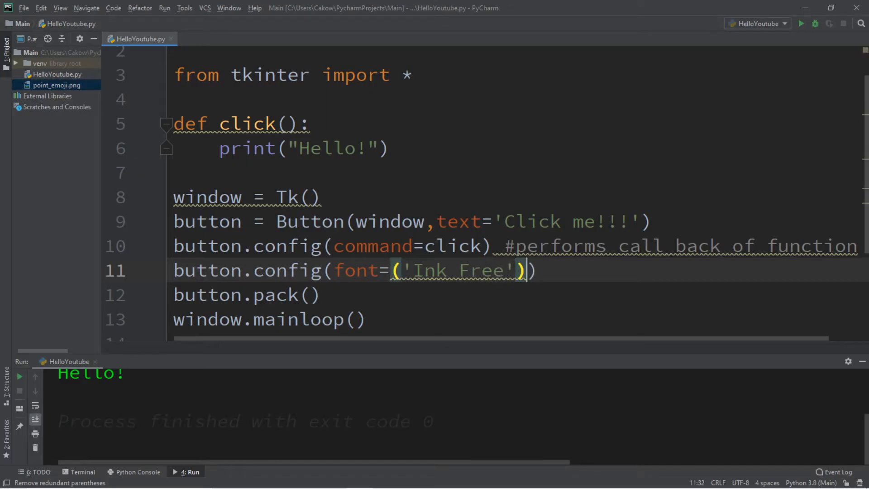
text(,)
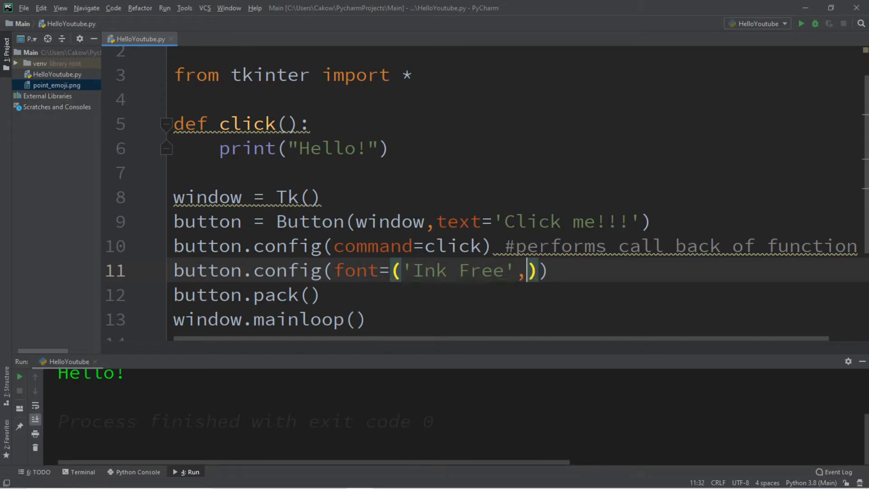
text(50)
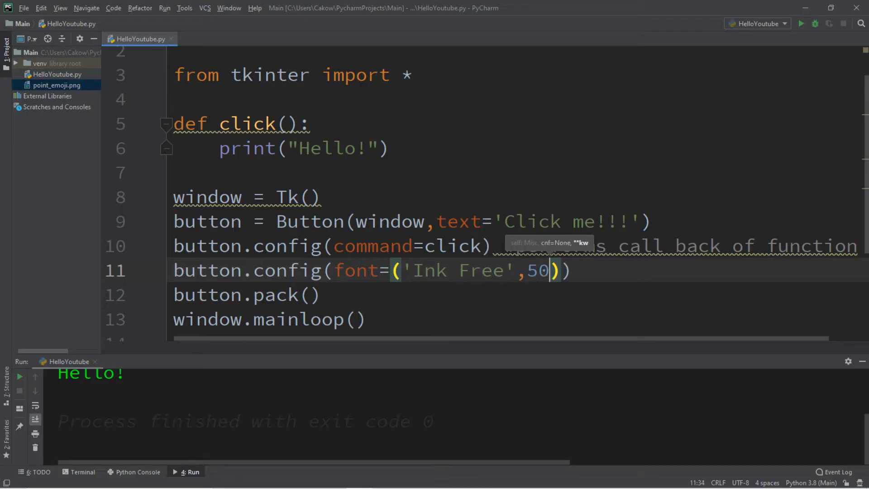
text(,)
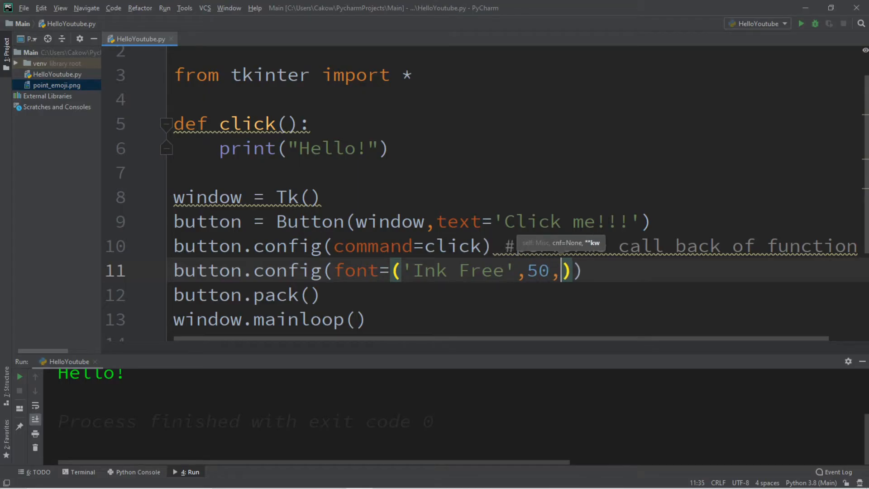
text('bold')
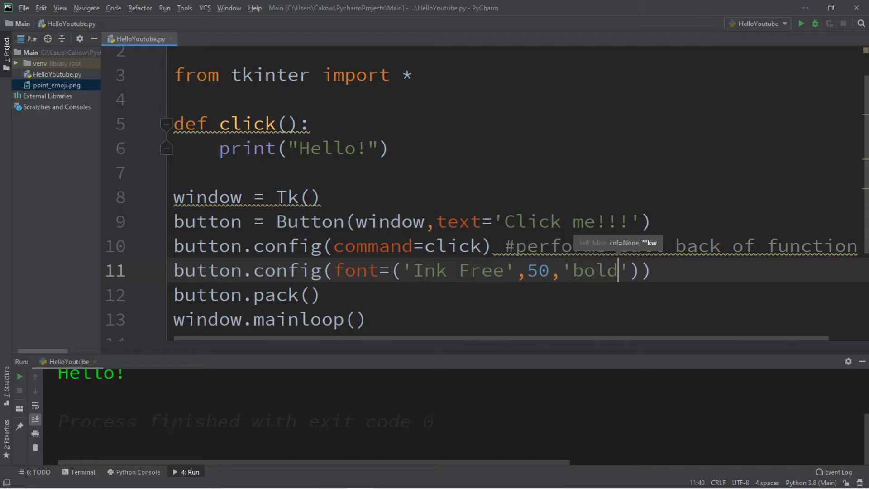
Run the app and press the enlarged Click me!!! button.
click(799, 23)
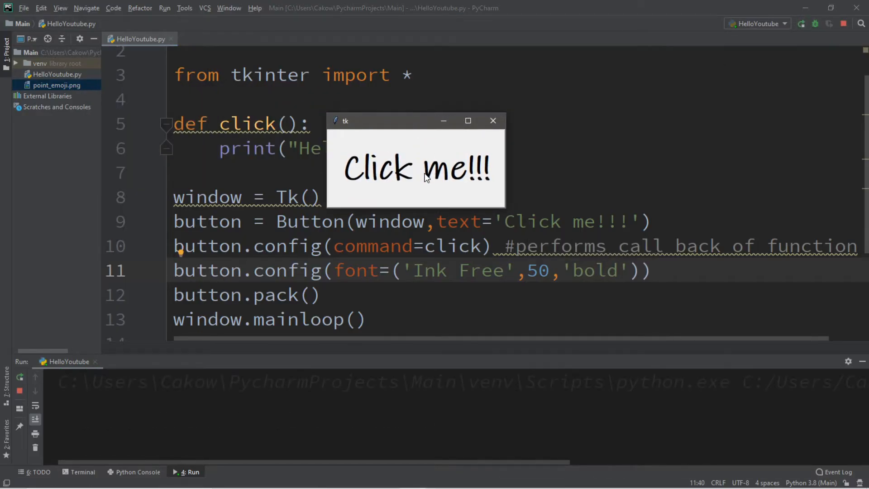
click(415, 168)
text(button.config()
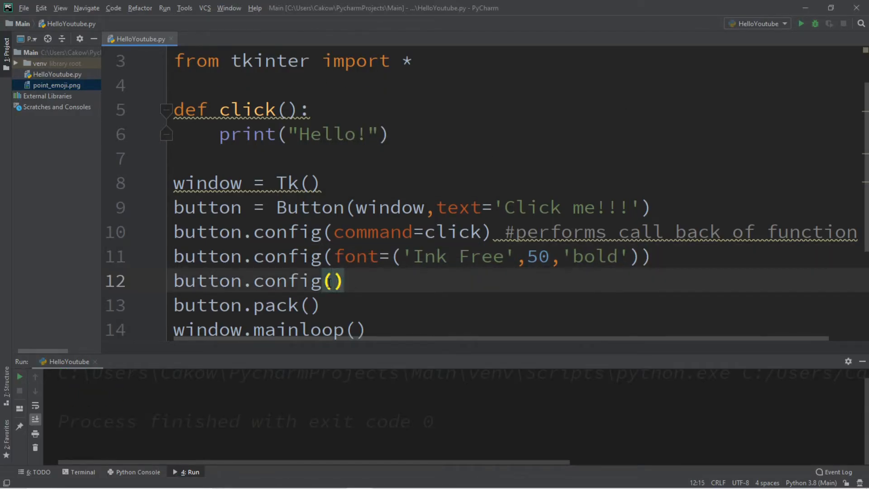
Add button.config(bg='#ff6200'), run to see the orange button, then close the window.
text(bg='')
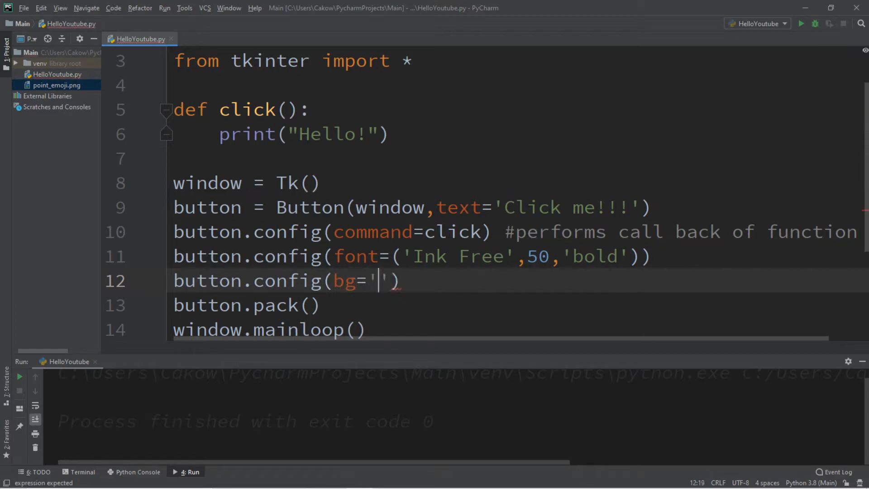
text(#)
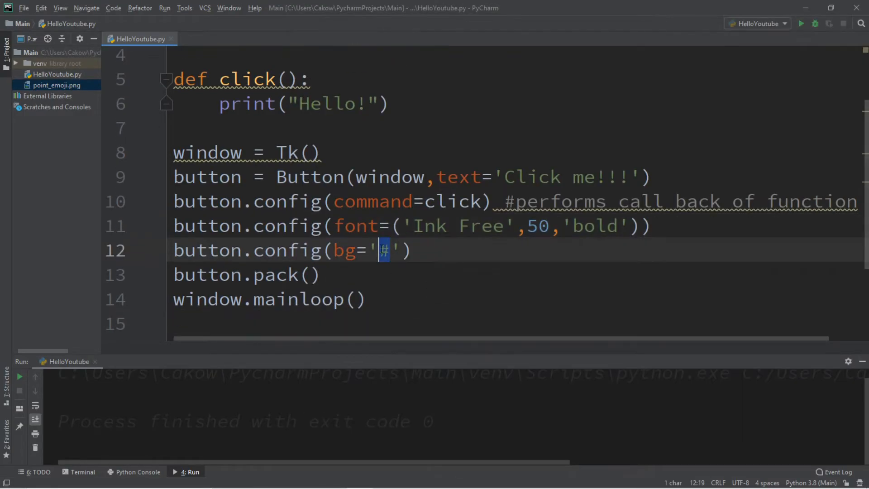
click(802, 23)
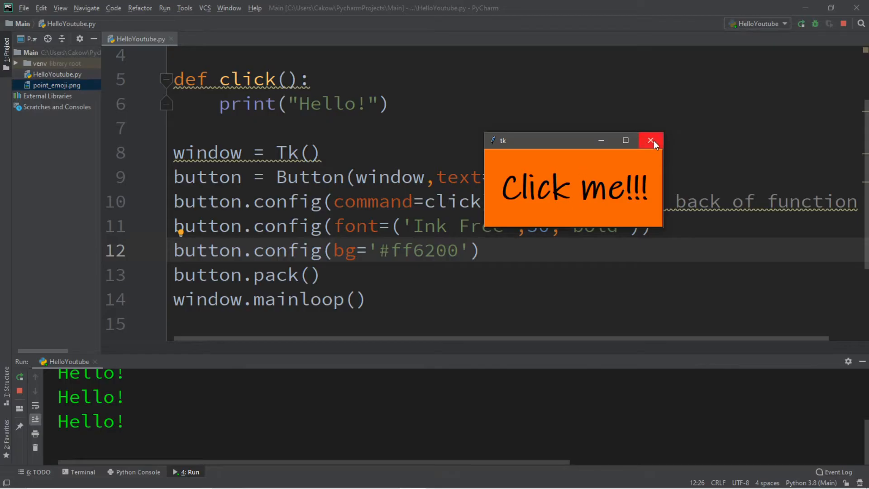
click(651, 140)
text(button.config(fg='#ff6200)
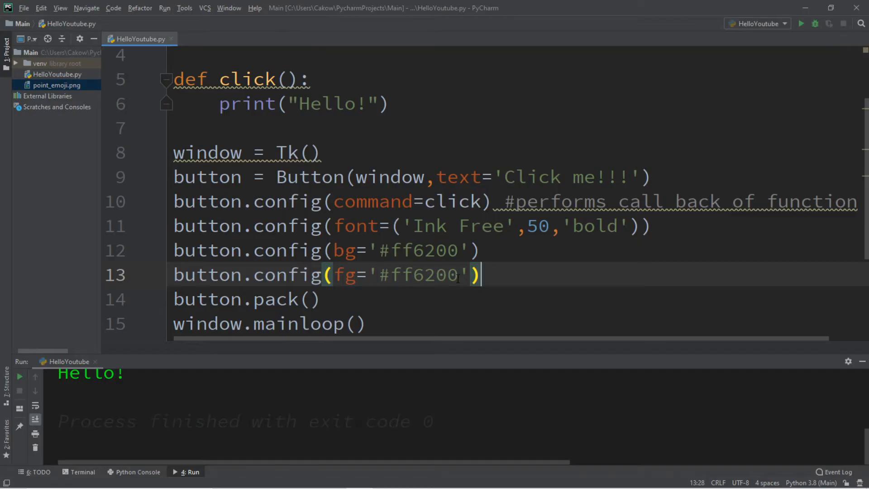
Add button.config(fg='#fffb1f'), run the app and press the yellow-on-orange button.
text(fffb1f)
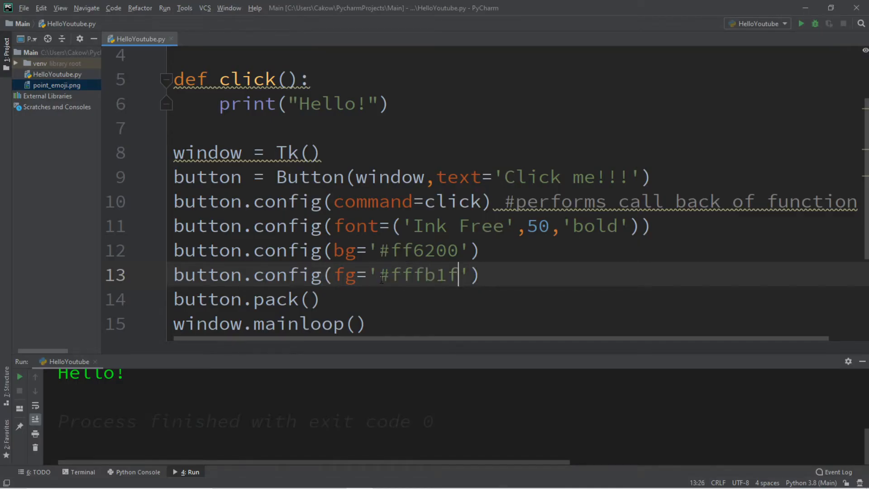
click(802, 24)
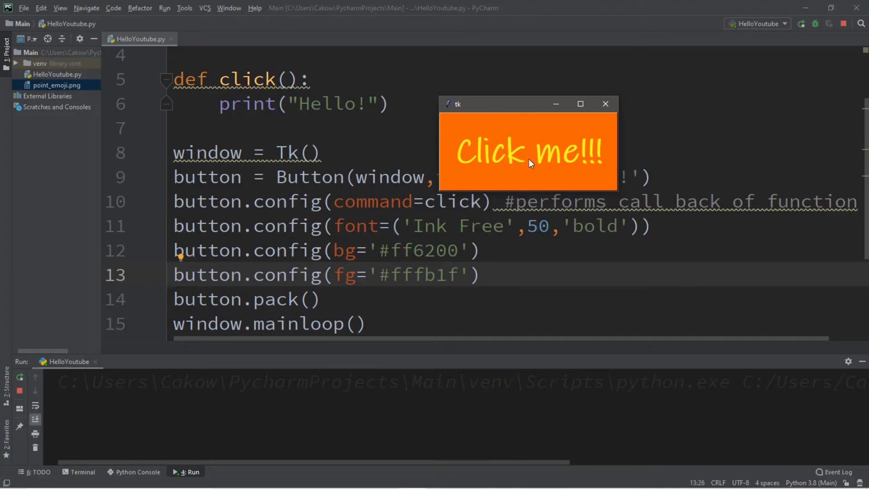
click(527, 152)
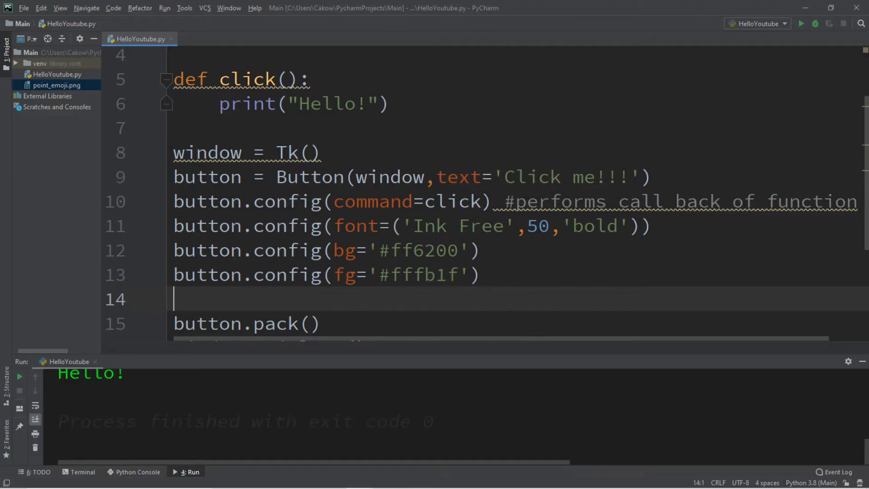
Add button.config(activebackground='#FF0000') below the other config lines.
text(buton)
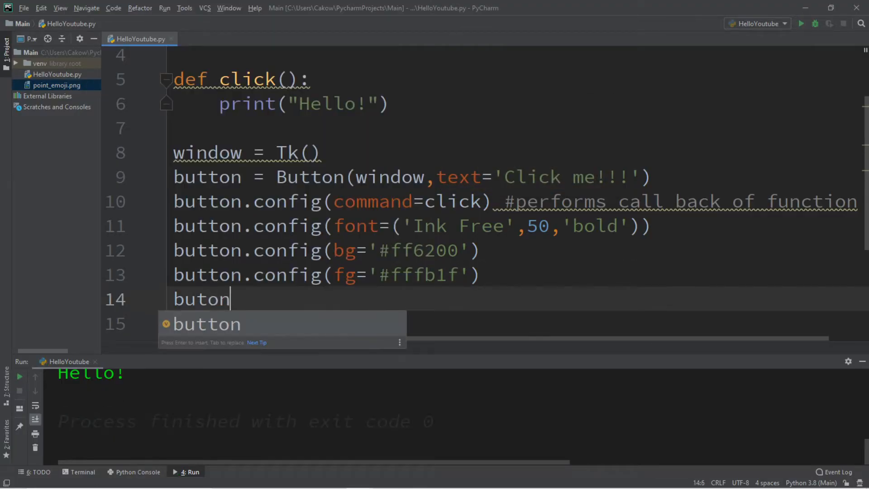
text(.config())
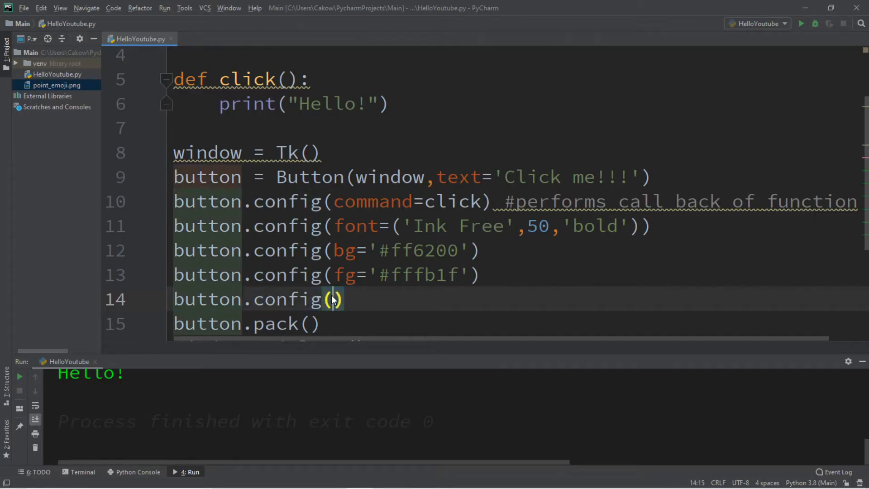
text(a)
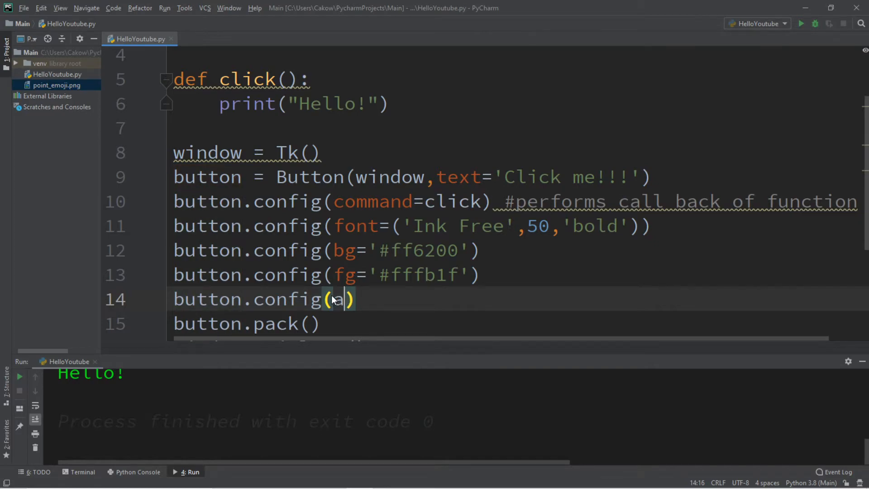
text(activebackground)
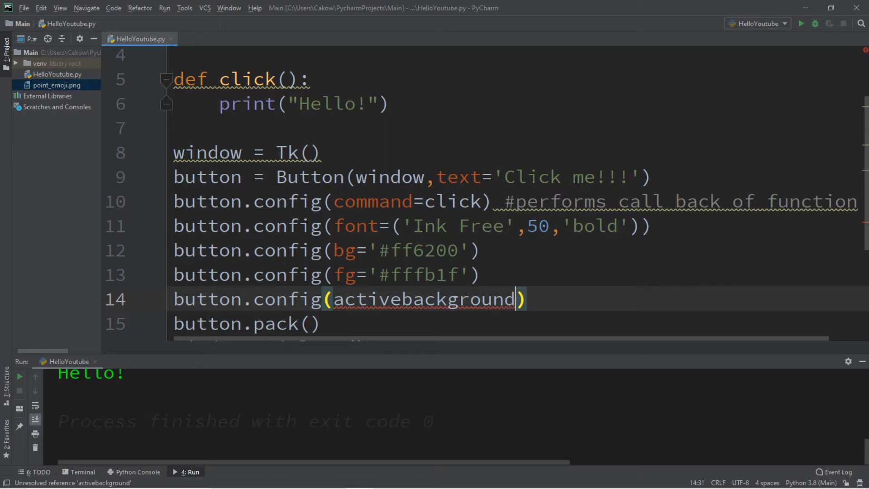
text(='#')
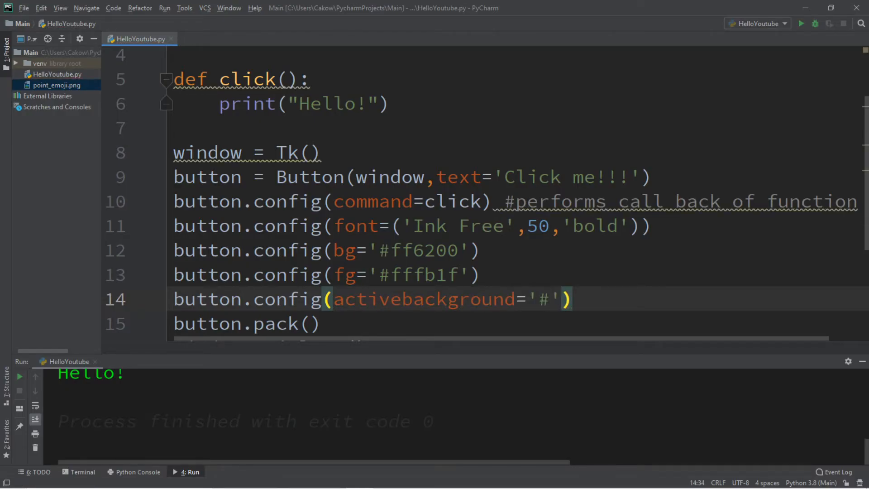
text(F)
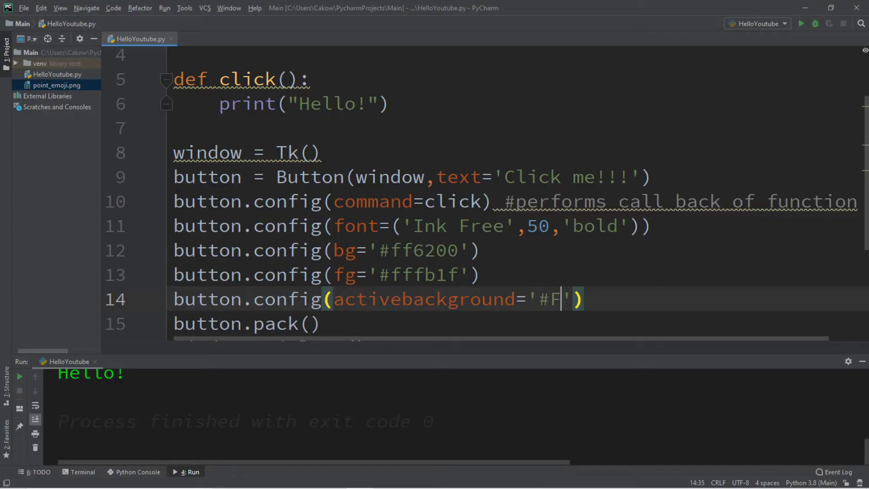
text(F00)
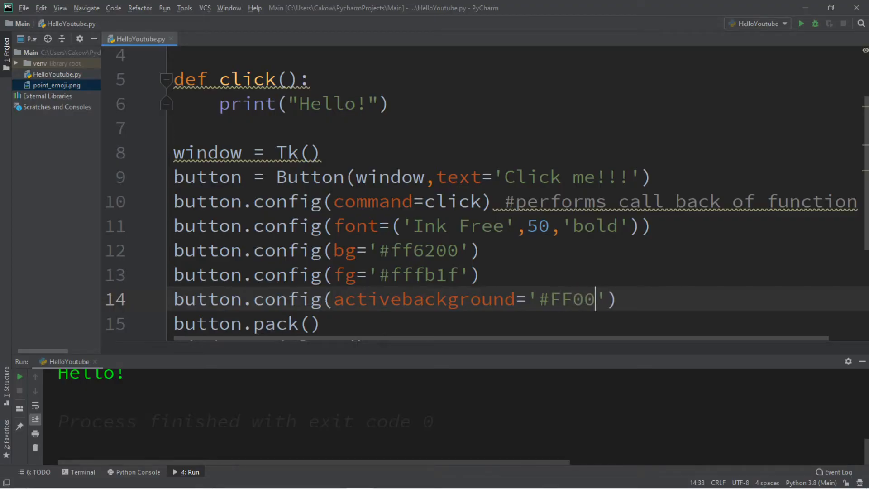
text(00)
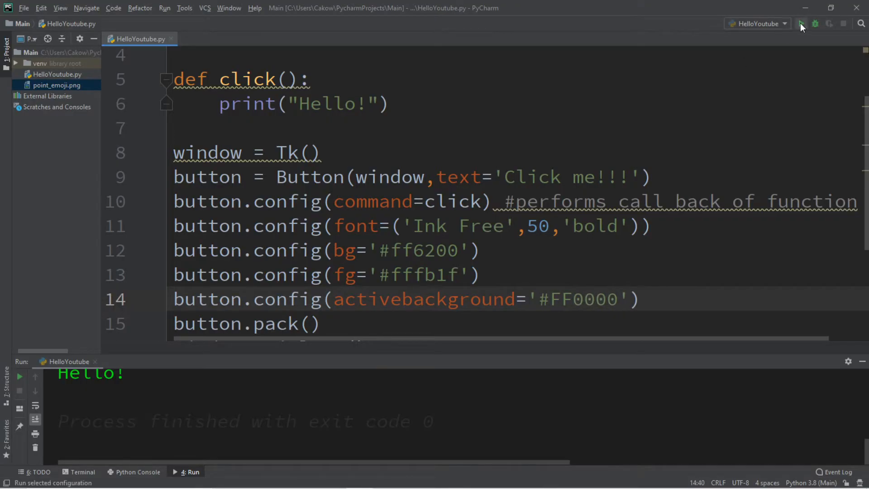
Run the app and press the button repeatedly to see it turn red while held.
click(800, 24)
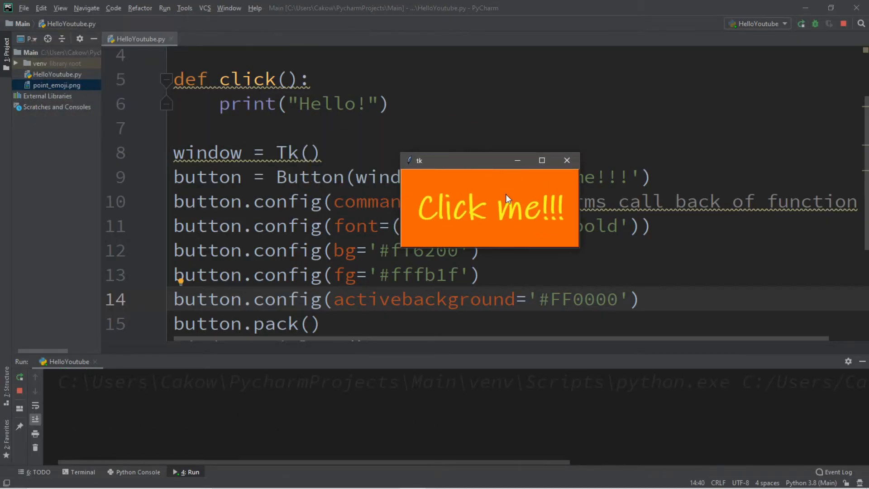
click(489, 210)
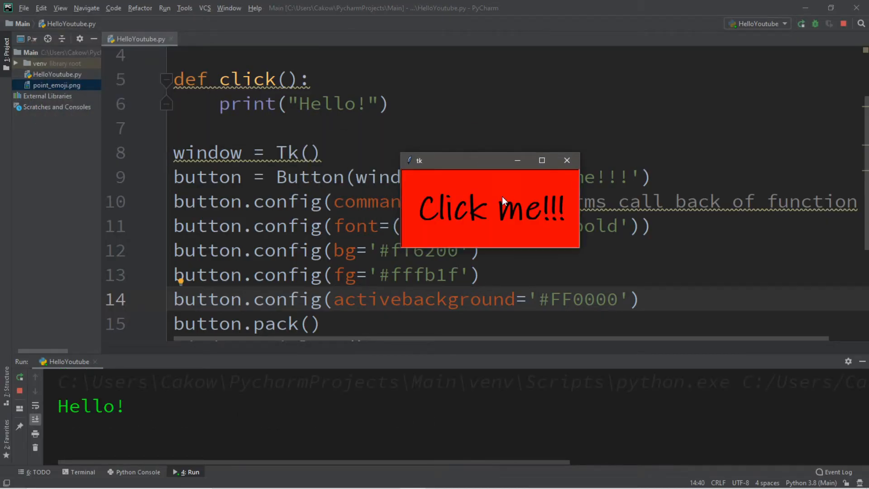
click(490, 209)
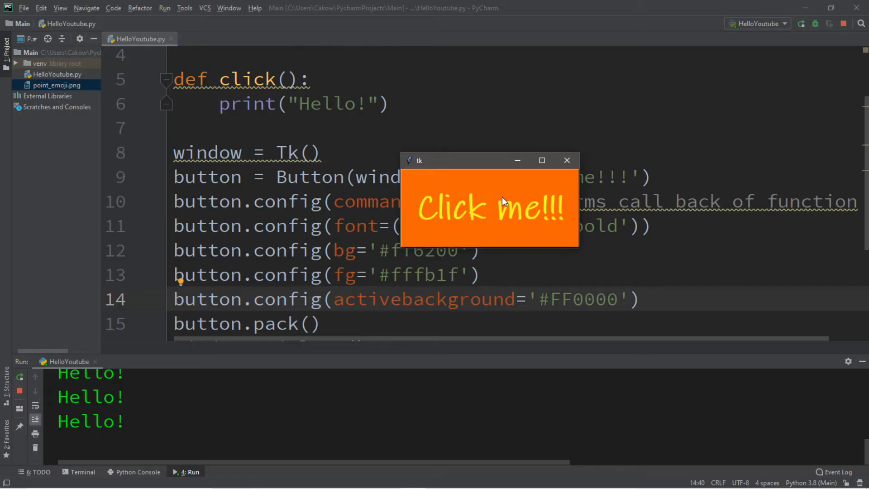
click(489, 209)
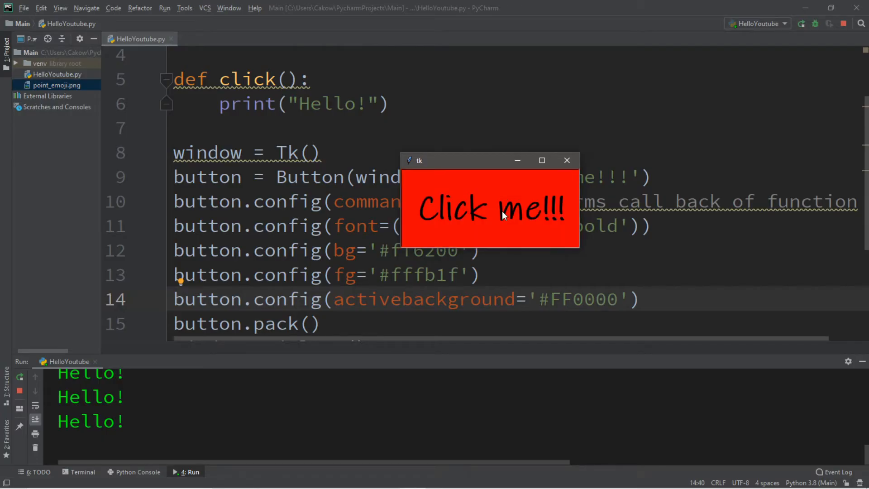
mouse_move(488, 232)
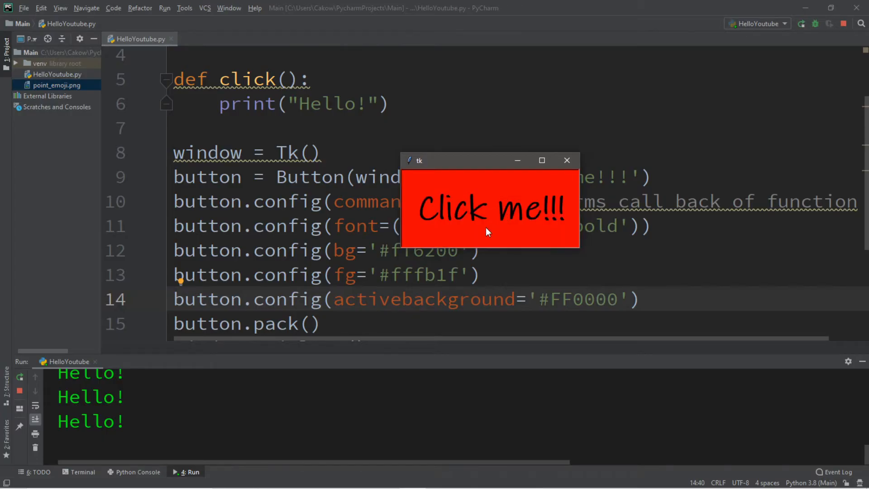
click(567, 160)
text(button.config(activeforeground='#FF0000'))
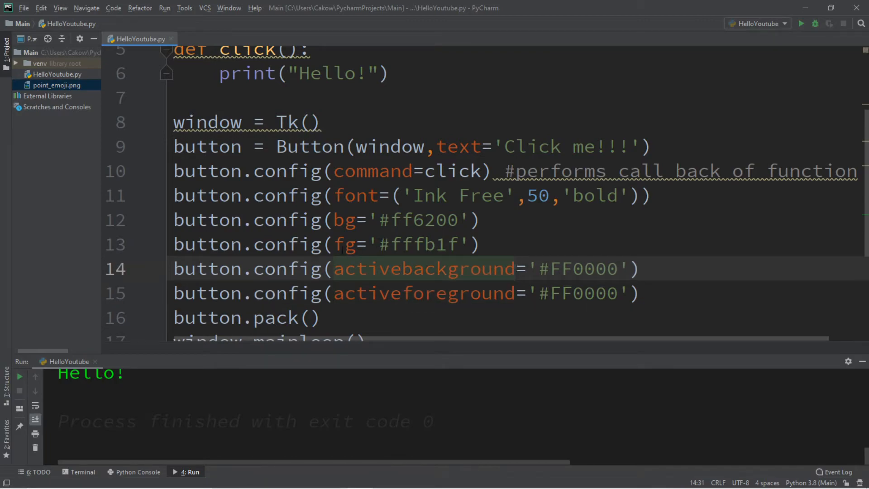
Set activeforeground to #fffb1f, run the app, press the button and close it.
double_click(418, 243)
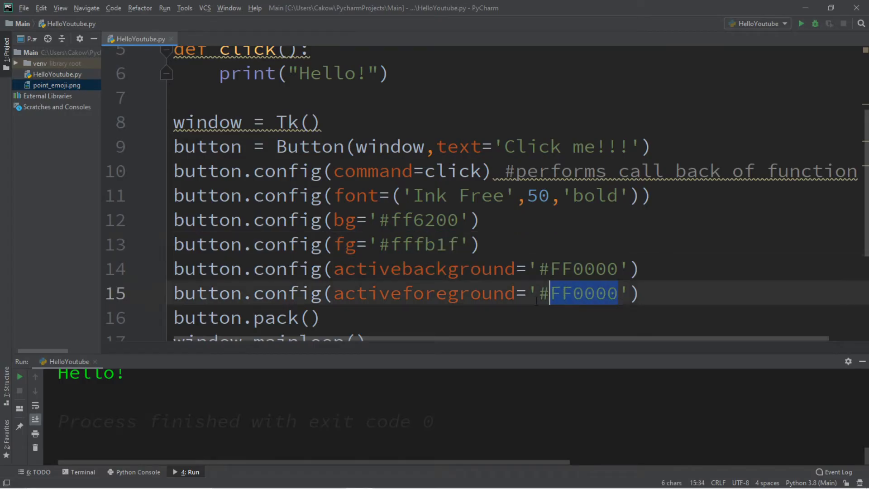
text(fffb1f)
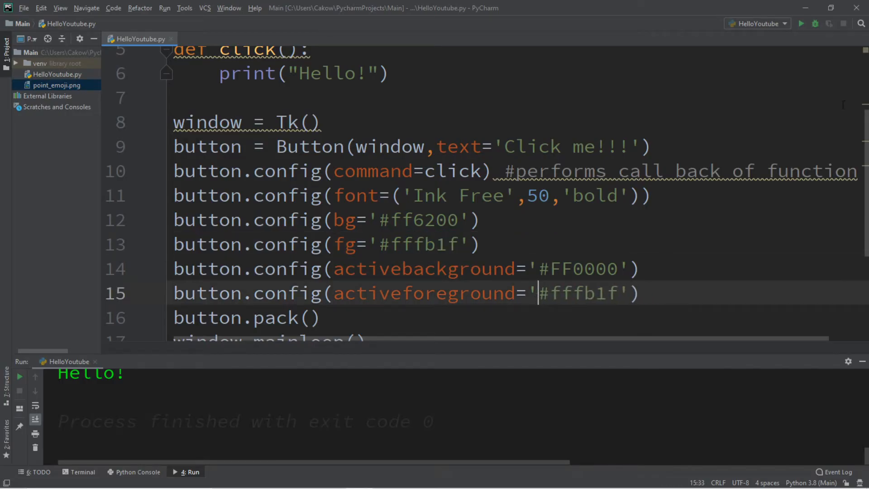
click(801, 24)
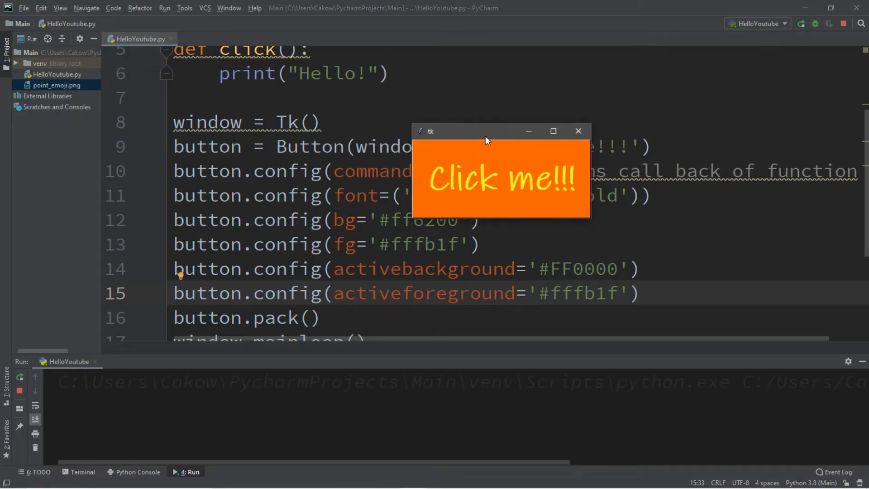
click(501, 177)
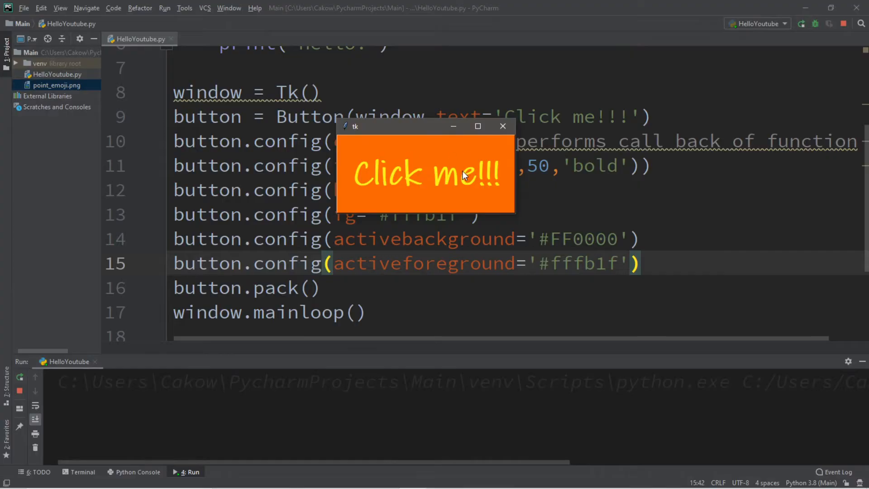
click(503, 126)
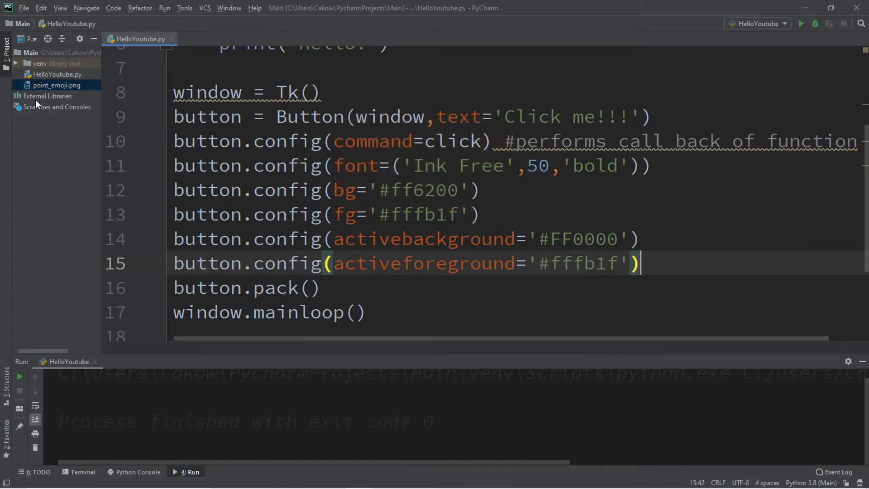
mouse_move(36, 60)
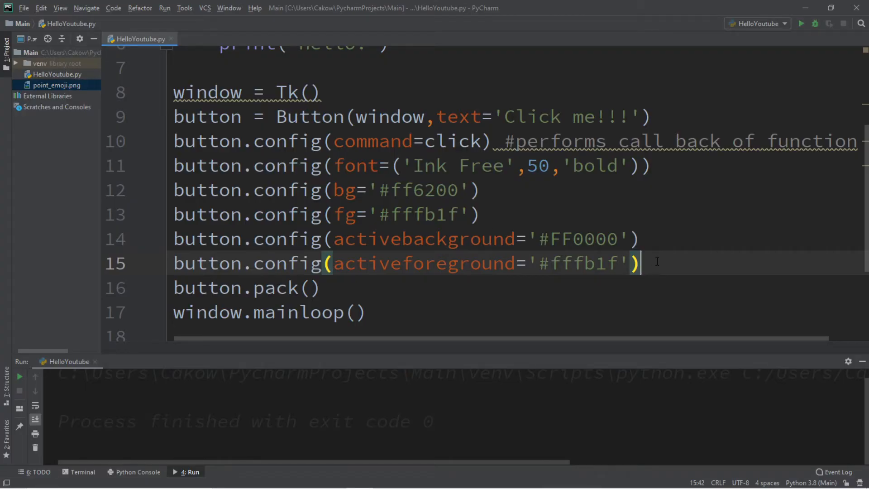
Create image = PhotoImage(file='point_emoji.png') for the button picture.
text(image =)
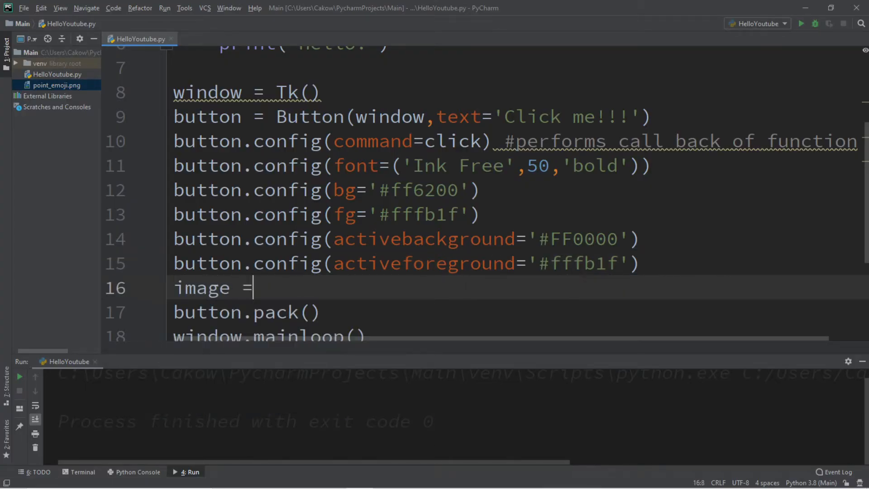
text(PhotoImage)
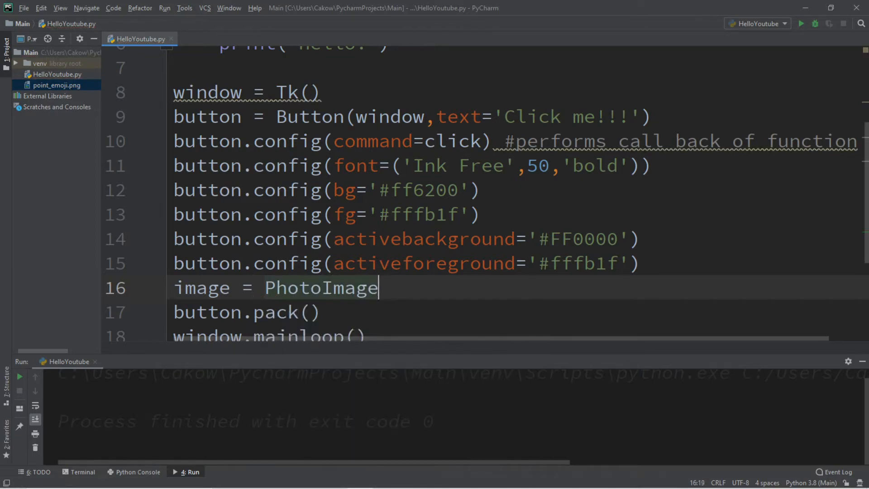
text((file)
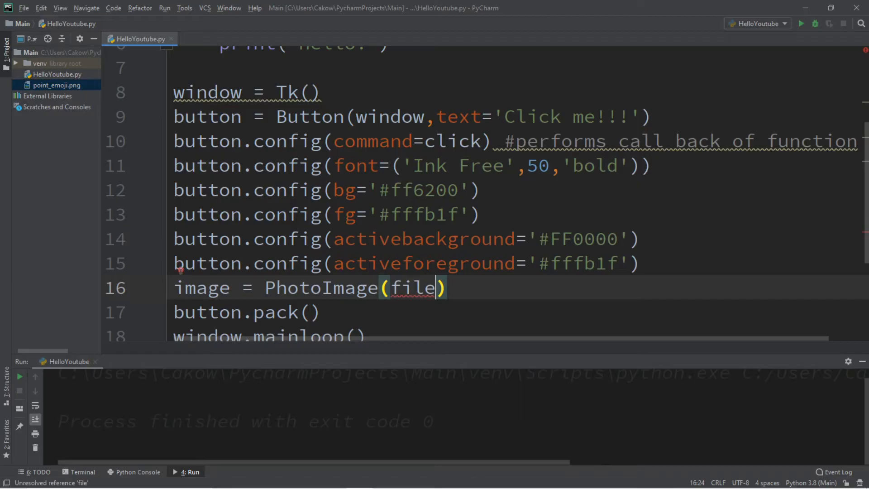
text(='')
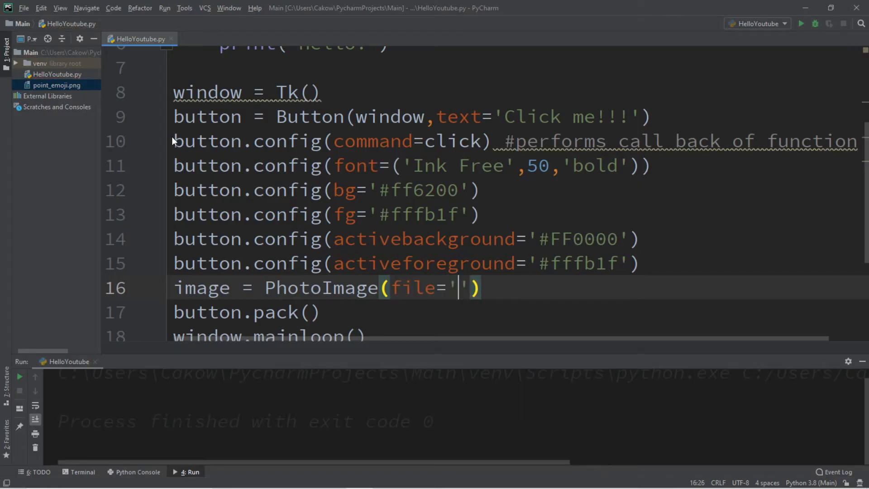
click(57, 85)
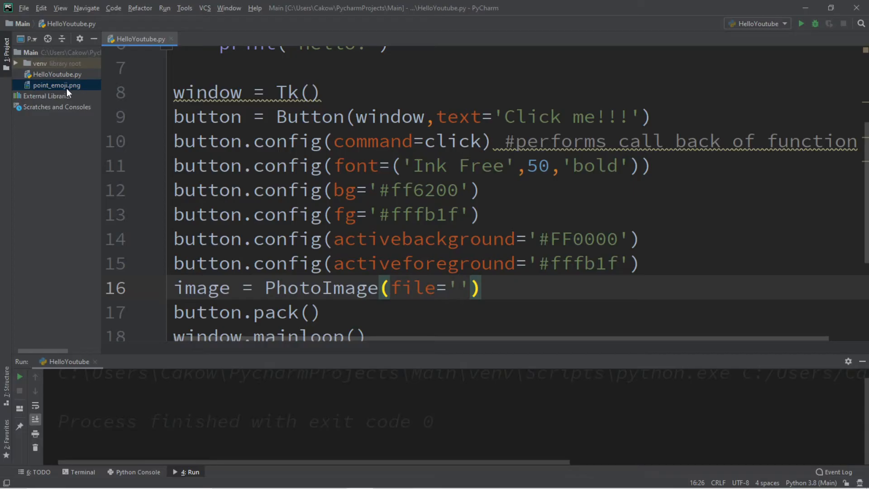
mouse_move(28, 55)
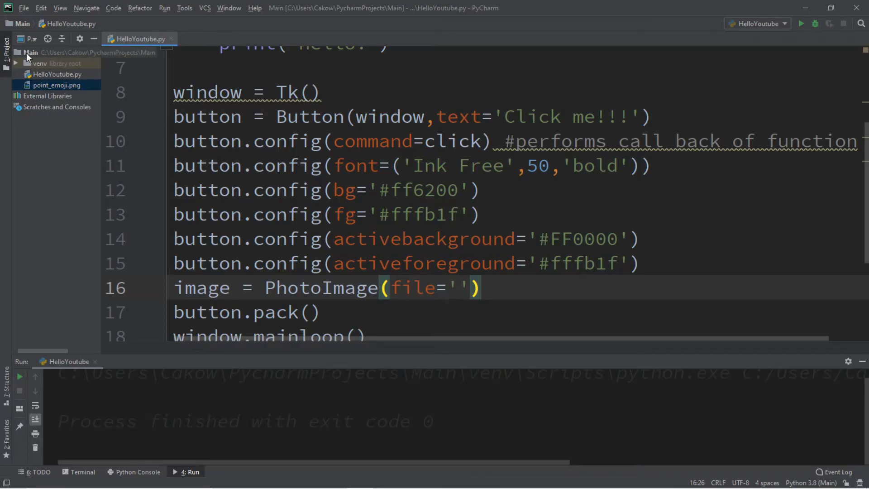
mouse_move(47, 80)
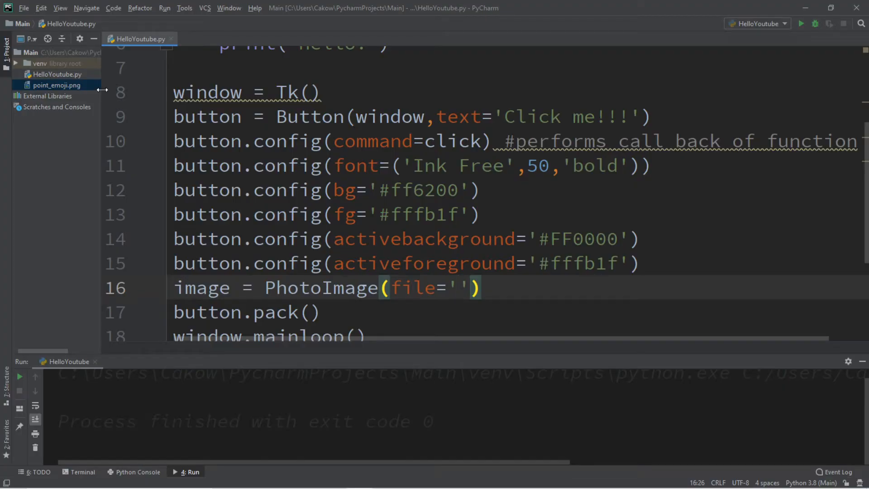
text(p)
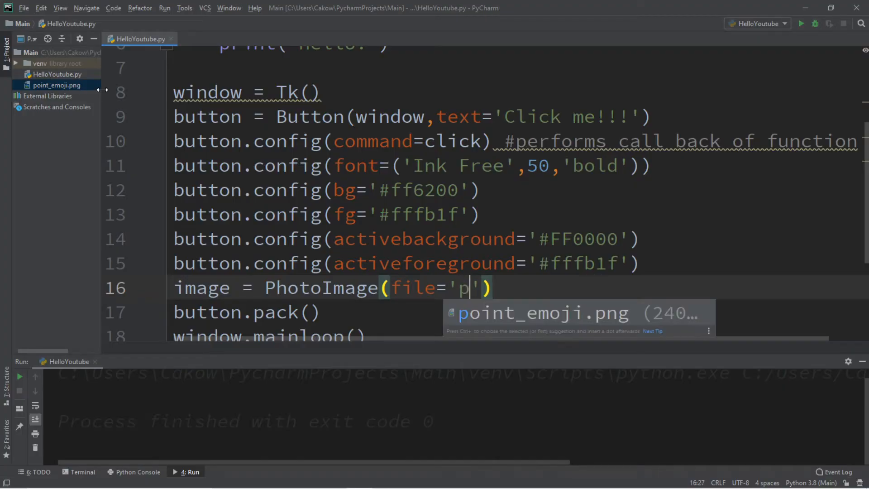
text(oint_emoji.png)
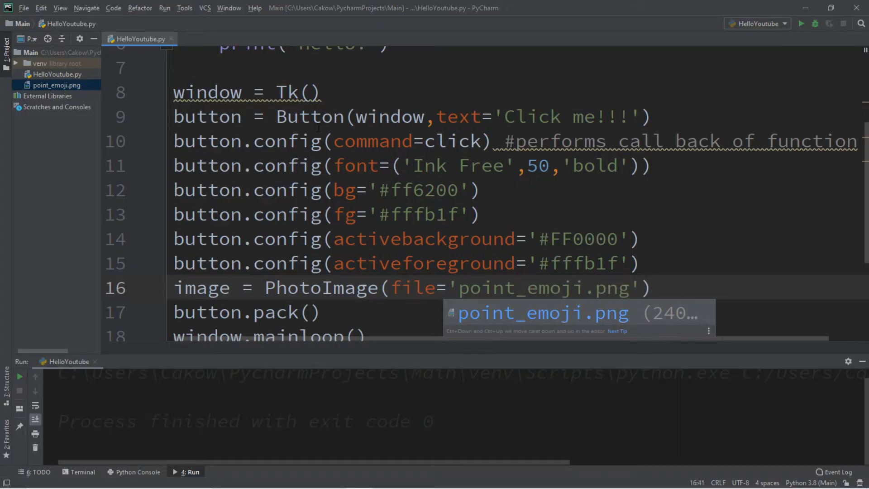
Add button.config(image=image), run the app and press the emoji button to print Hello!
text(button.conf)
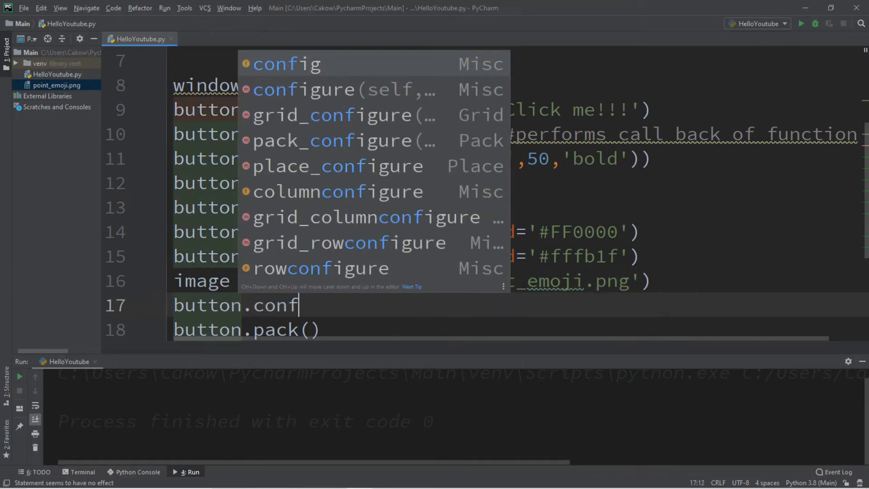
click(287, 64)
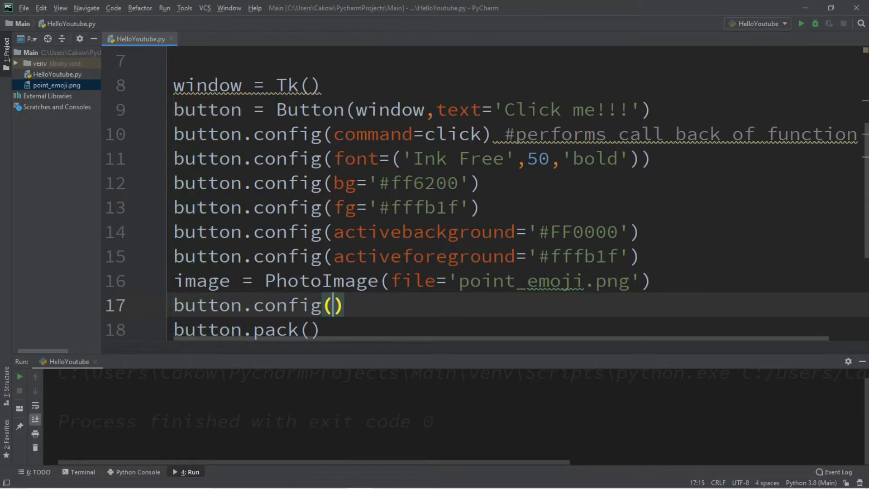
text(i)
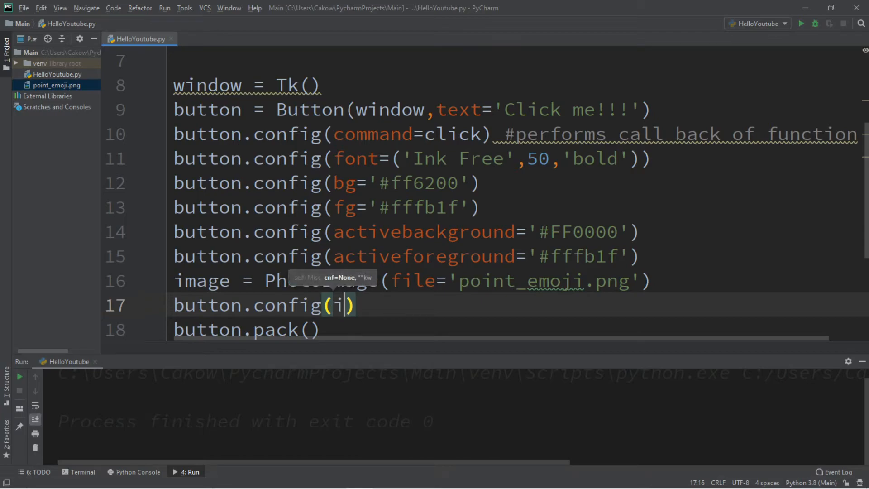
text(mage=)
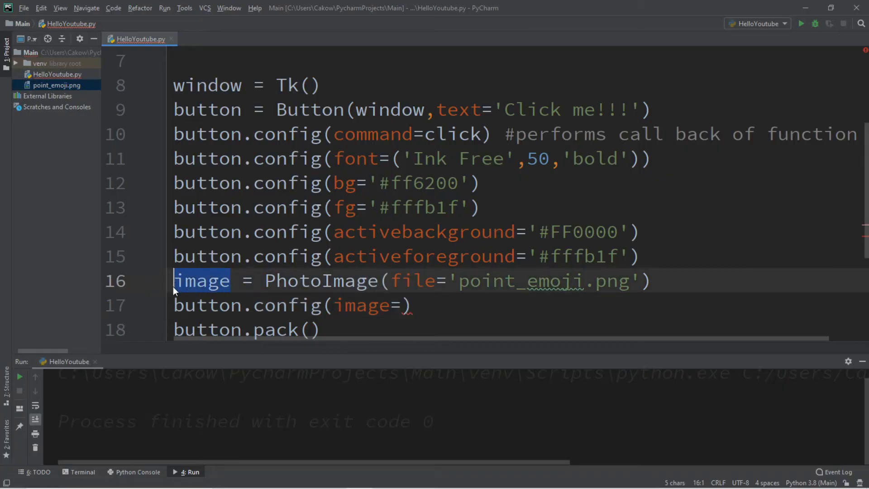
text(image)
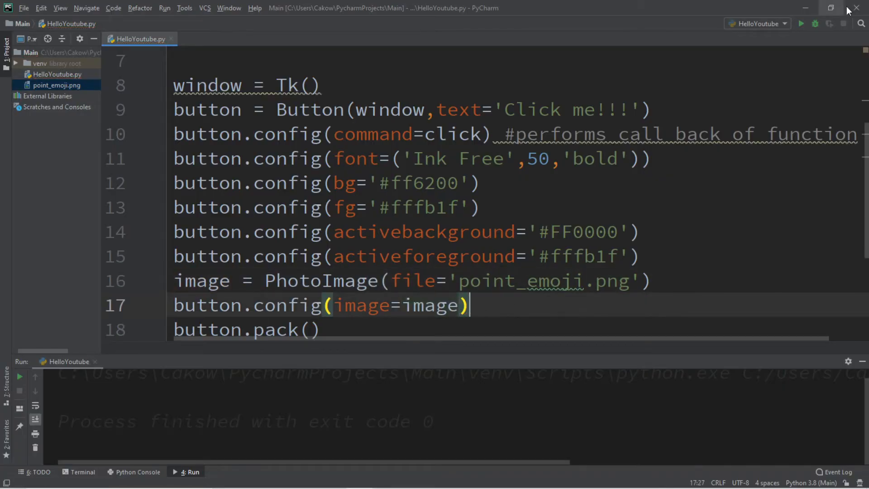
click(801, 24)
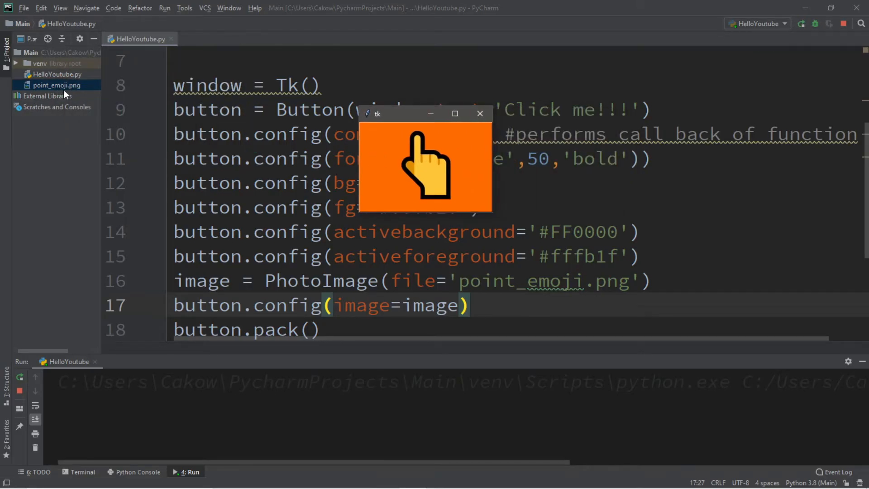
mouse_move(449, 178)
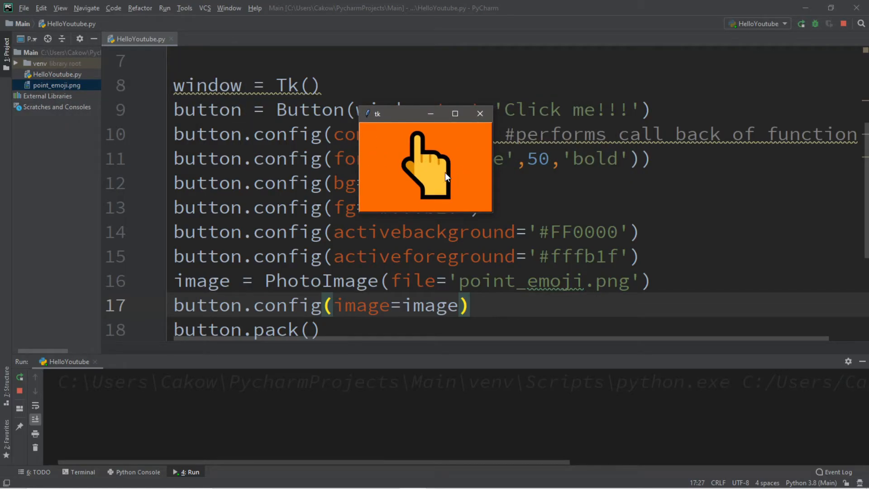
click(426, 167)
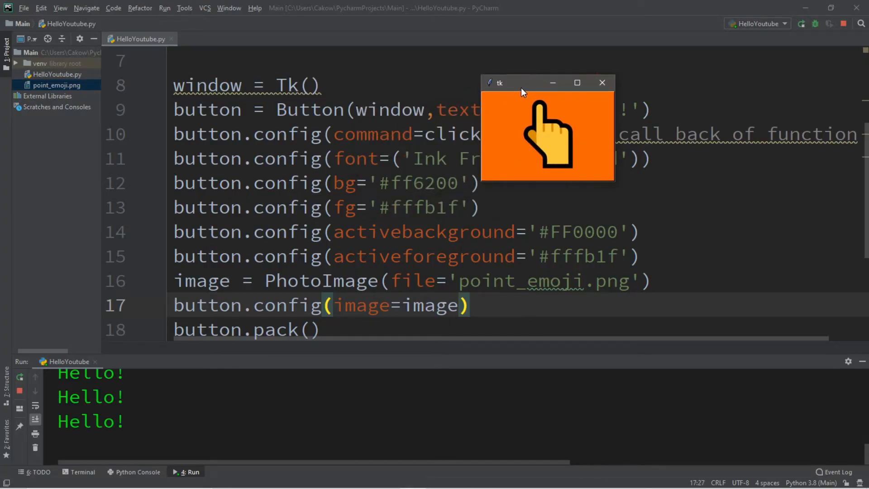
mouse_move(554, 128)
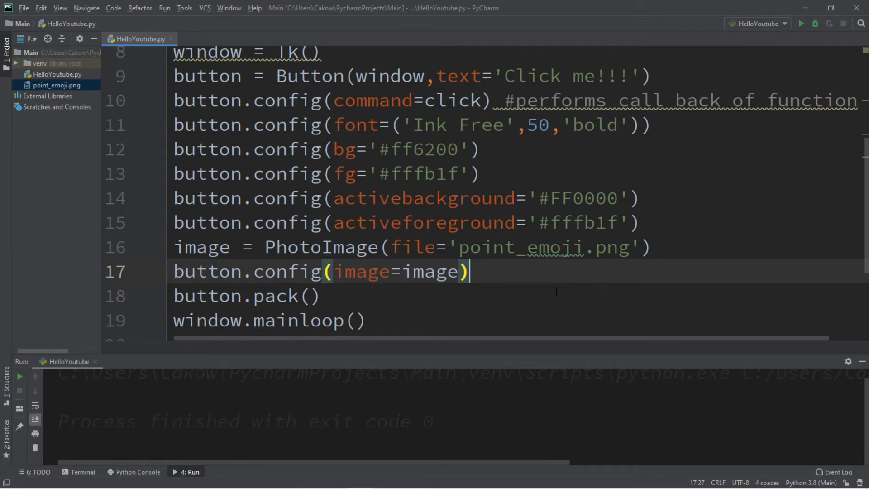
Add a button.config(compound='') line and preview the button in the app.
text(butto)
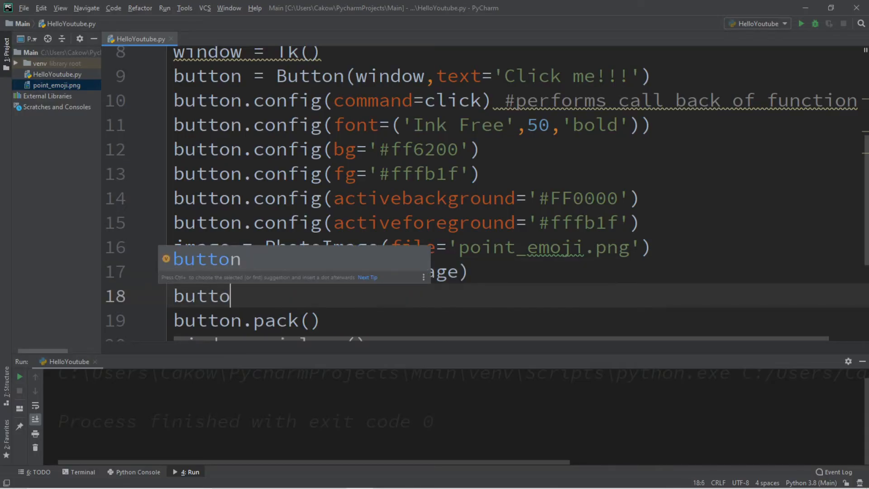
text(n.)
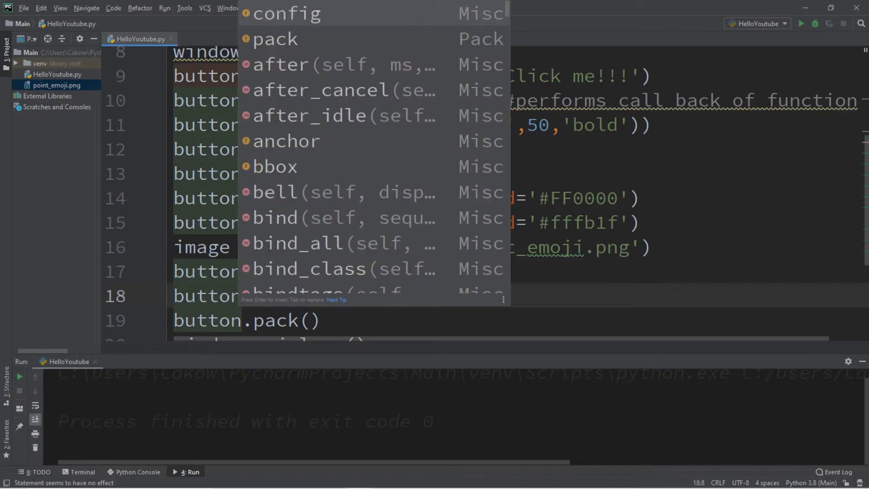
text(config(compou)
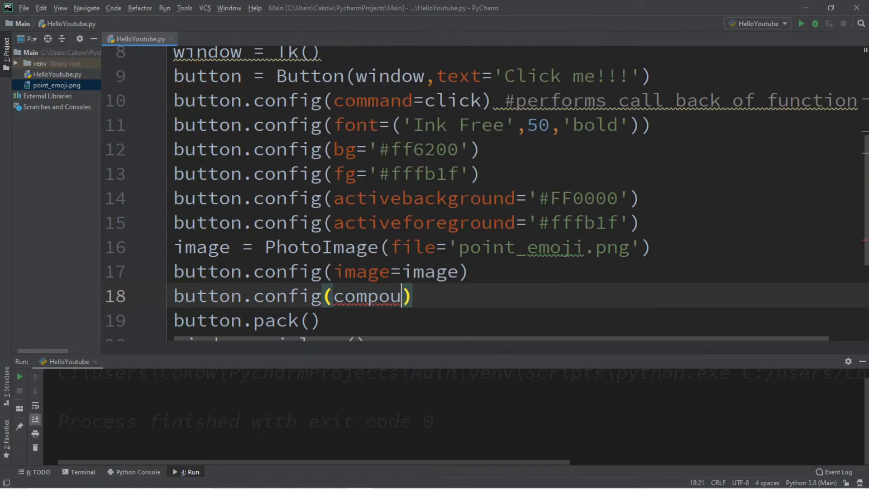
text(nd='')
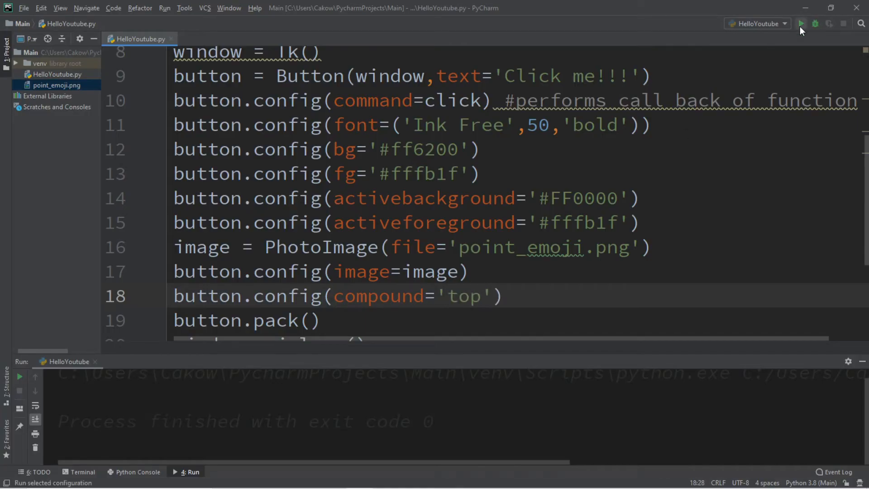
click(802, 24)
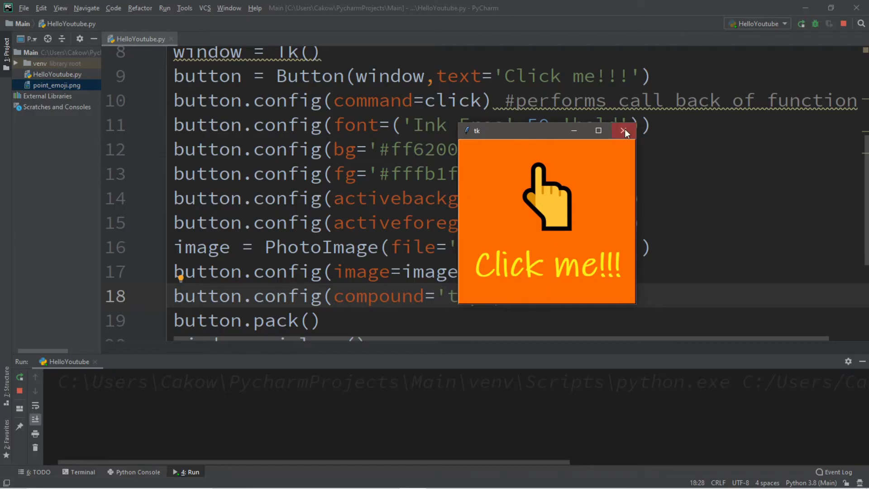
click(623, 131)
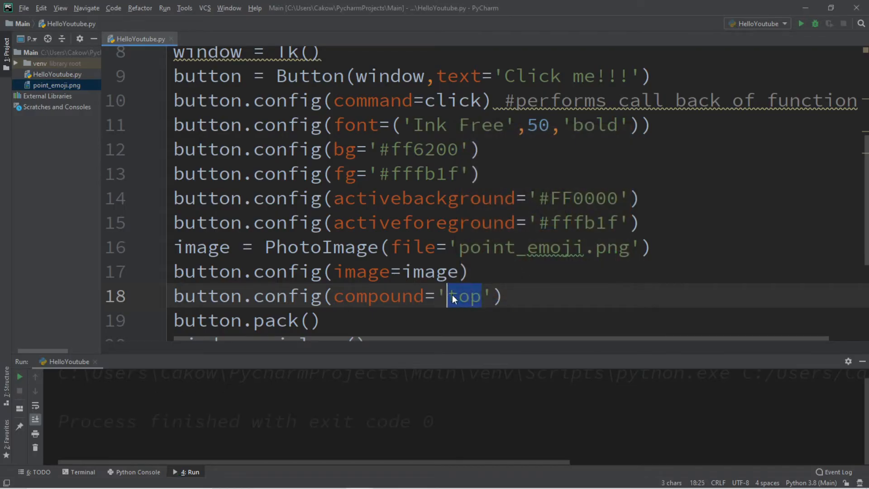
Try compound values bottom, right and none, settling on 'bottom' with text above the image.
text(bottom)
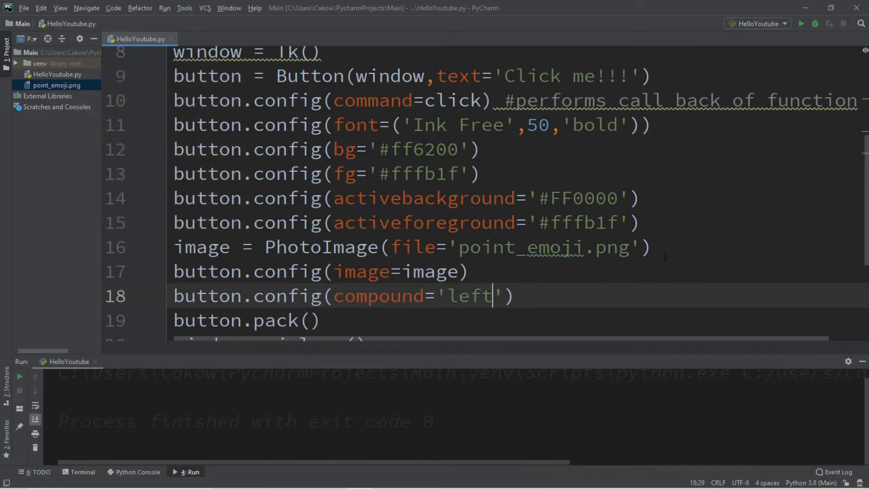
click(801, 24)
text(r)
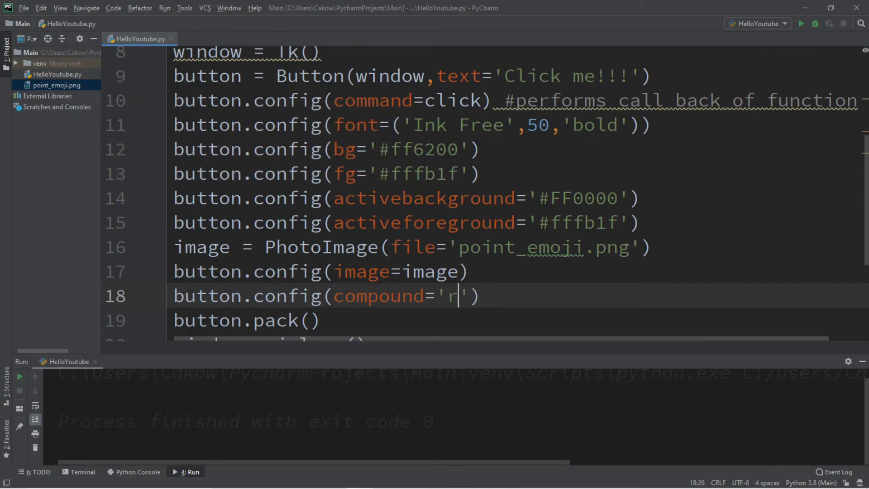
text(ight)
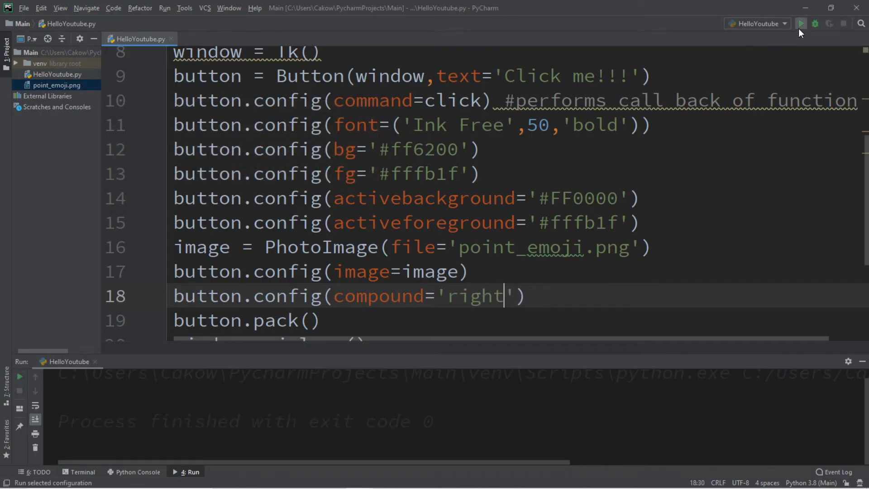
mouse_move(580, 353)
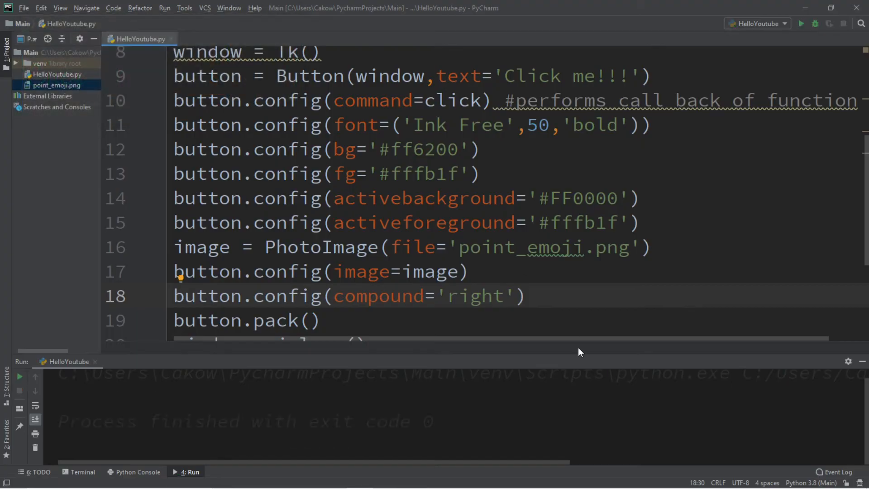
text(none)
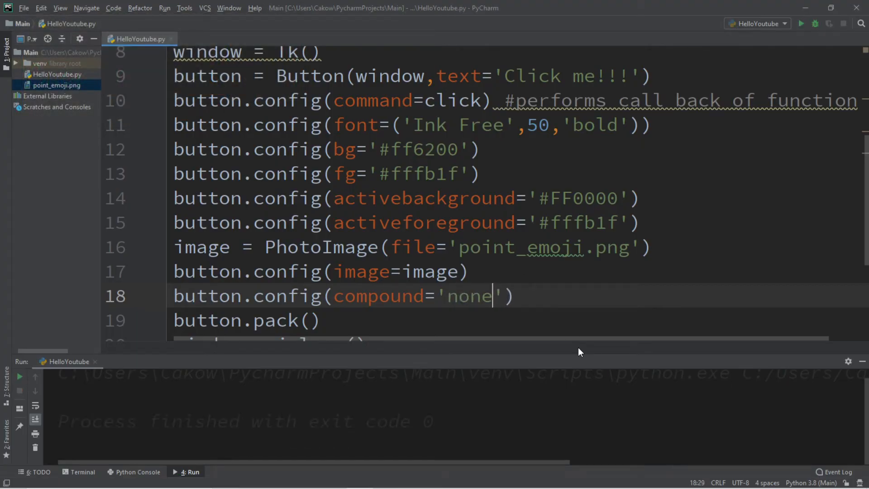
click(802, 23)
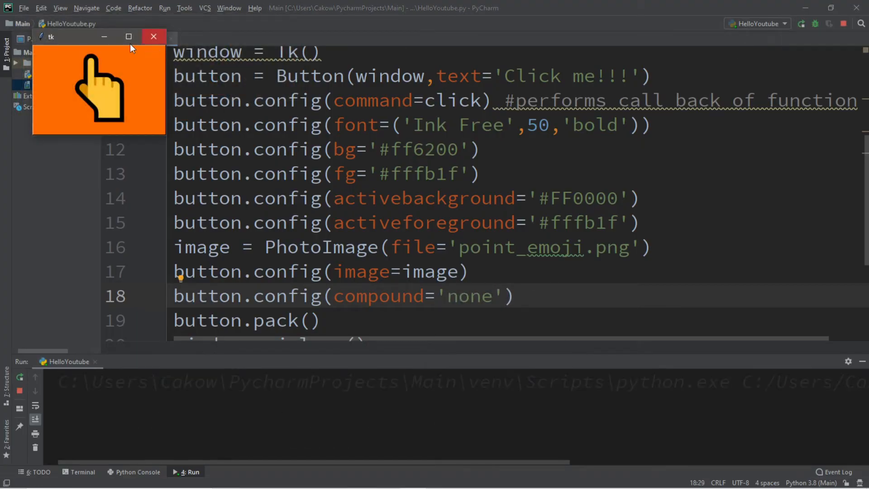
click(154, 37)
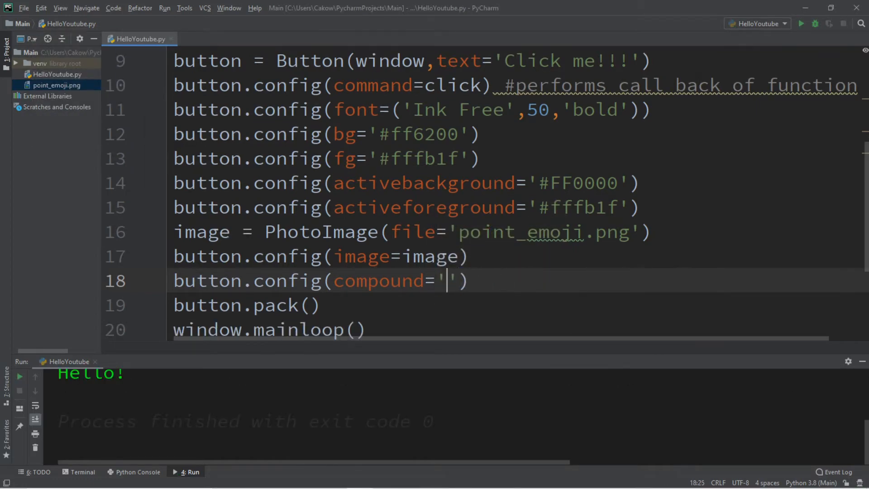
text(bottom)
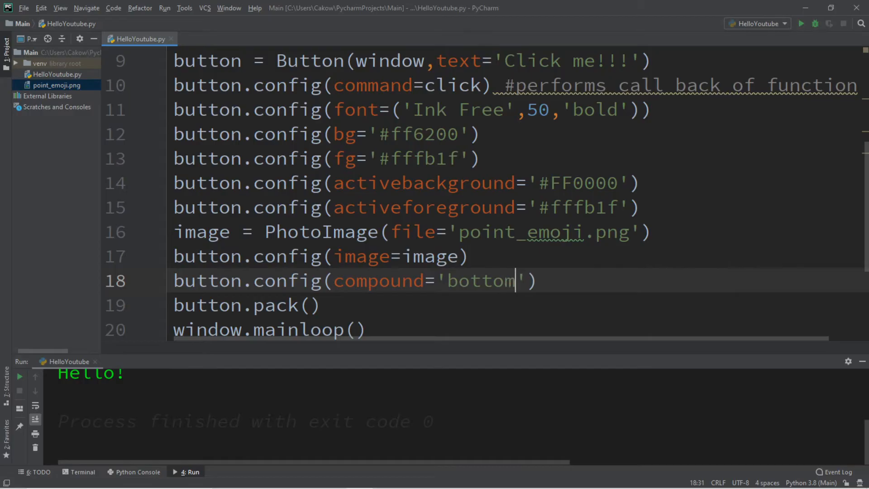
click(801, 23)
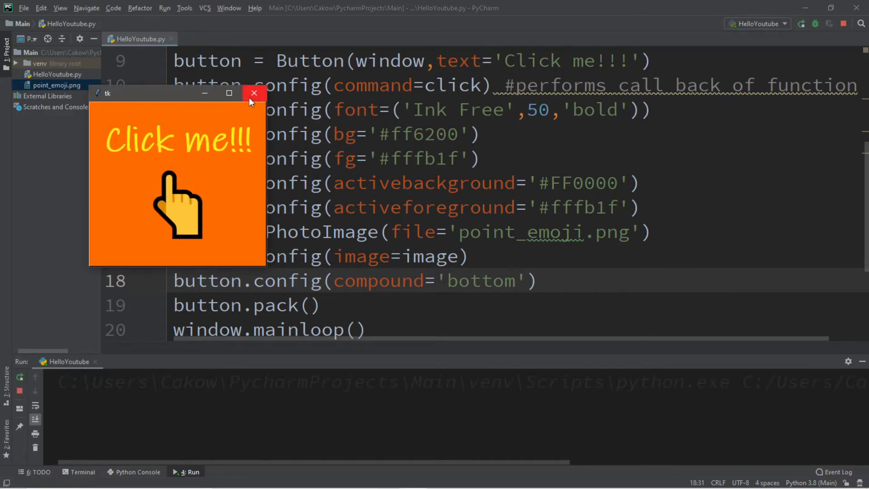
Add button.config(state=DISABLED) and run the app to see the greyed-out button.
click(254, 92)
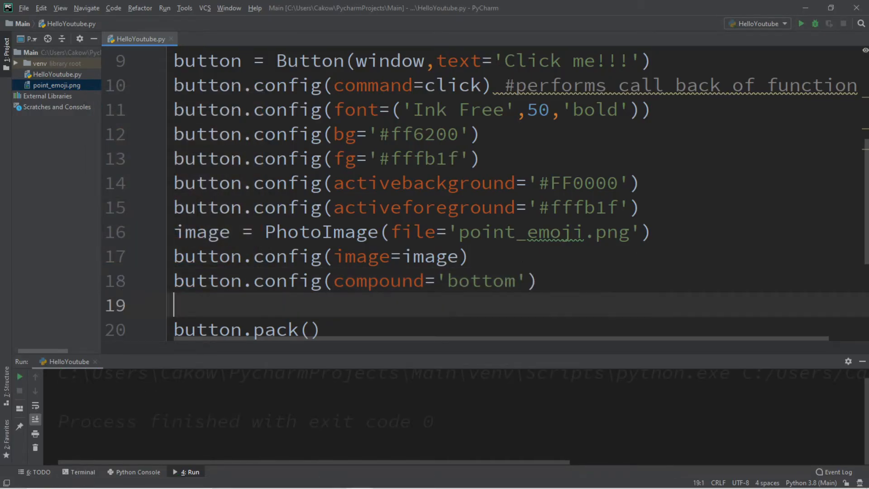
scroll(down, 3)
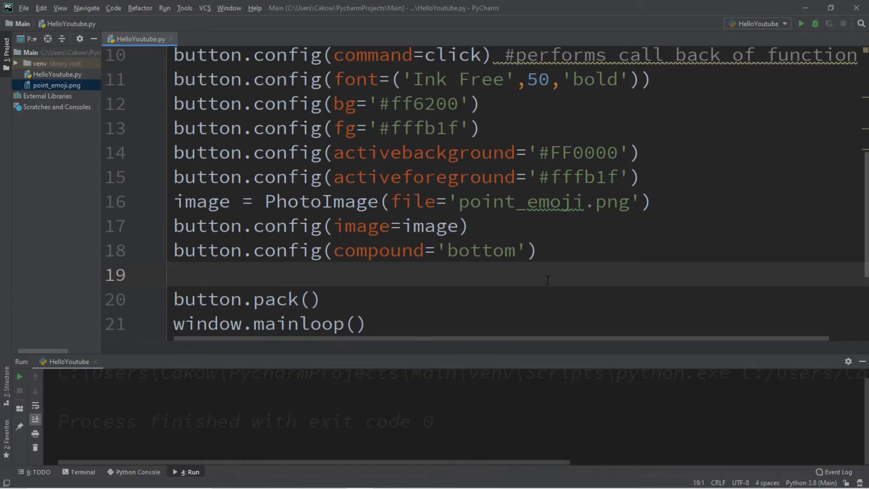
text(button.)
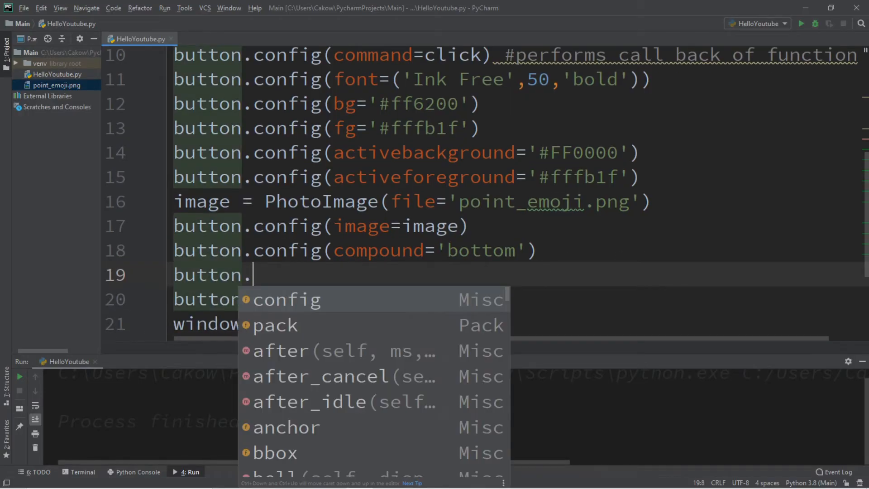
text(config)
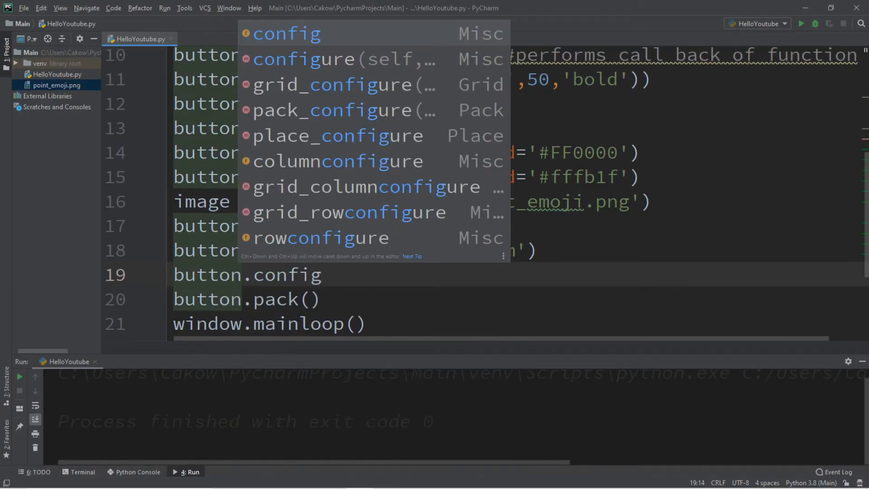
text(state))
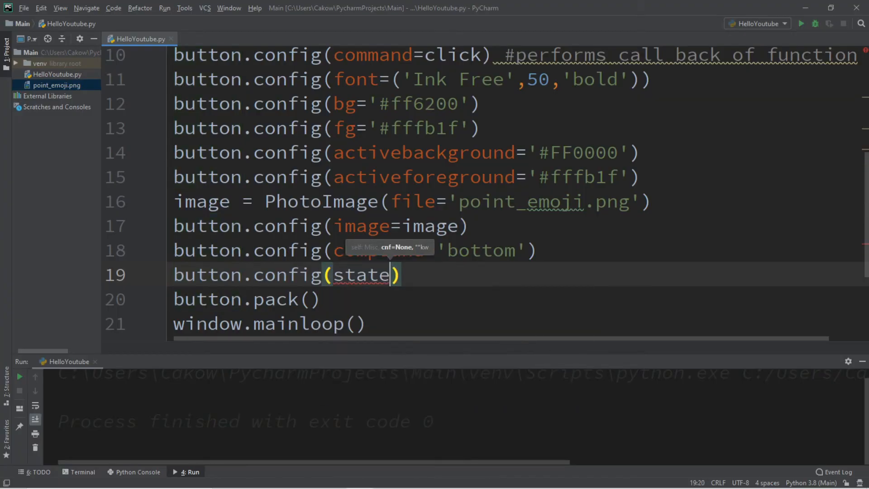
text(=ACTIVE)
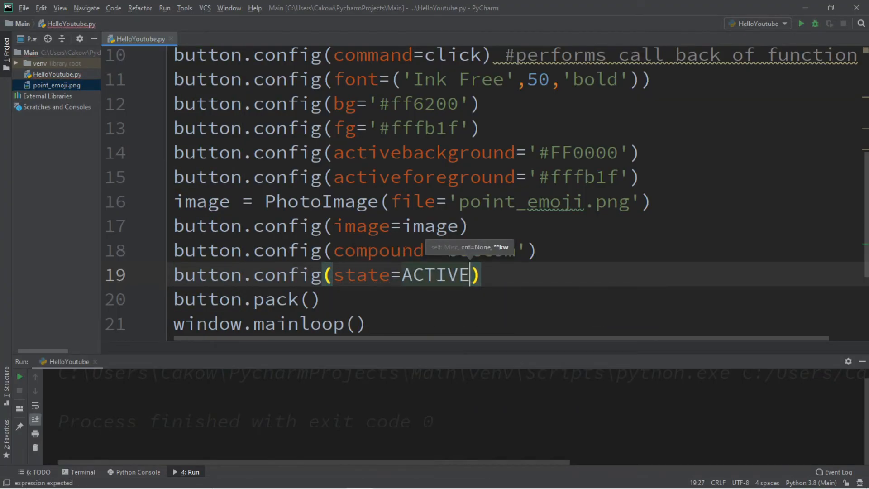
text(DISABLED)
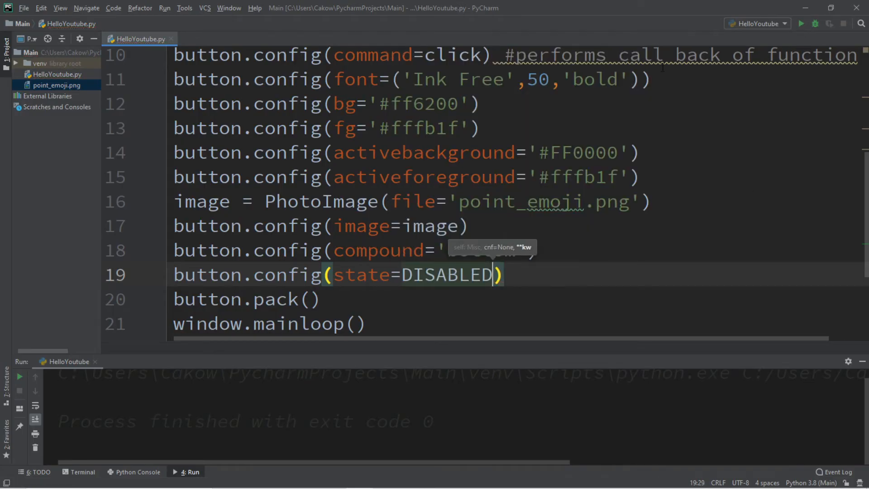
click(801, 23)
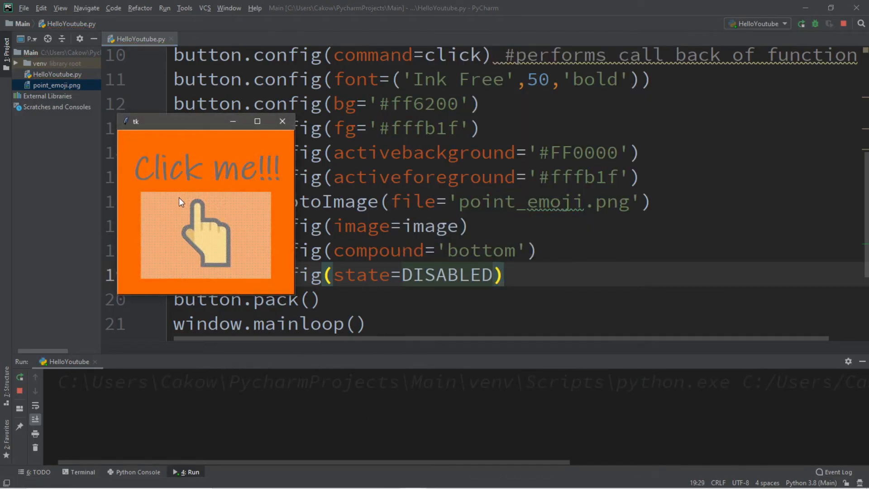
click(283, 121)
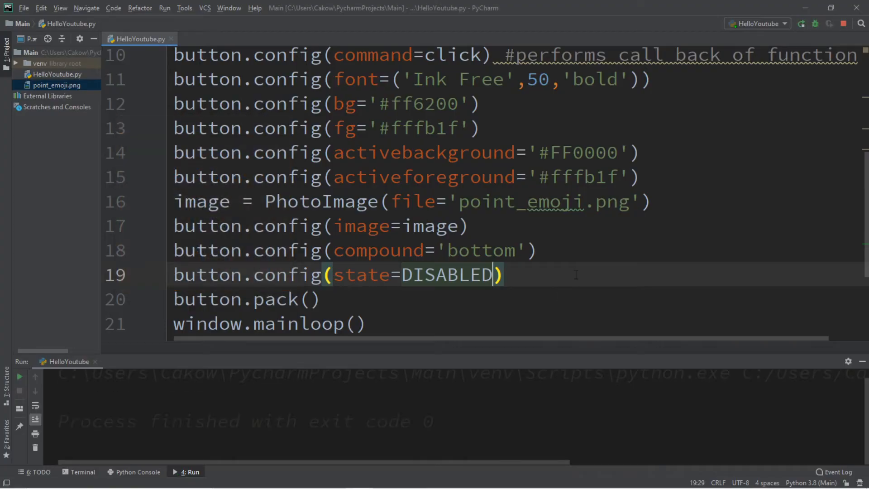
Add a '# disabled button (ACTIVE/DISABLED)' comment on the state line.
text(#)
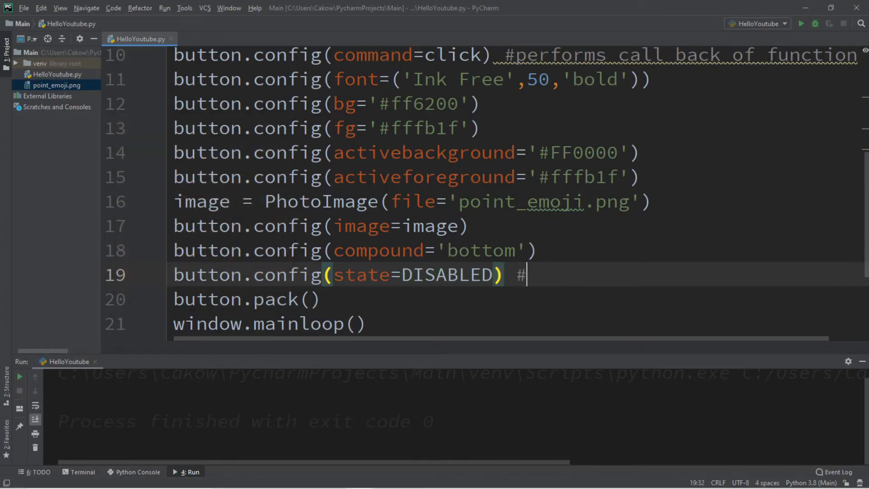
text(disabled)
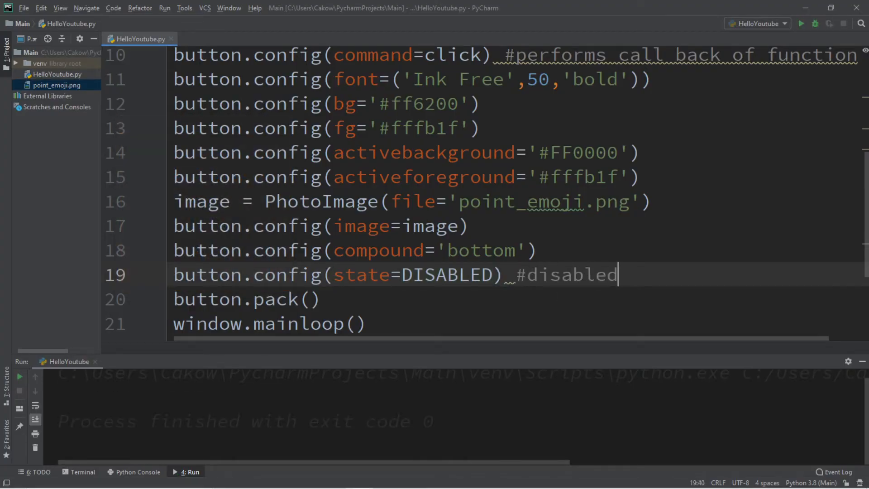
text(button (A)
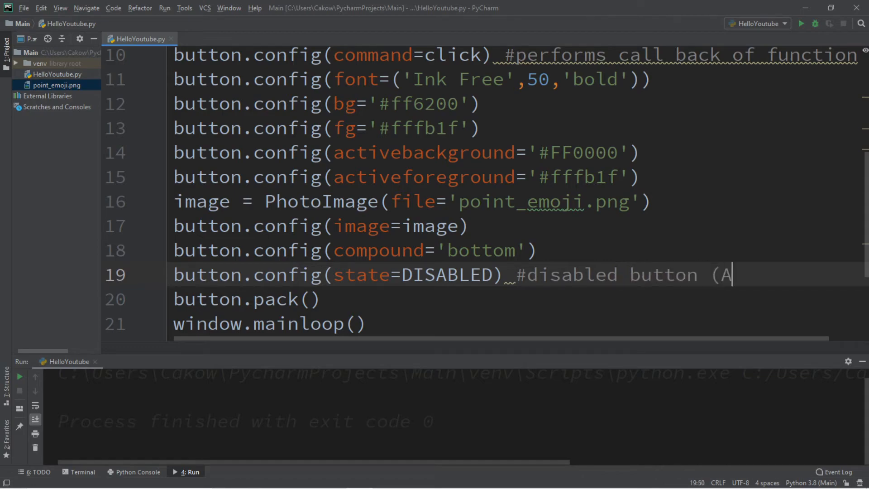
text(CTIVE/DISA)
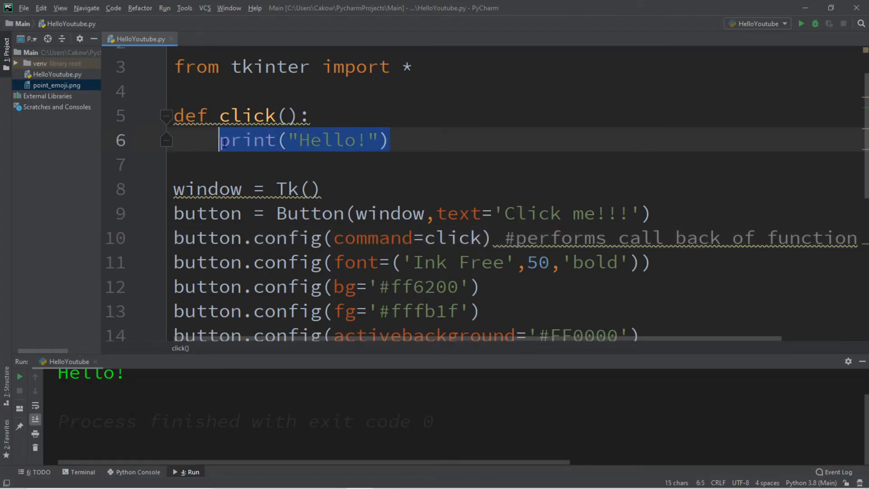
Replace the Hello! print with a global count starting at 0 that click() increments and prints.
key(Delete)
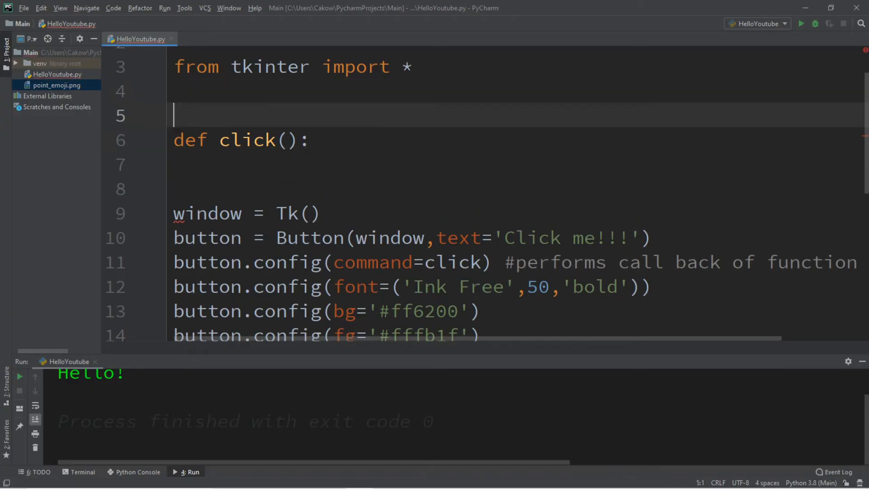
text(count)
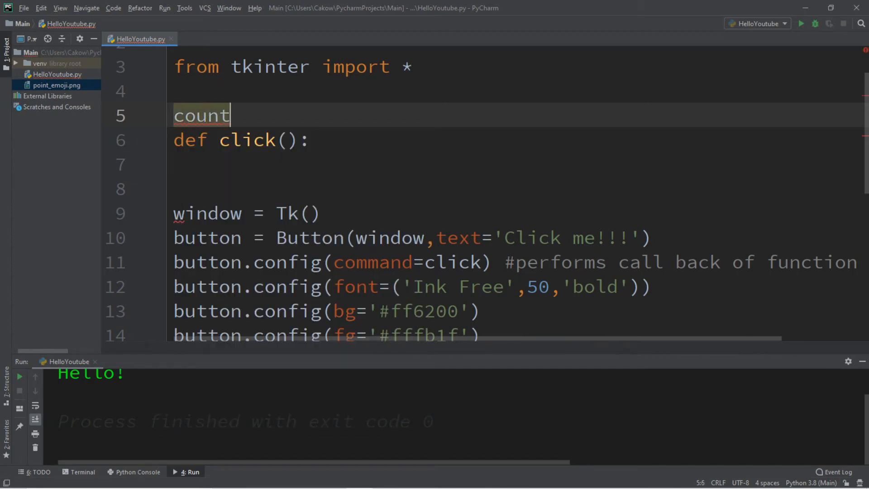
text(= 0)
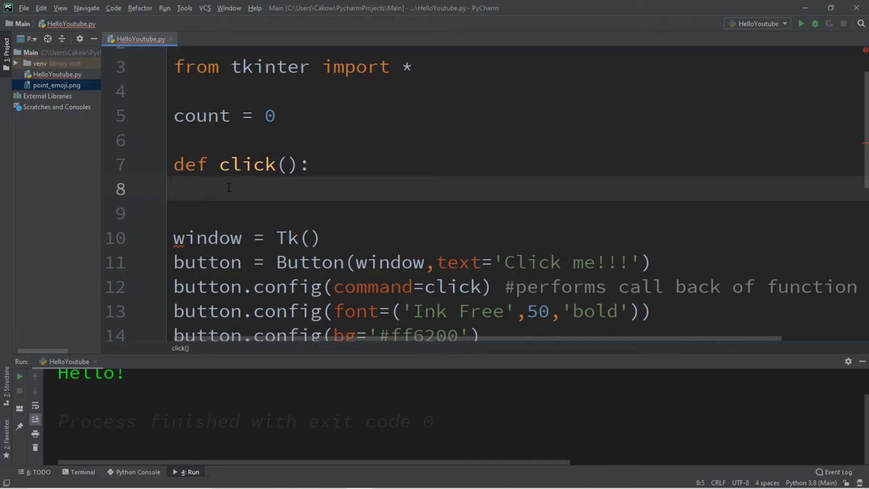
text(global)
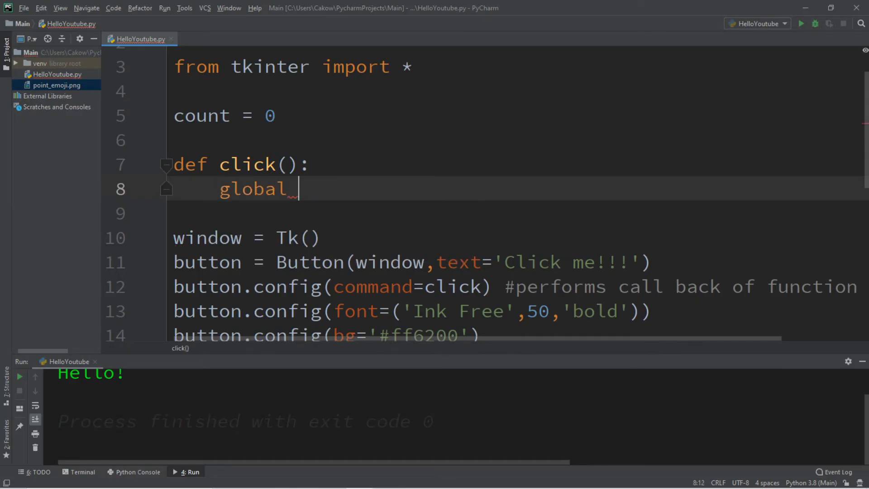
text(count)
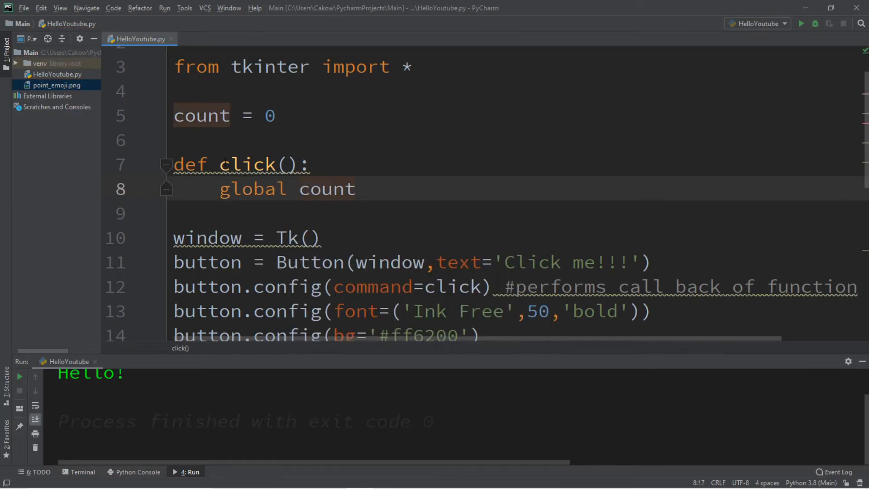
double_click(251, 189)
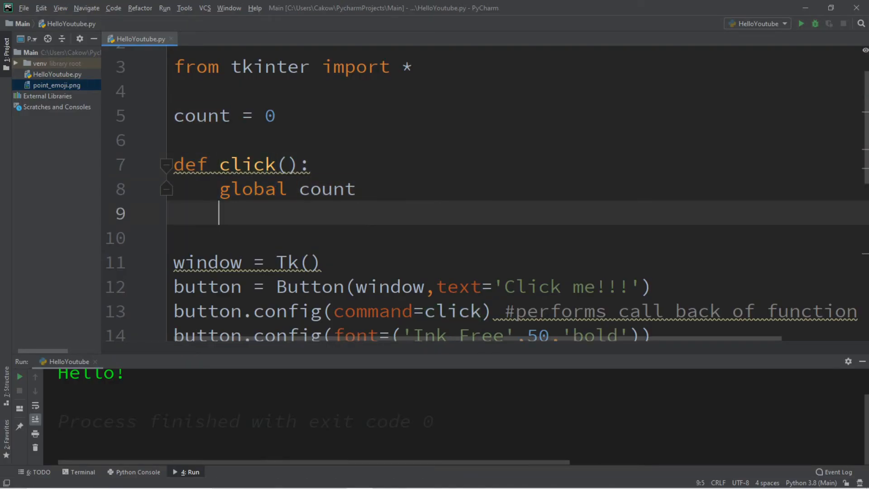
scroll(down, 3)
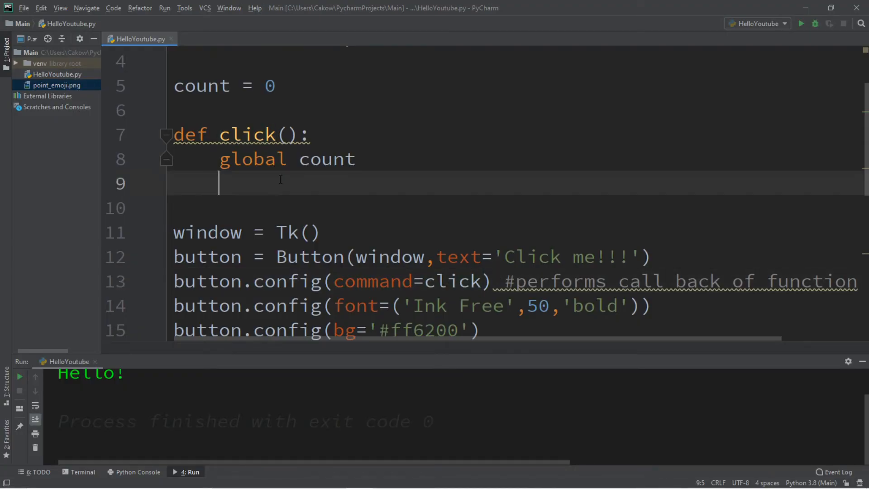
text(coun)
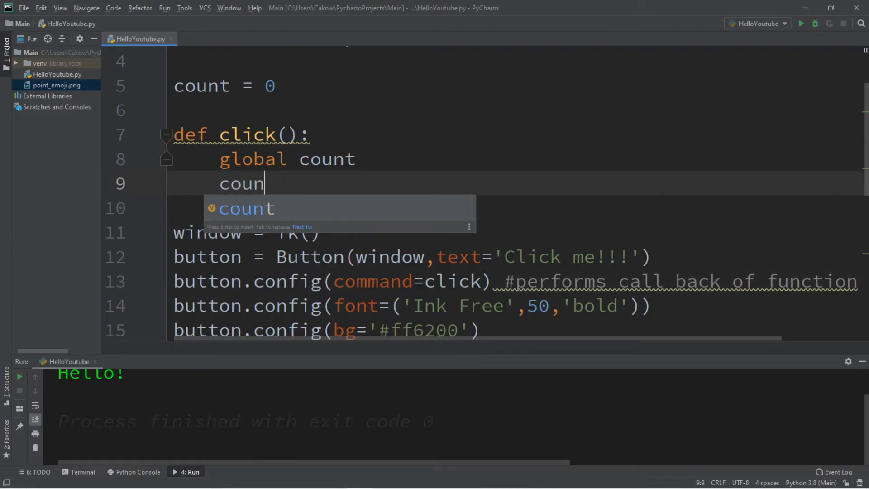
text(t+=1)
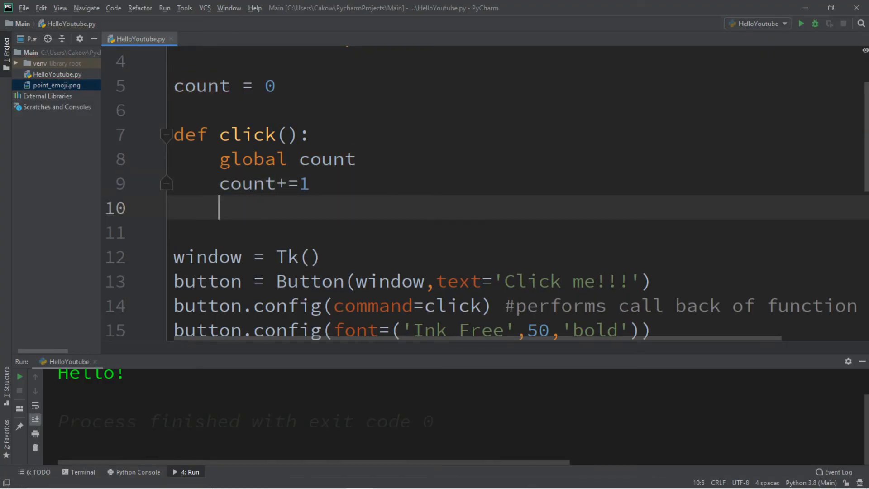
text(print(count)
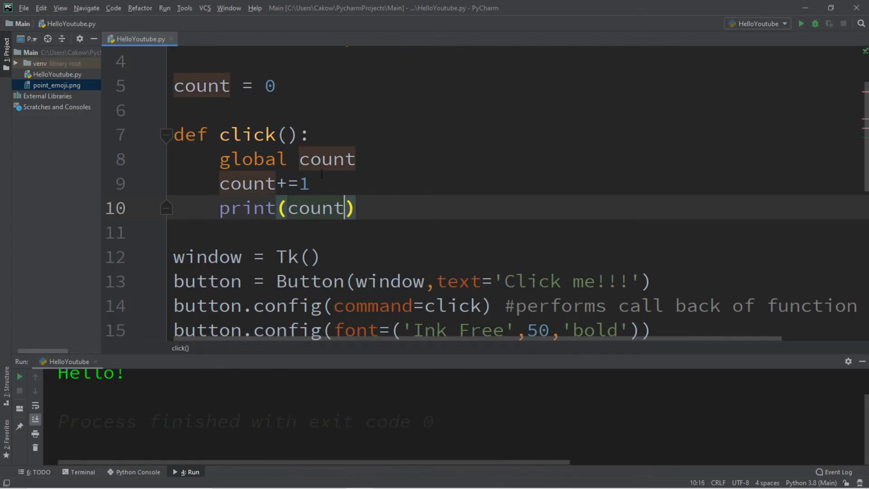
Run the counter twice, clicking to print 1, 2, 3, closing the window each time.
click(801, 24)
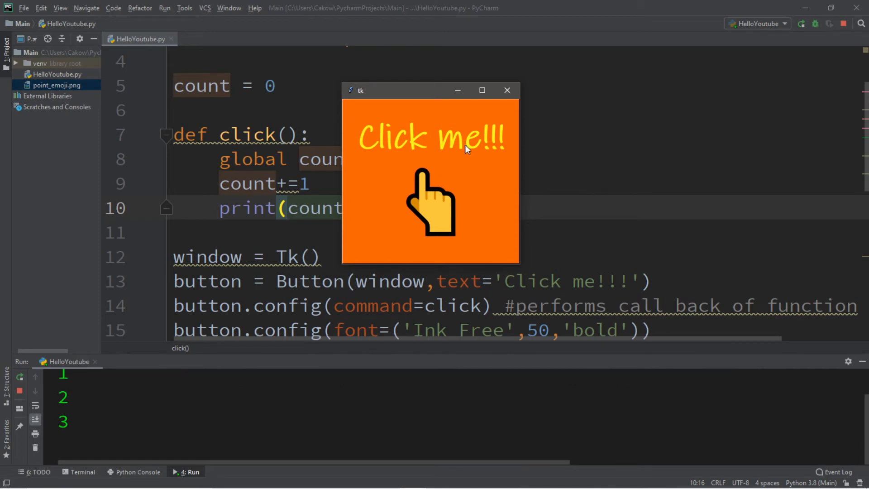
click(506, 90)
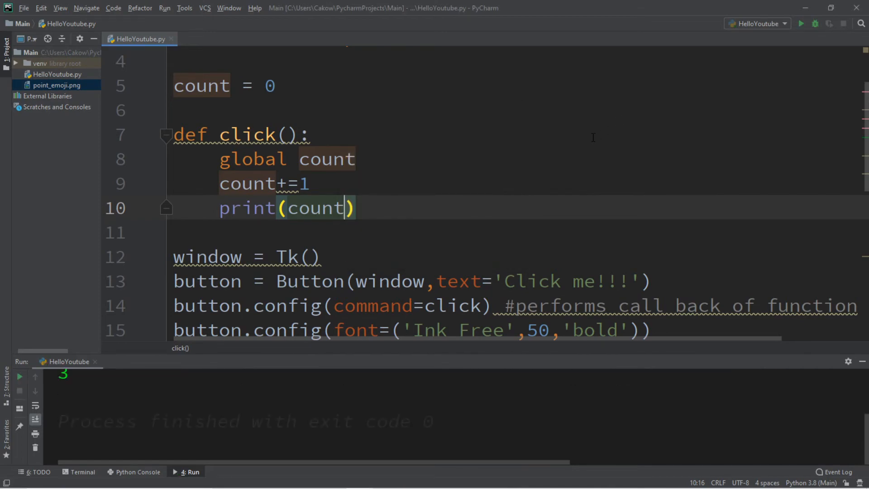
click(799, 24)
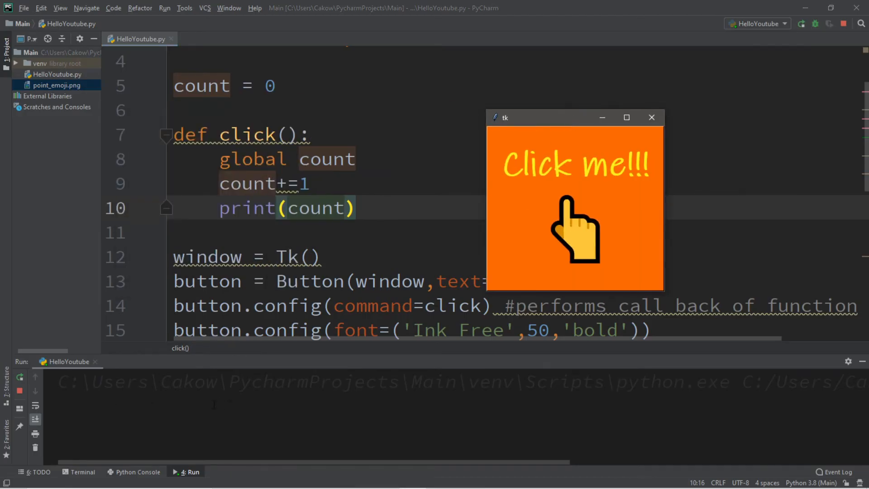
mouse_move(623, 233)
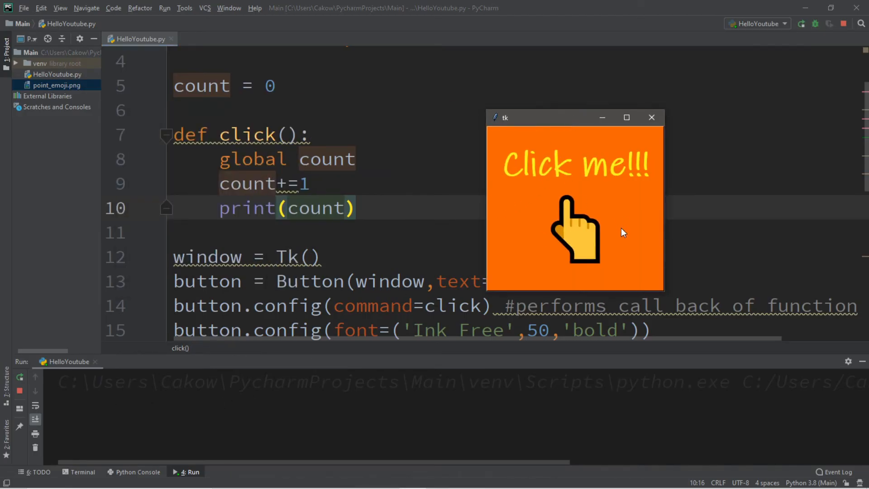
click(652, 117)
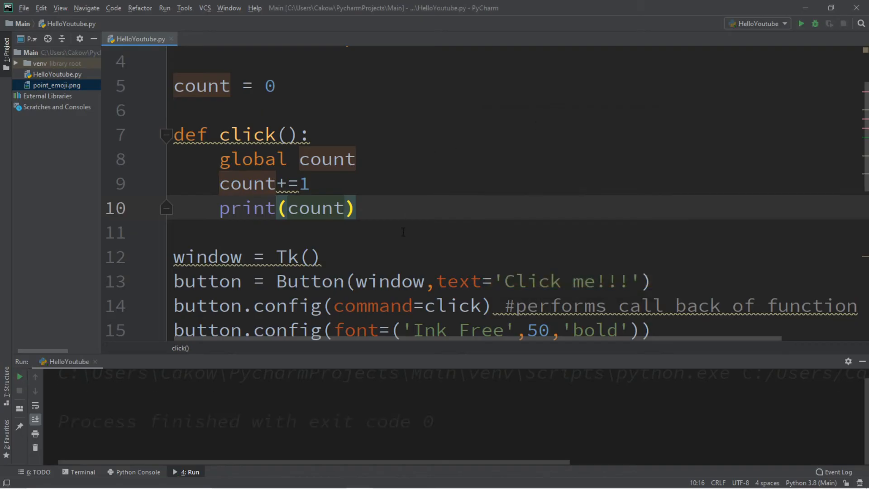
Insert label = Label(window,text=count) above button.pack().
scroll(down, 3)
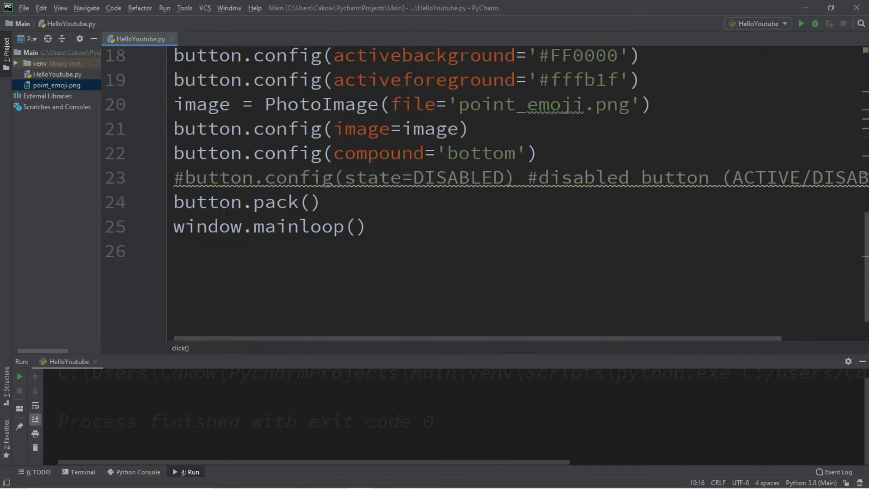
key(enter)
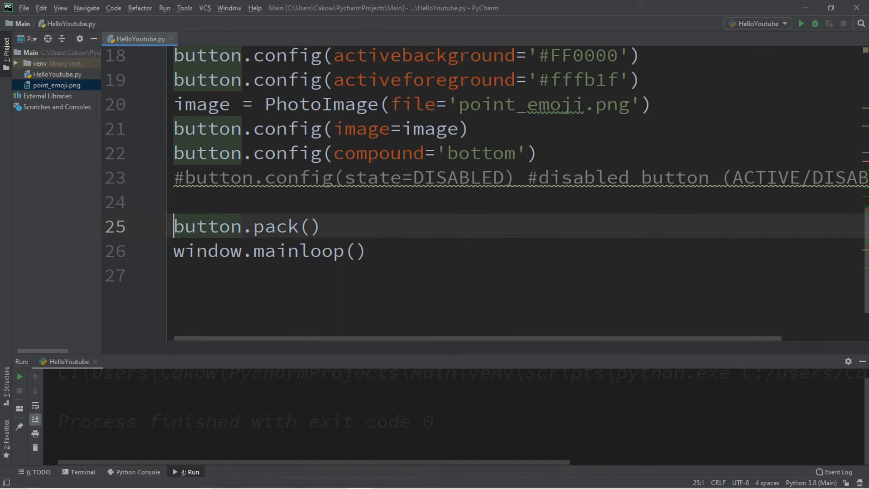
click(177, 202)
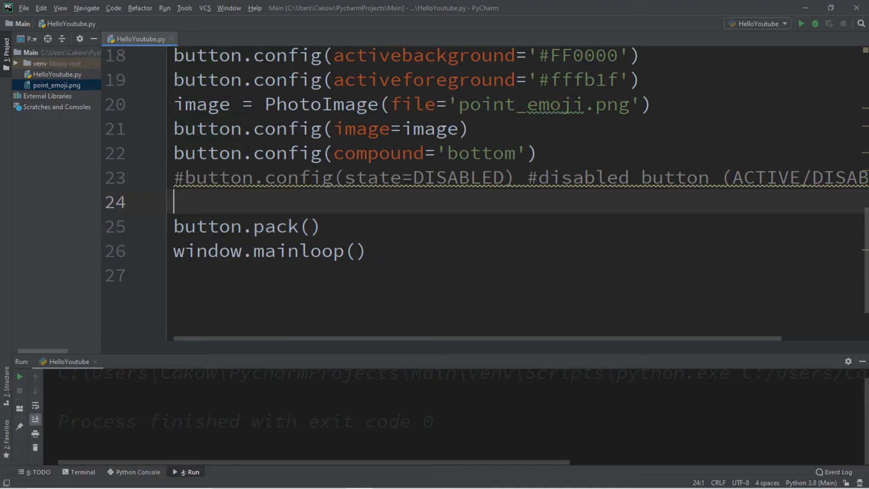
text(labe)
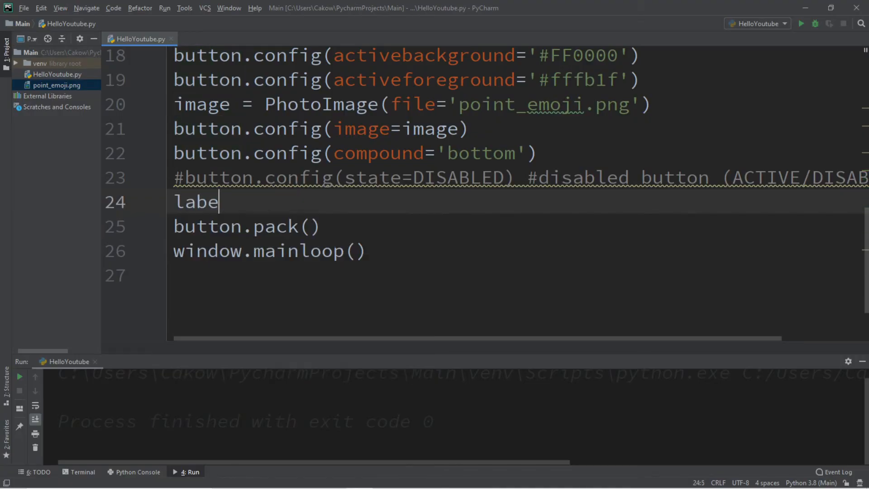
text(l =)
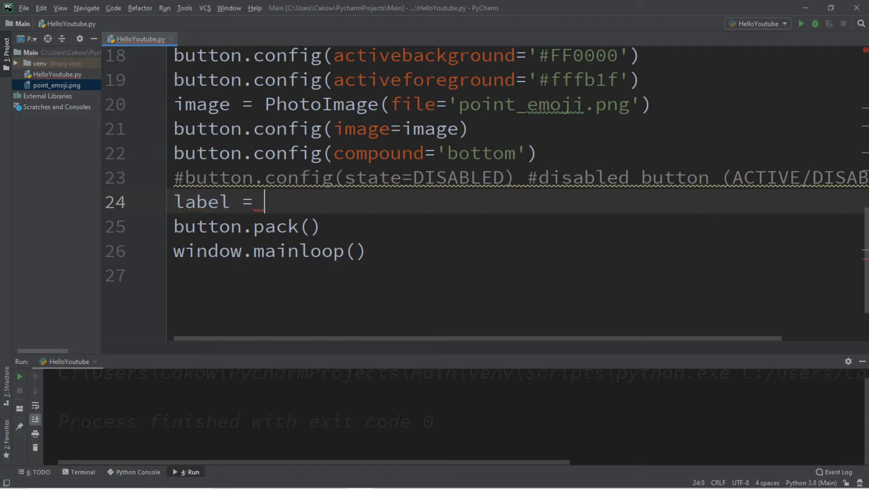
text(Label(windo)
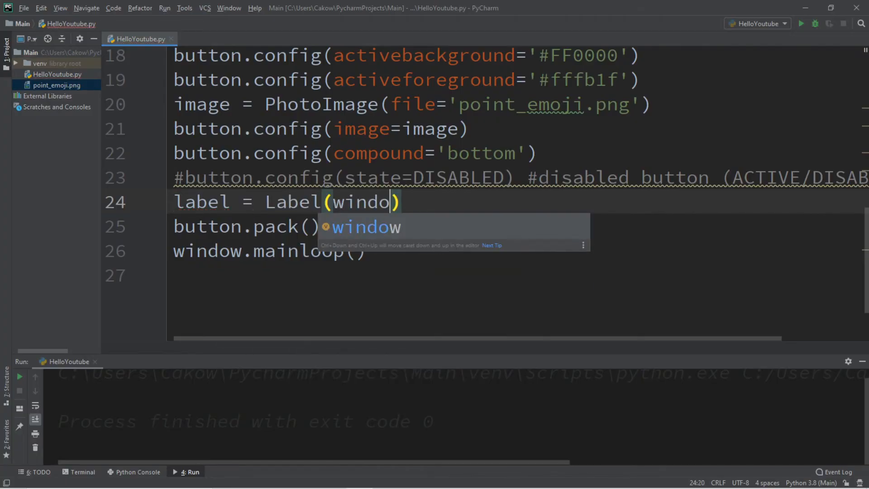
text(,t)
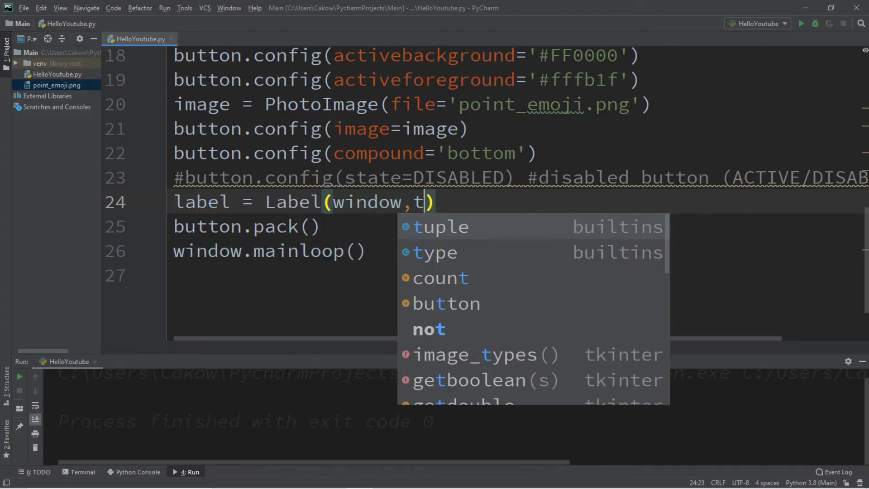
text(ext=)
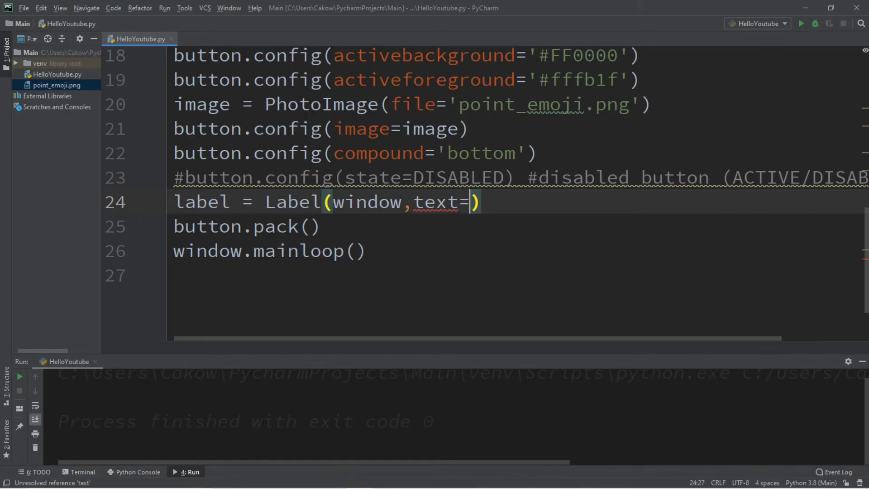
text(count)
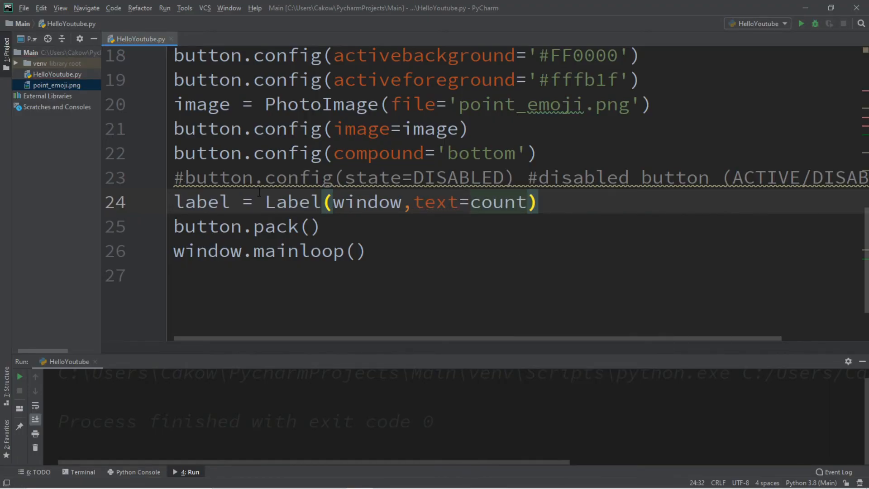
Begin a label.pack line right after the label is created.
click(538, 202)
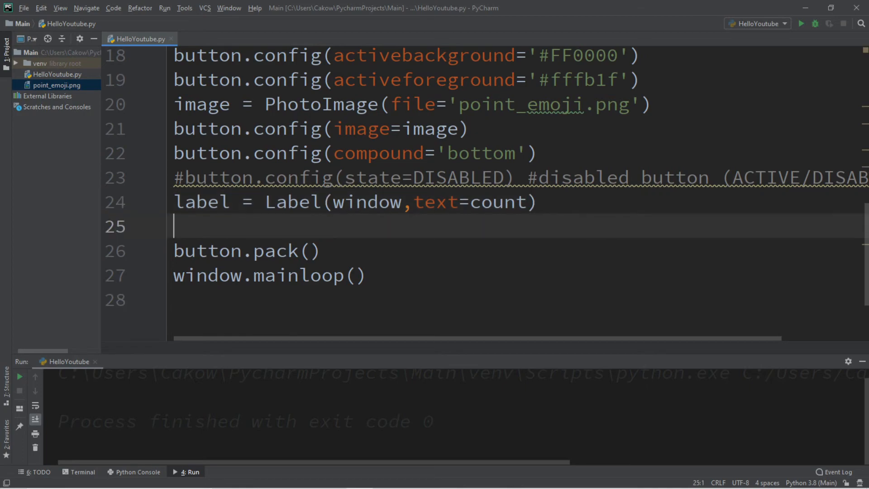
text(label)
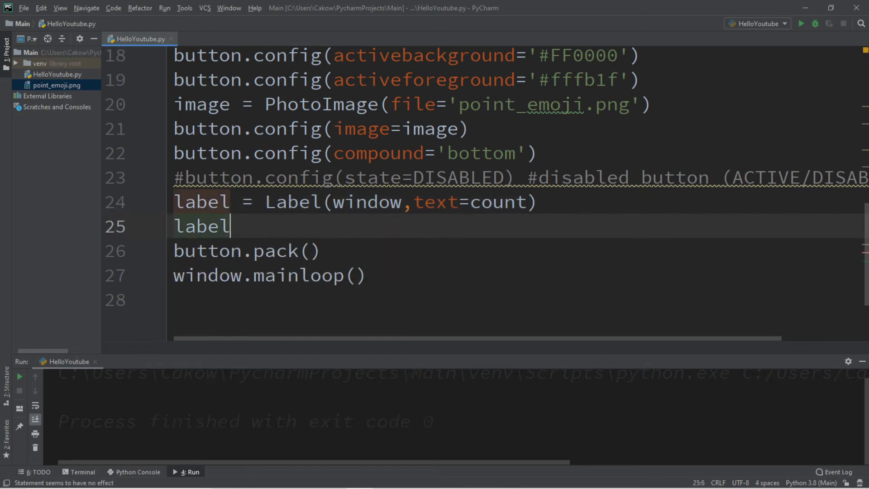
text(.pack()
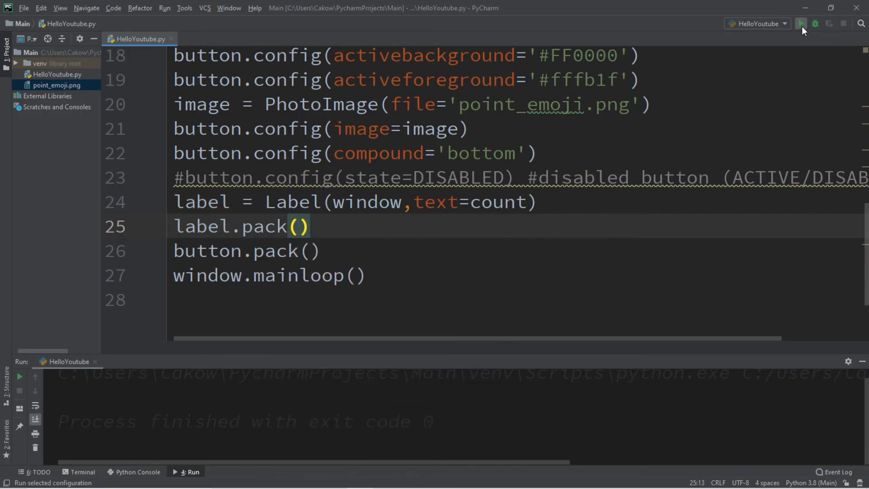
Run the app to see the small 0 label above the button, then close it.
click(802, 24)
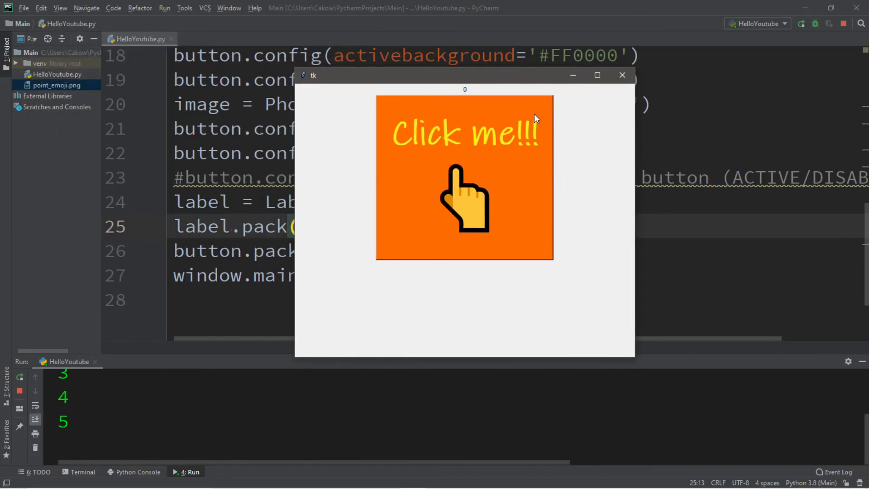
click(621, 76)
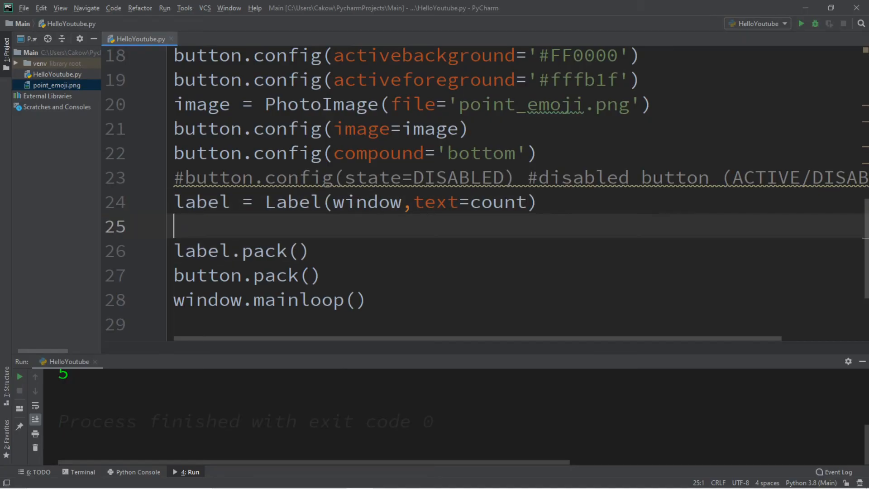
Add label.config(font=('Monospace',50)), run the app showing a large 0 and click the button.
text(label)
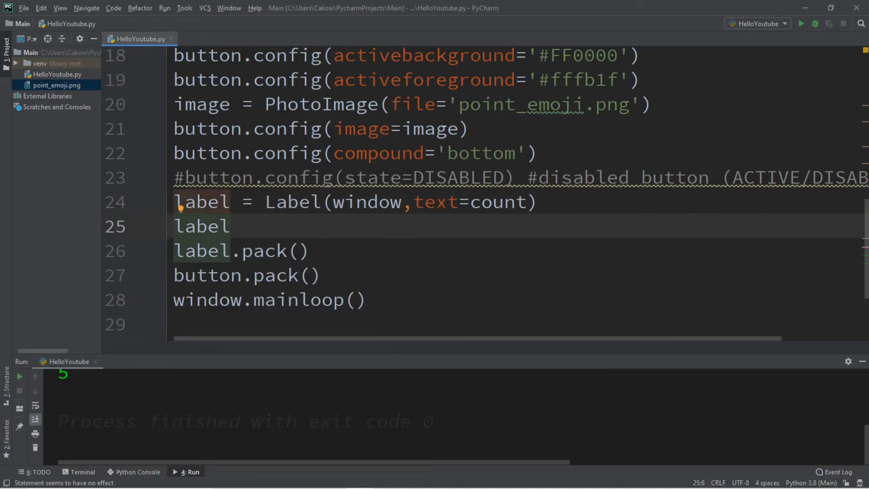
text(.config)
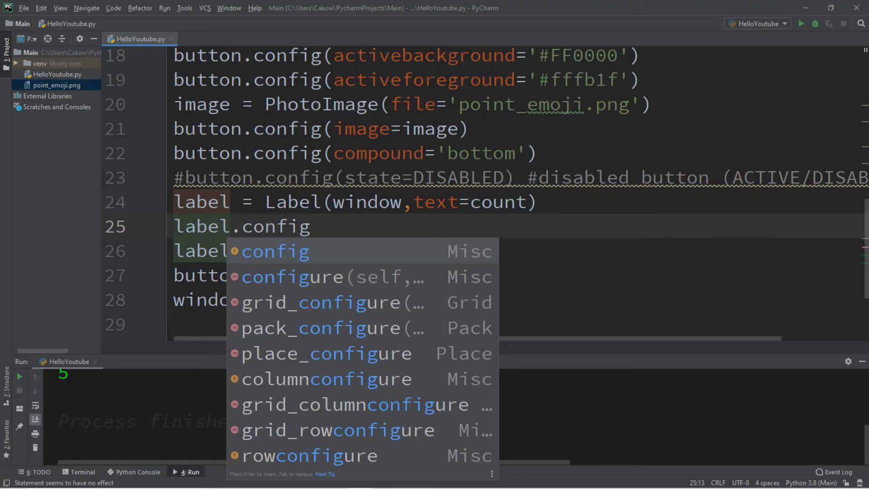
text((font)
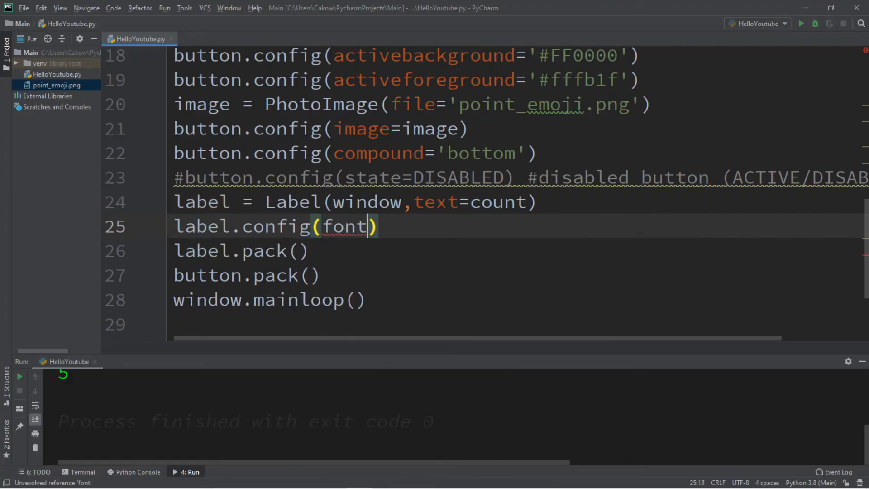
text(=(''))
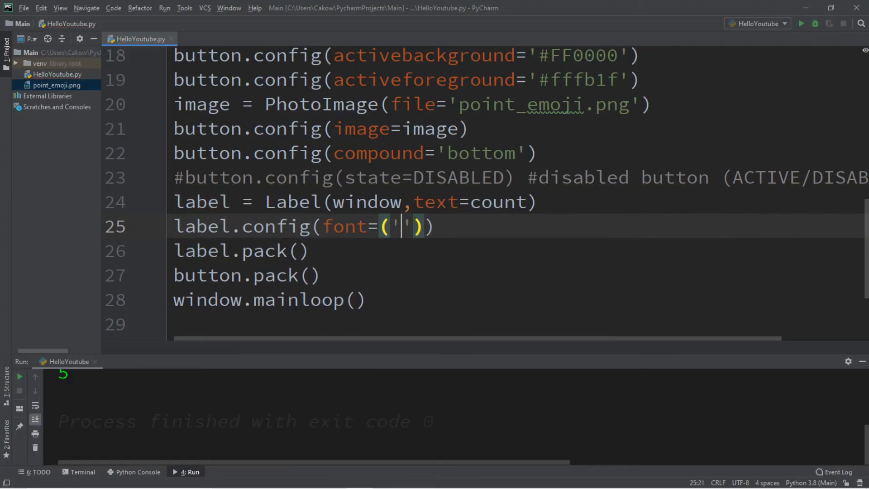
text(Monos[pa)
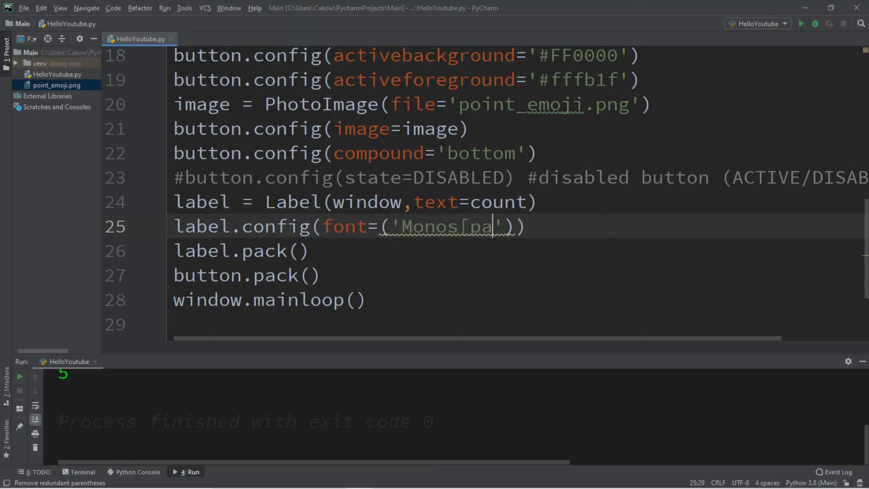
key(BackSpace)
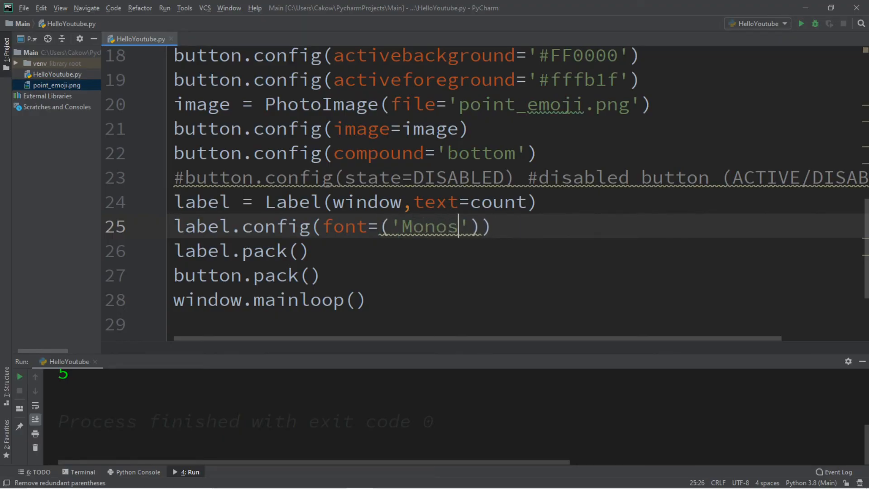
text(pace)
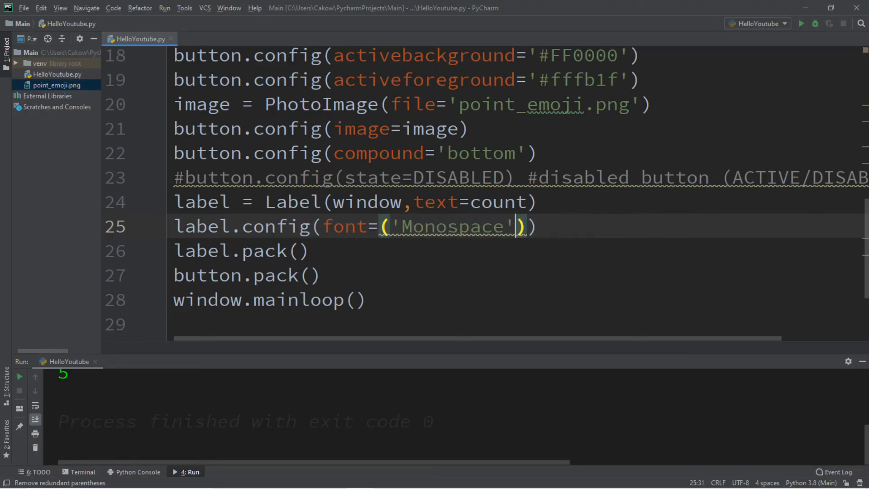
text(,50)
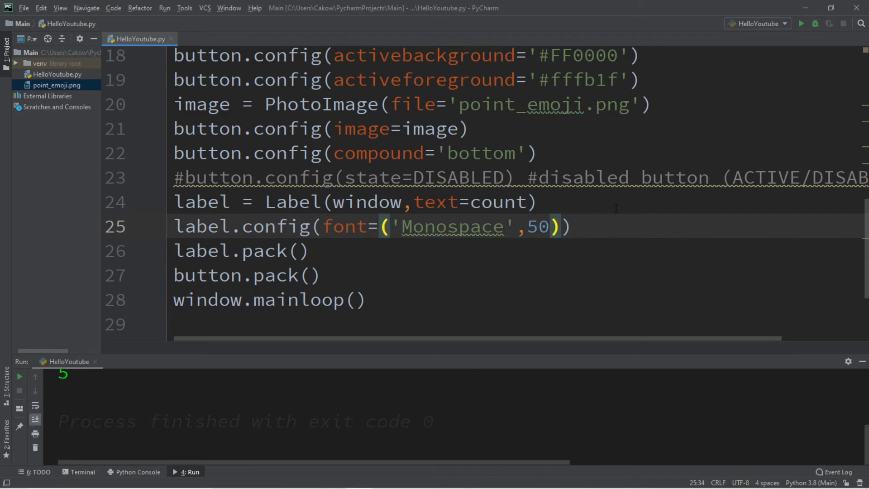
click(803, 24)
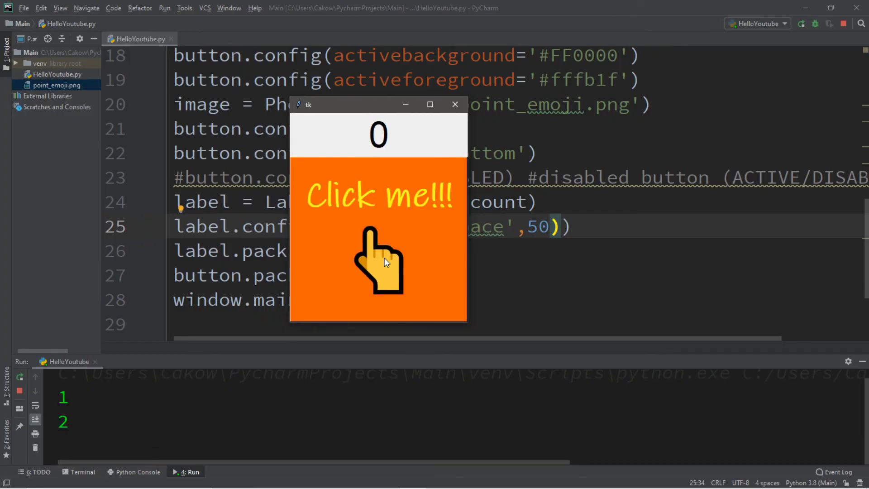
click(378, 261)
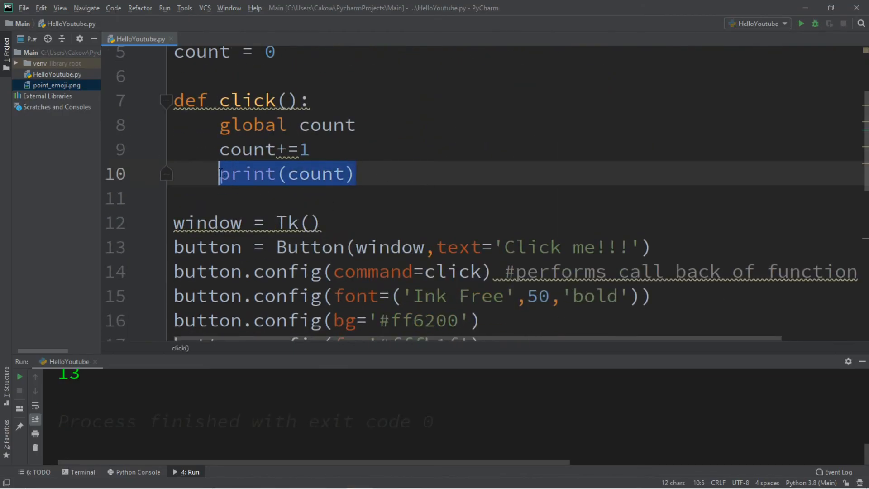
Make click() call label.config(text=count), run and click until the label climbs to 14, then close.
text(l)
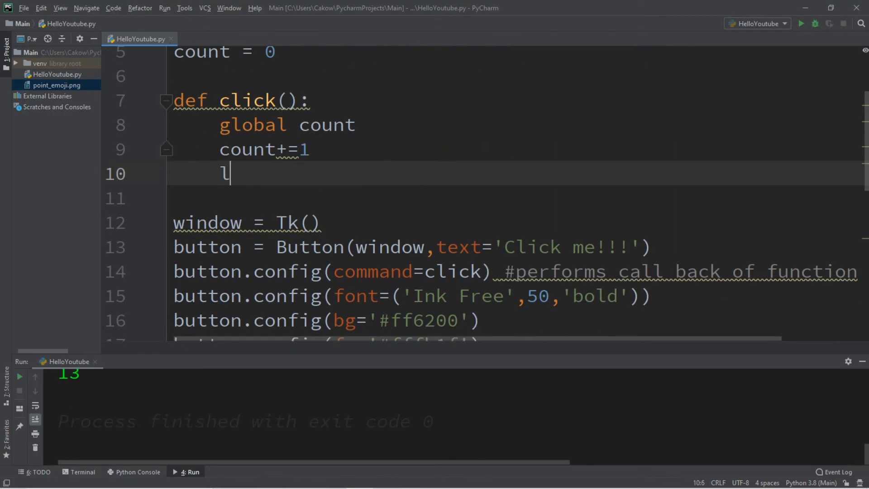
text(abel.config(text=)
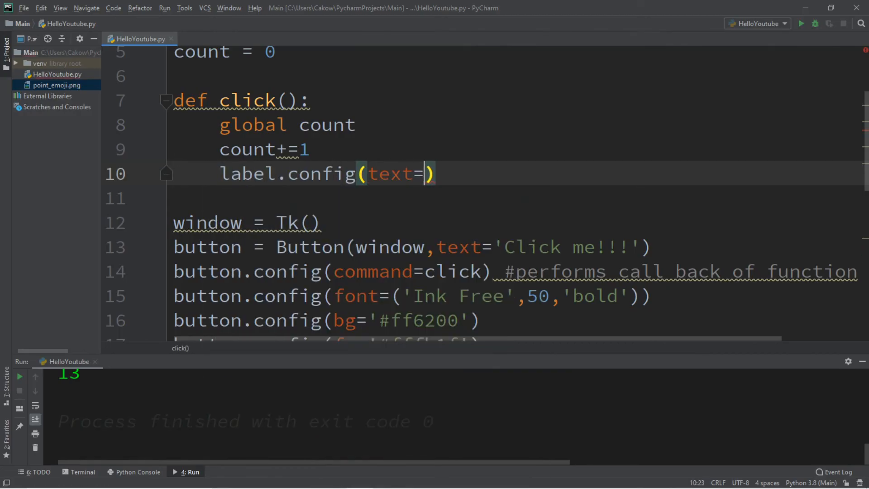
text(count)
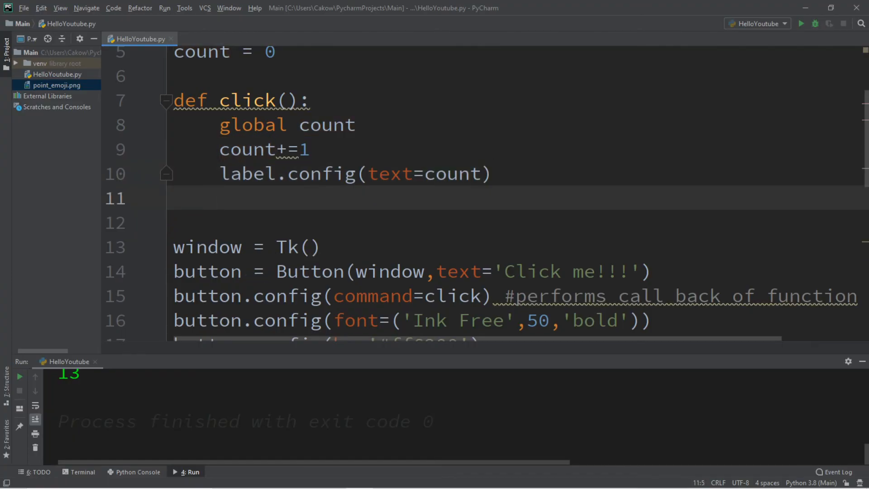
click(801, 24)
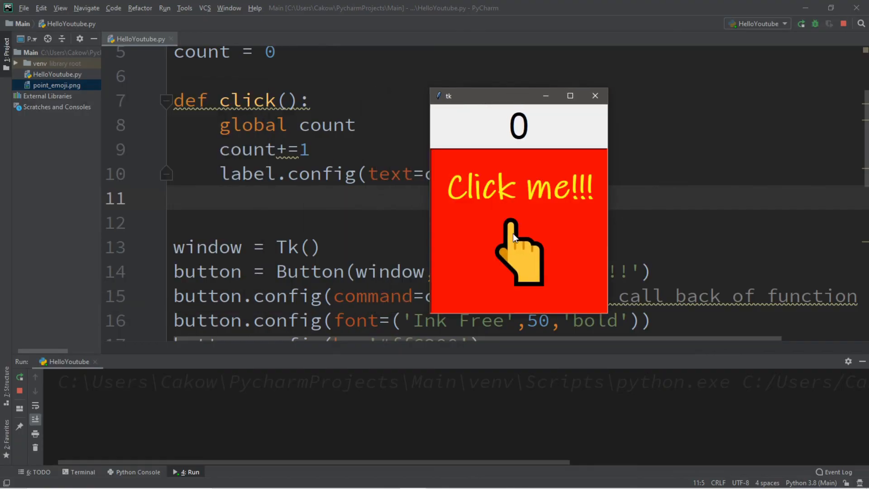
click(518, 233)
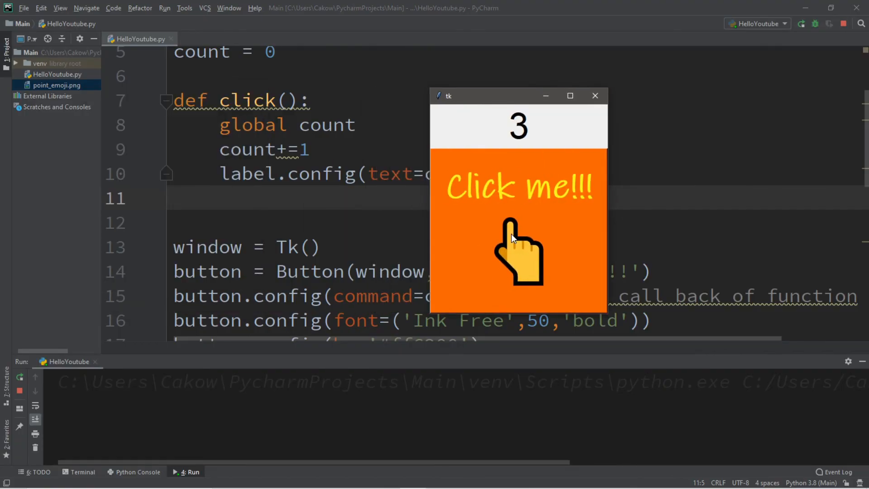
click(518, 249)
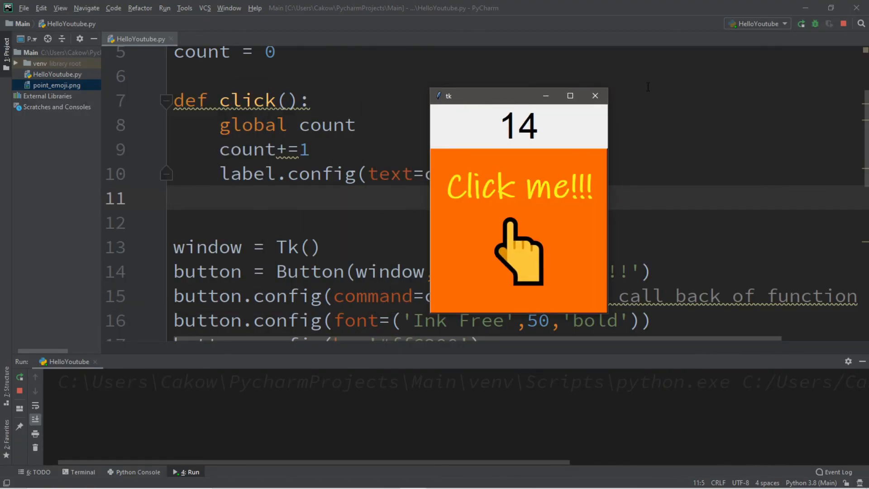
click(596, 95)
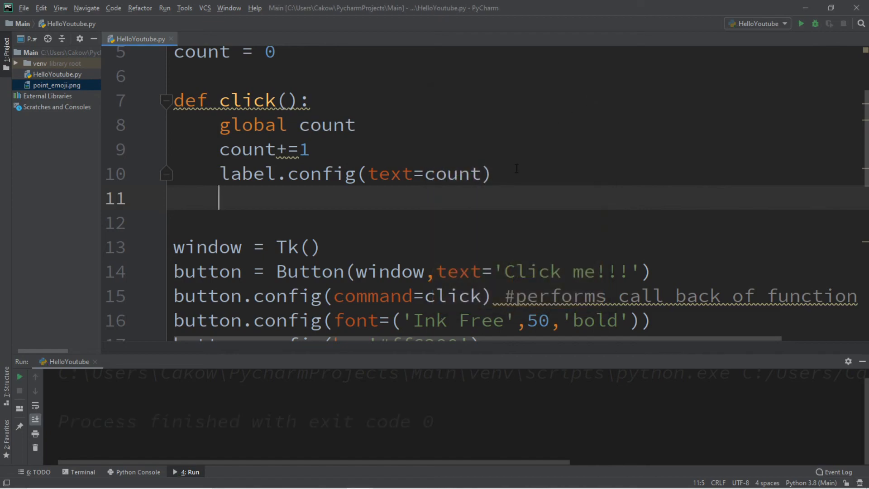
Add label2 = Label(window,image=image) after button.pack(), just before mainloop.
scroll(down, 3)
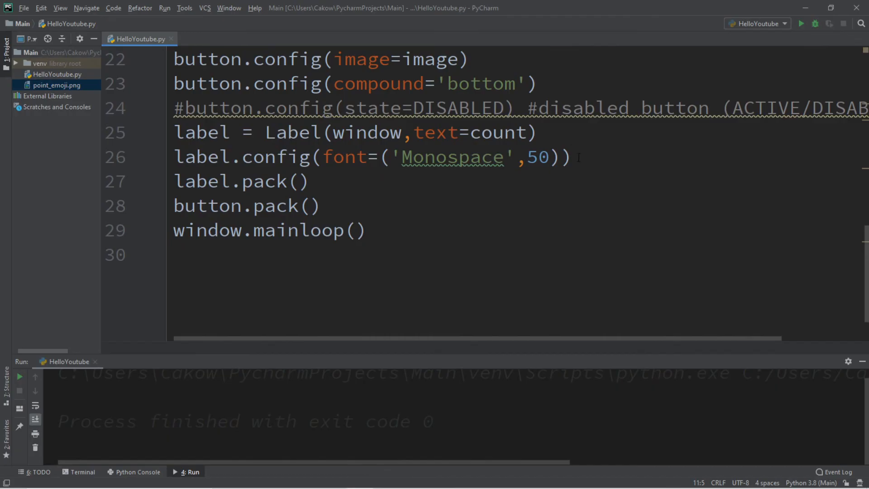
click(313, 206)
text(l)
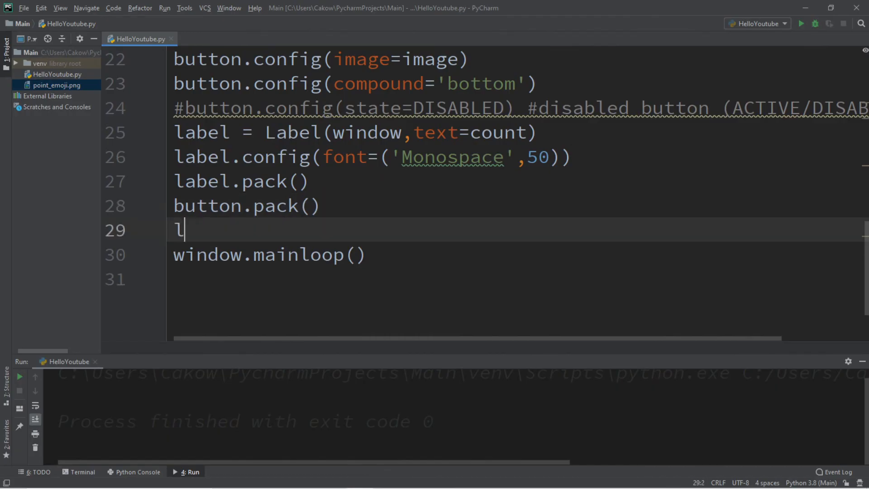
text(abel2)
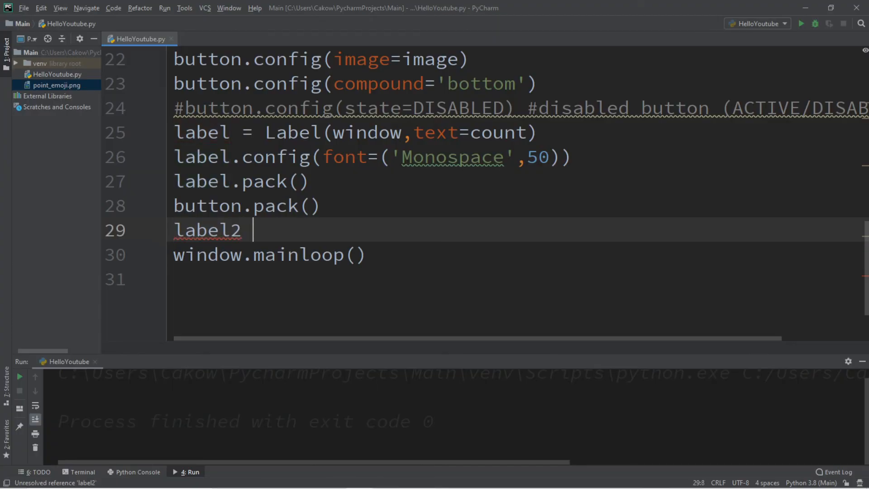
text(= Label)
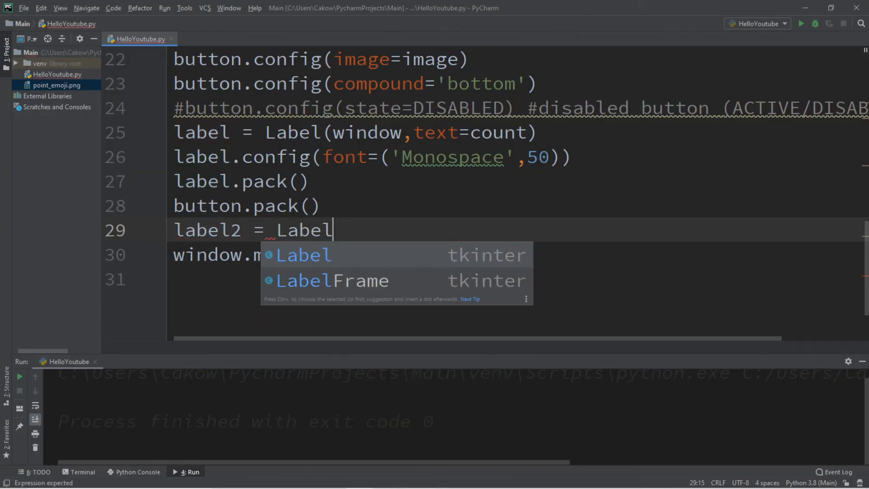
text((window))
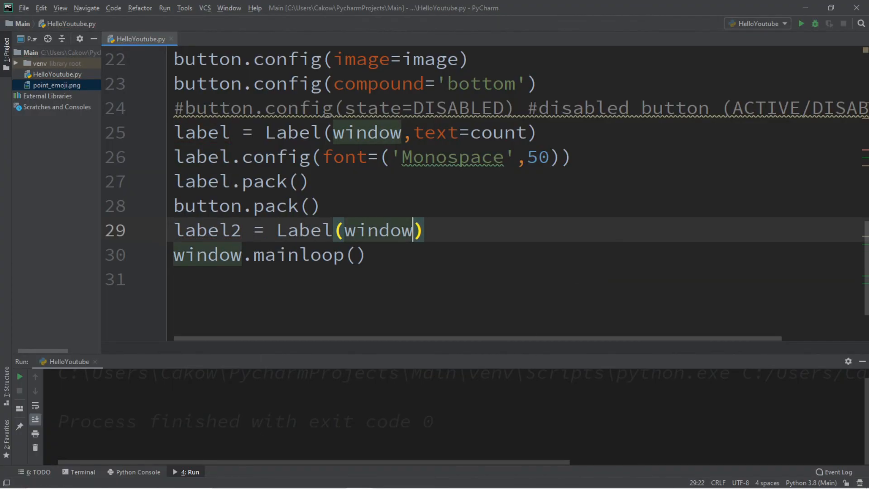
text(,)
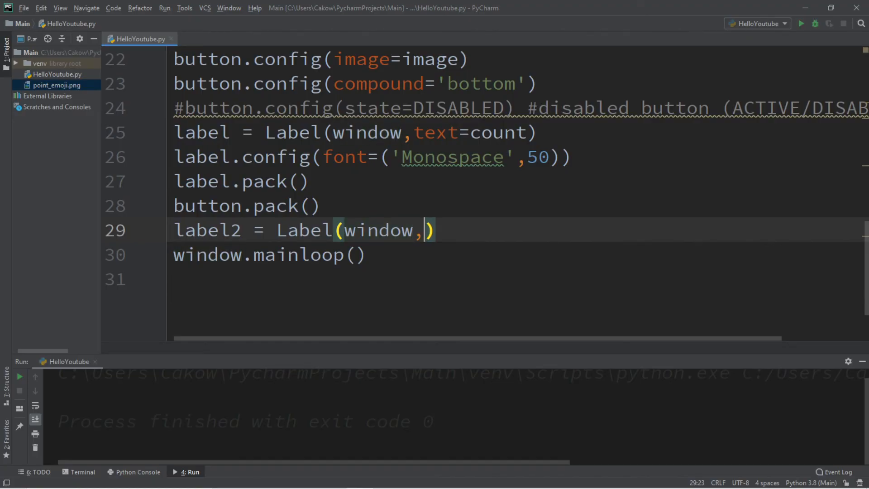
text(image)
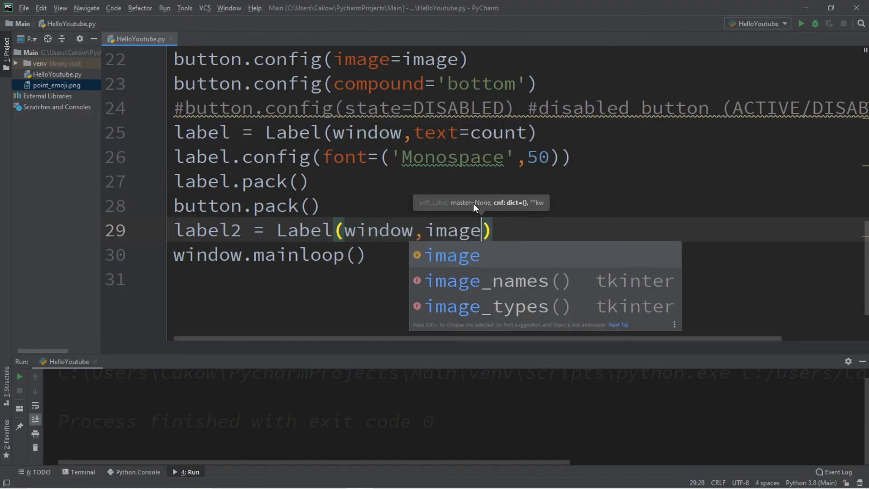
text(=image)
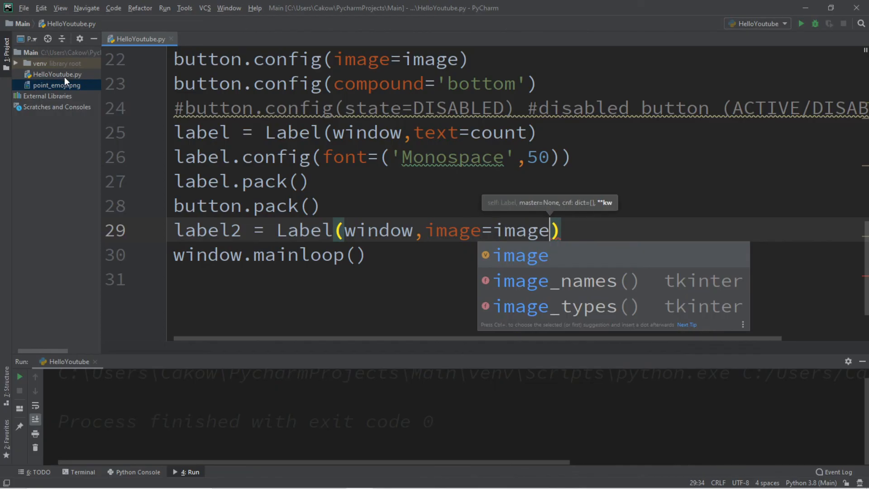
key(Escape)
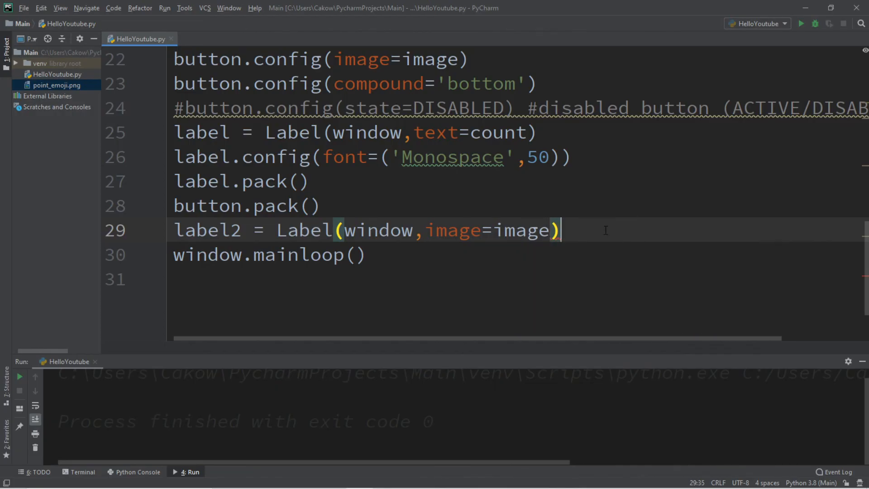
scroll(up, 3)
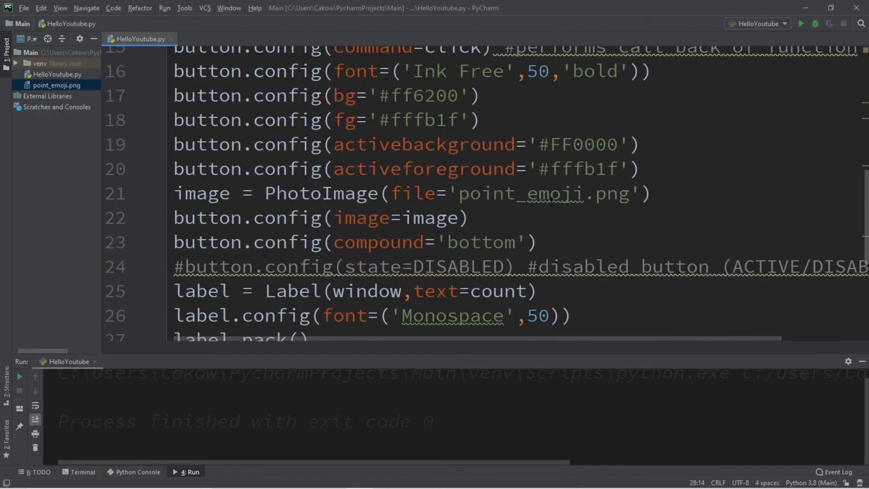
scroll(up, 3)
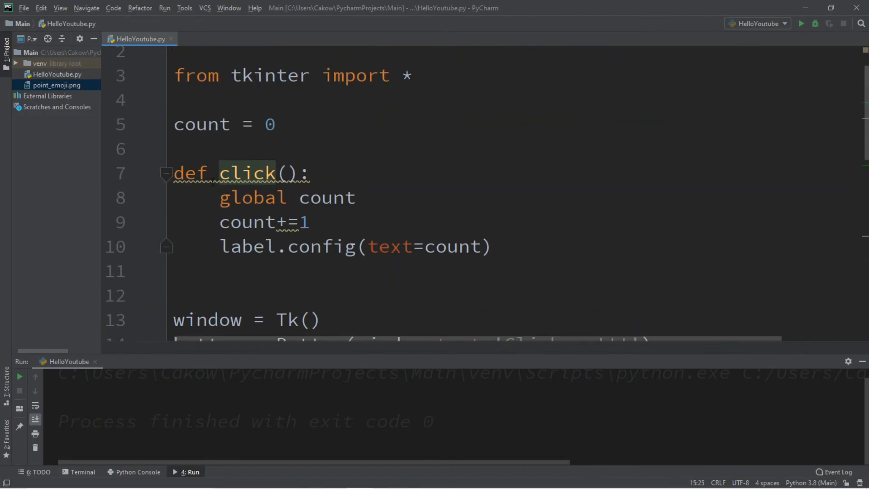
Add label2.pack() inside click() so the hand image appears, then run and test the app.
click(267, 271)
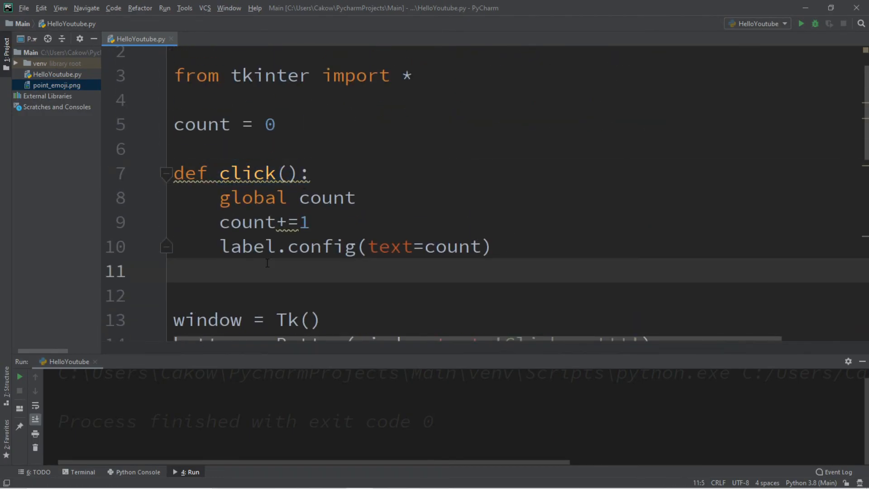
text(label2)
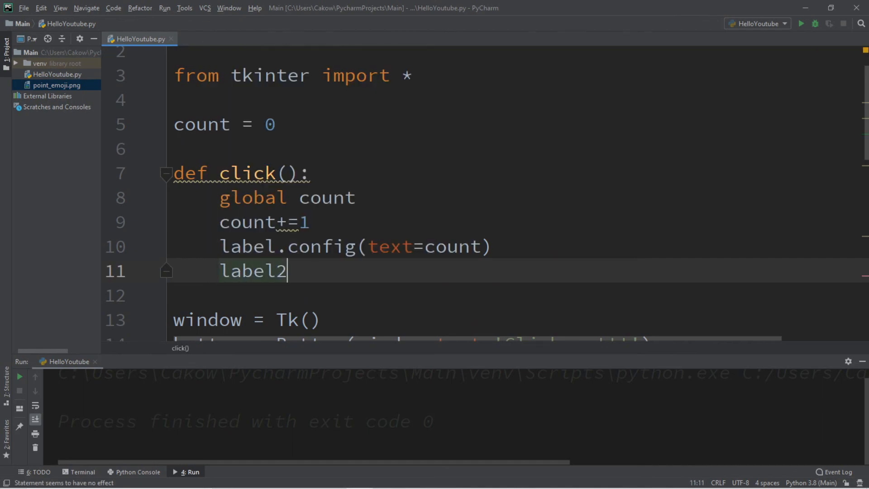
text(.pack())
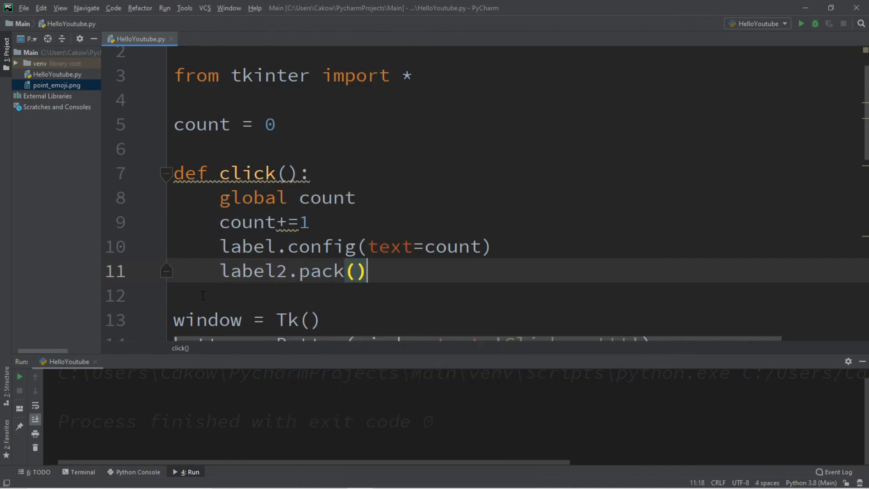
click(801, 24)
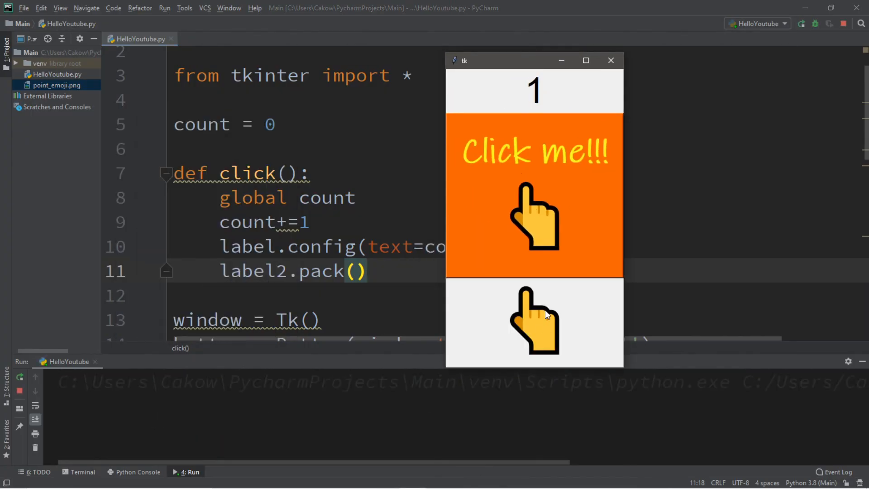
mouse_move(548, 206)
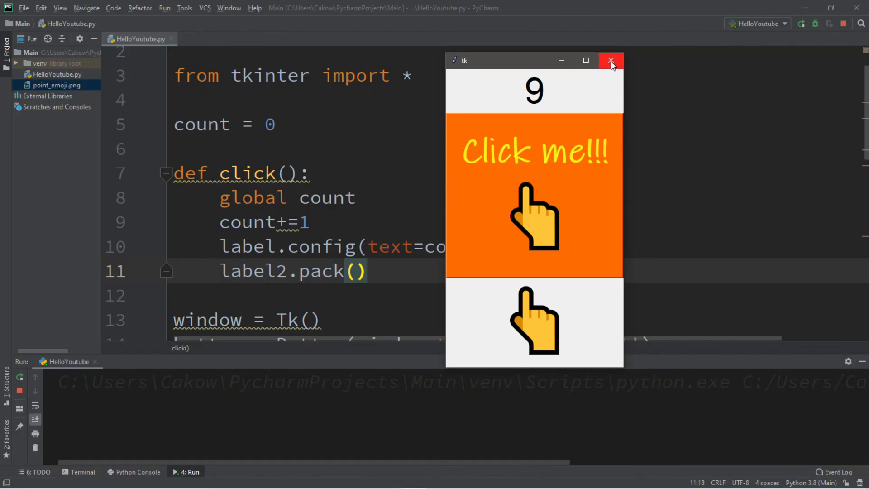
click(611, 61)
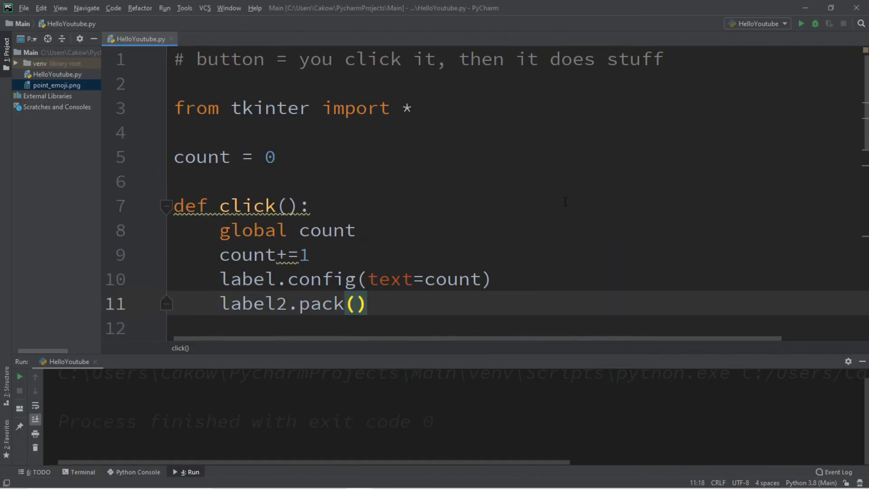
mouse_move(547, 199)
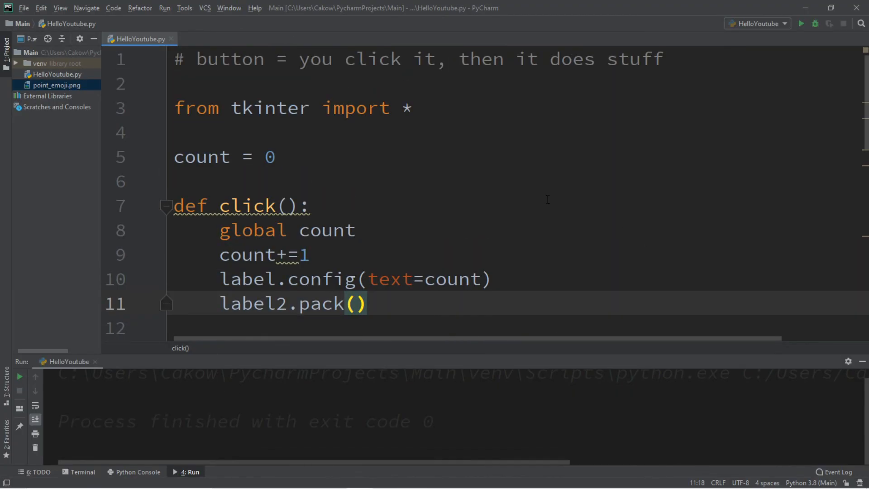